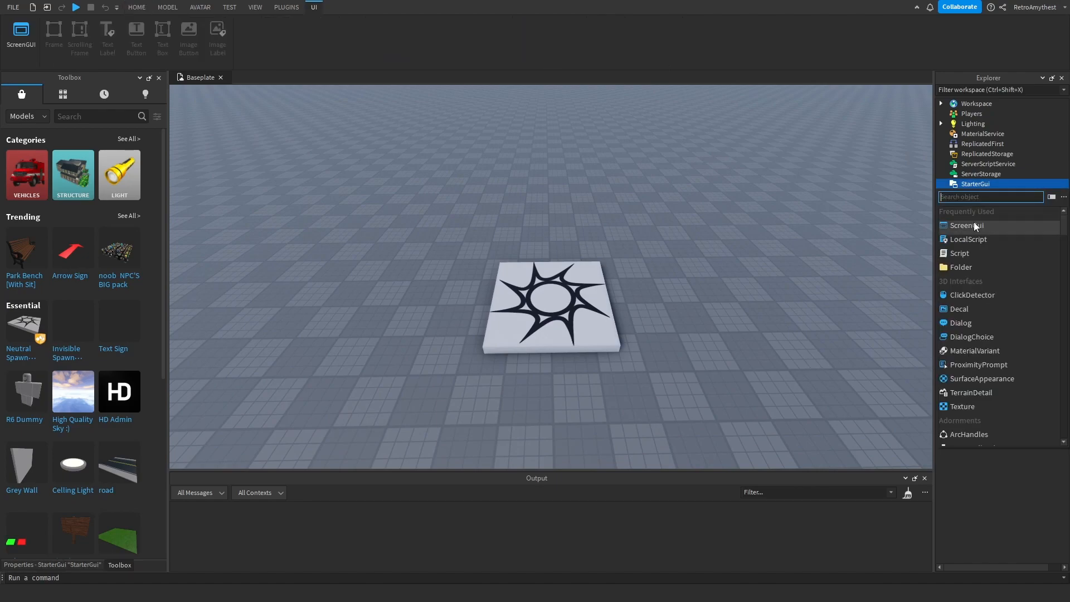
# - Add a ScreenGui under StarterGui and rename it ShopGui
pyautogui.click(967, 226)
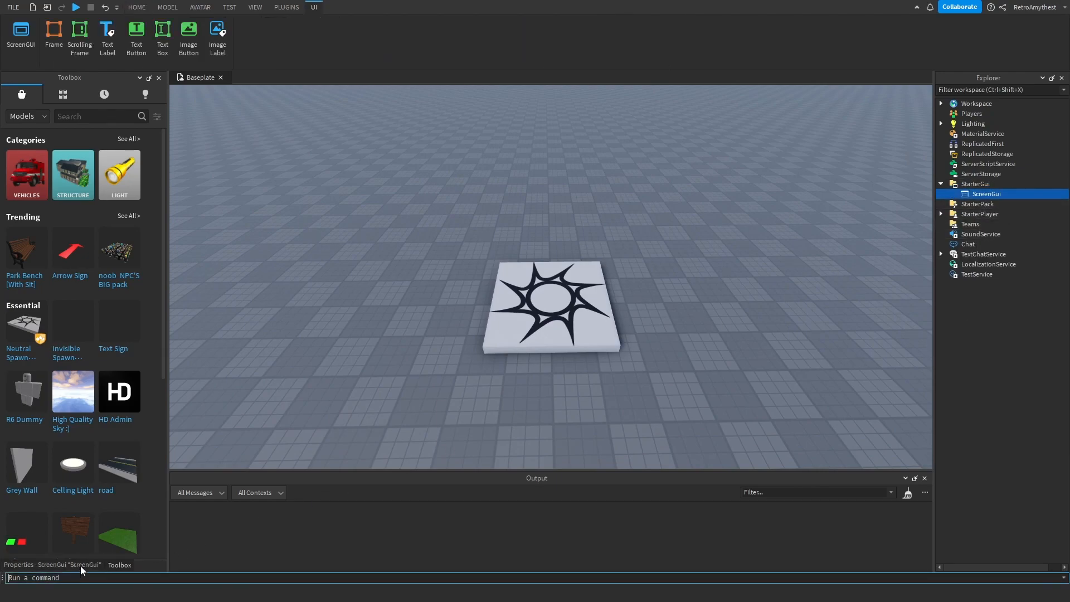
pyautogui.click(52, 564)
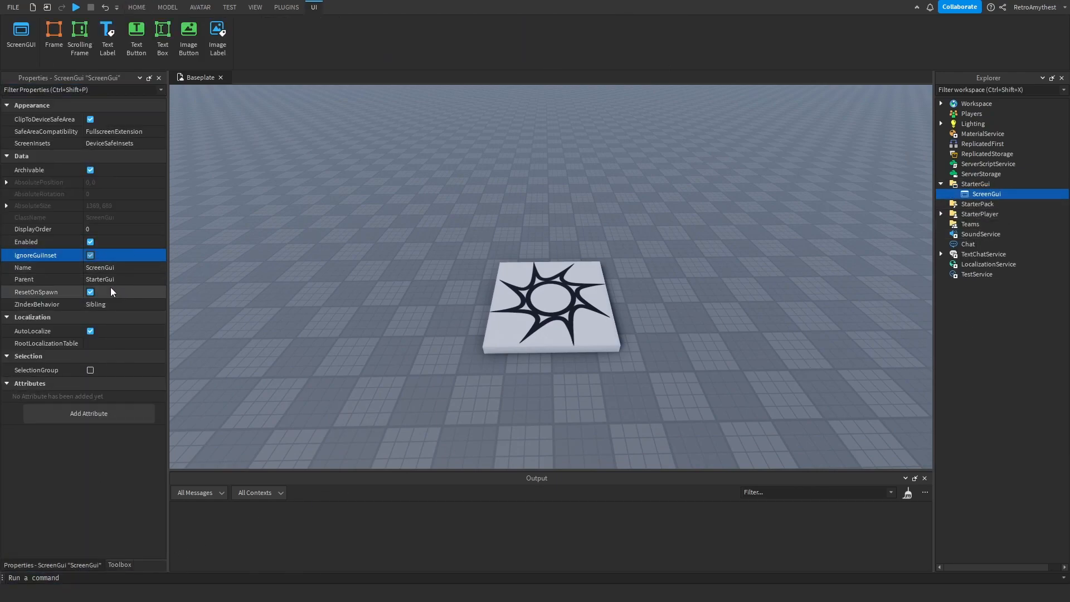
pyautogui.doubleClick(99, 266)
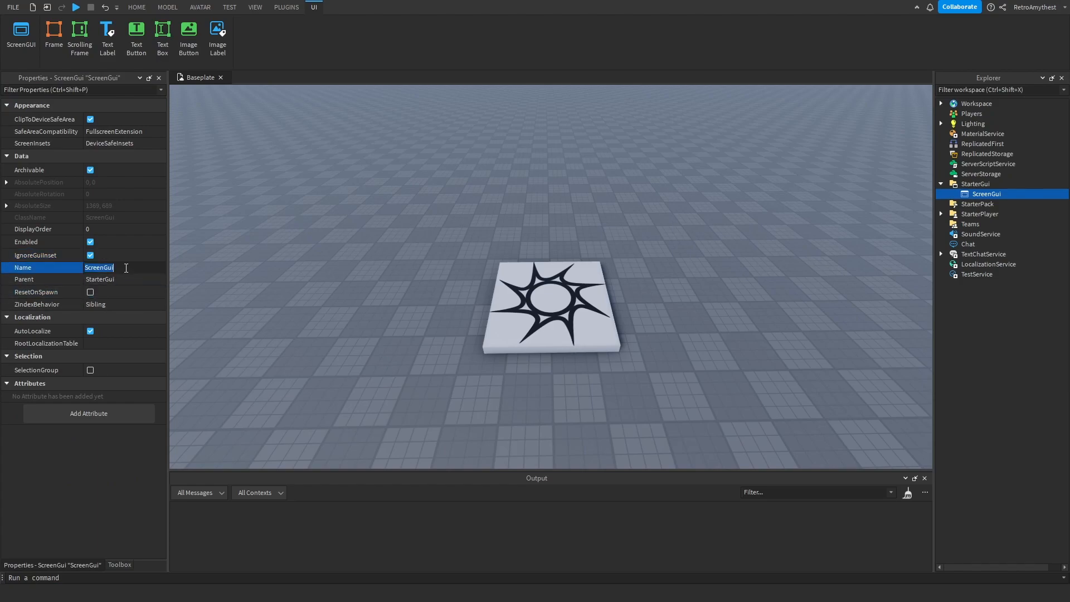
pyautogui.write('ShopGui')
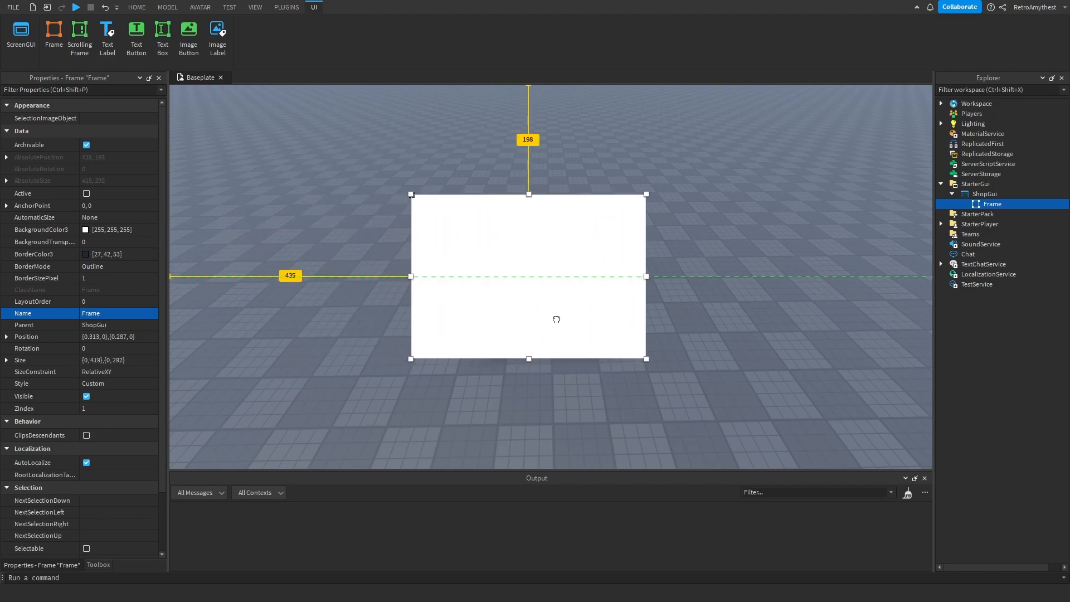
pyautogui.click(136, 8)
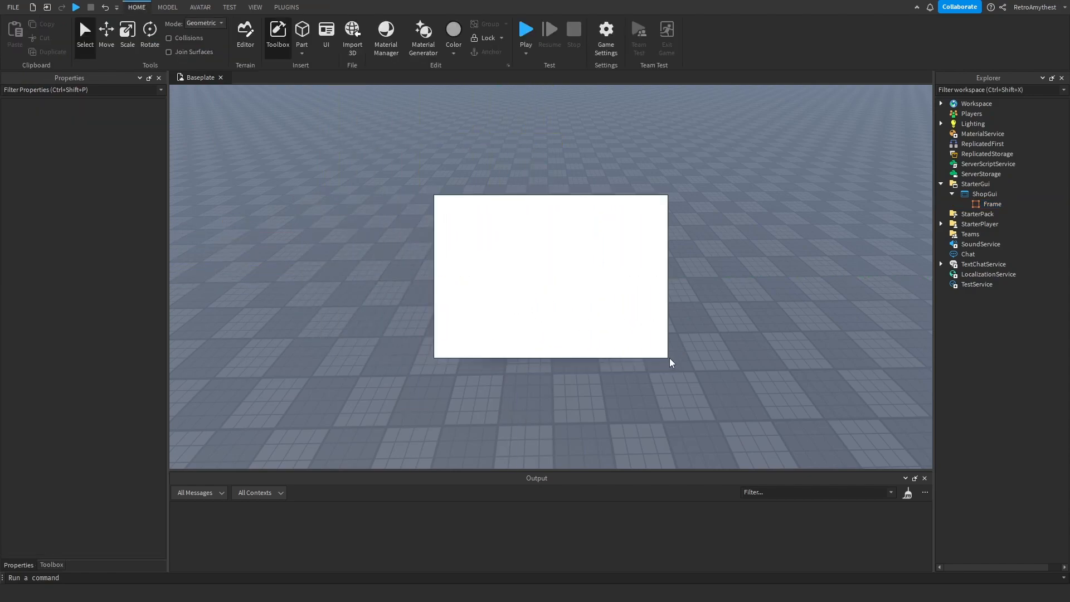
# - Colour the inserted Frame light blue and widen it to about 588 pixels
pyautogui.click(86, 230)
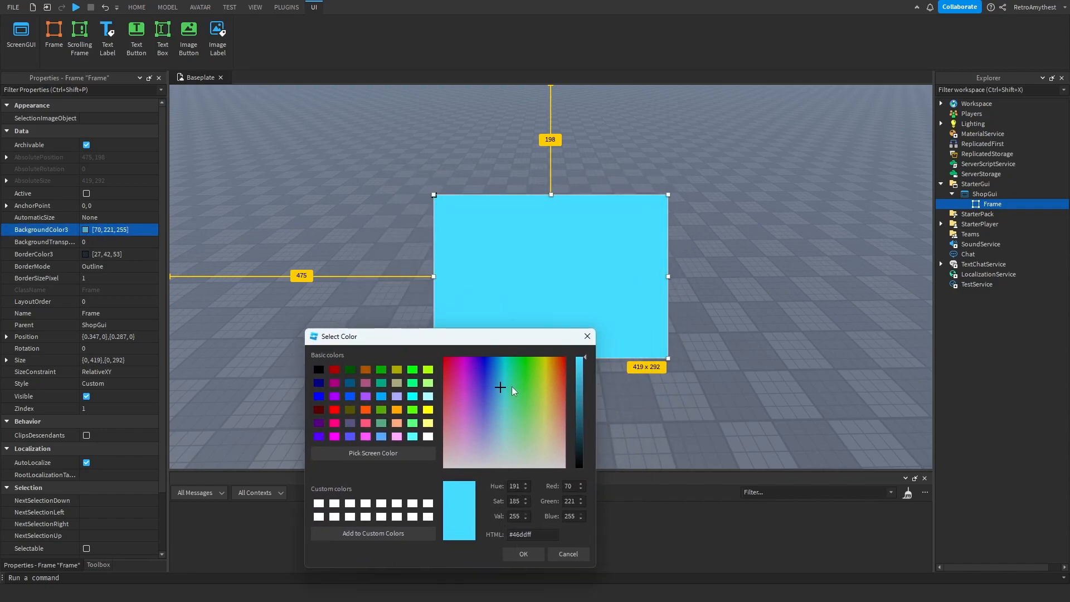
pyautogui.click(522, 554)
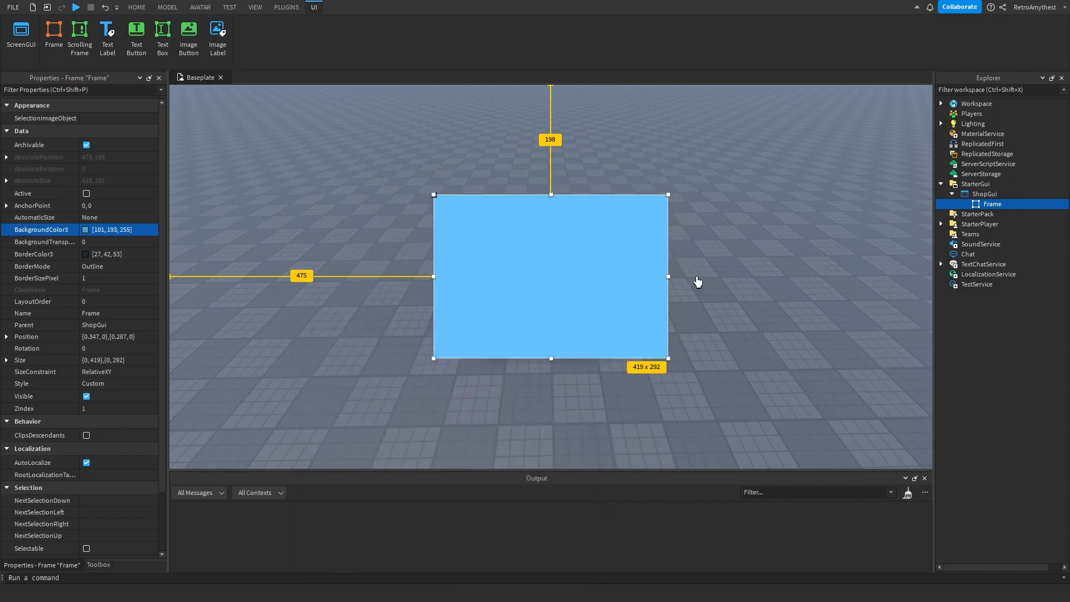
pyautogui.moveTo(666, 277); pyautogui.dragTo(761, 276)
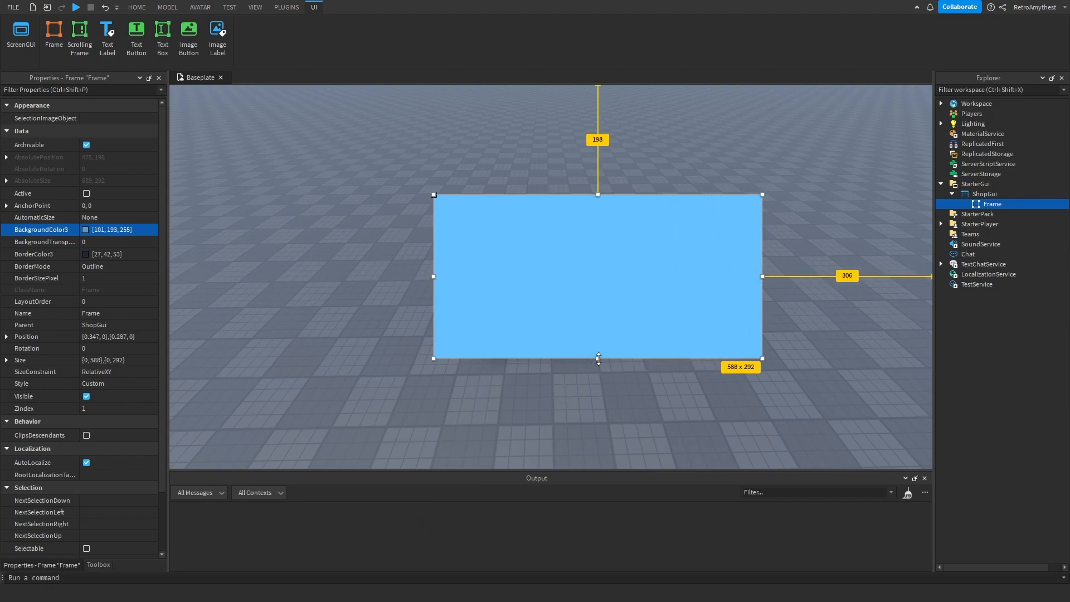
# - Stretch the frame taller to about 461 pixels and select it for renaming after styling
pyautogui.moveTo(597, 358); pyautogui.dragTo(544, 420)
pyautogui.write('Tool Shop')
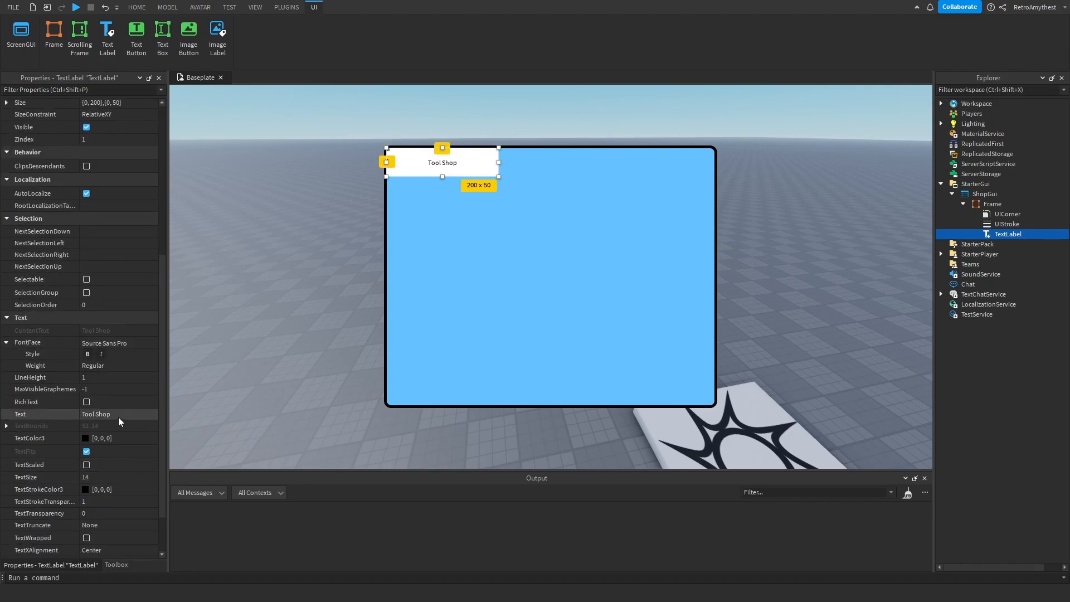
pyautogui.click(118, 342)
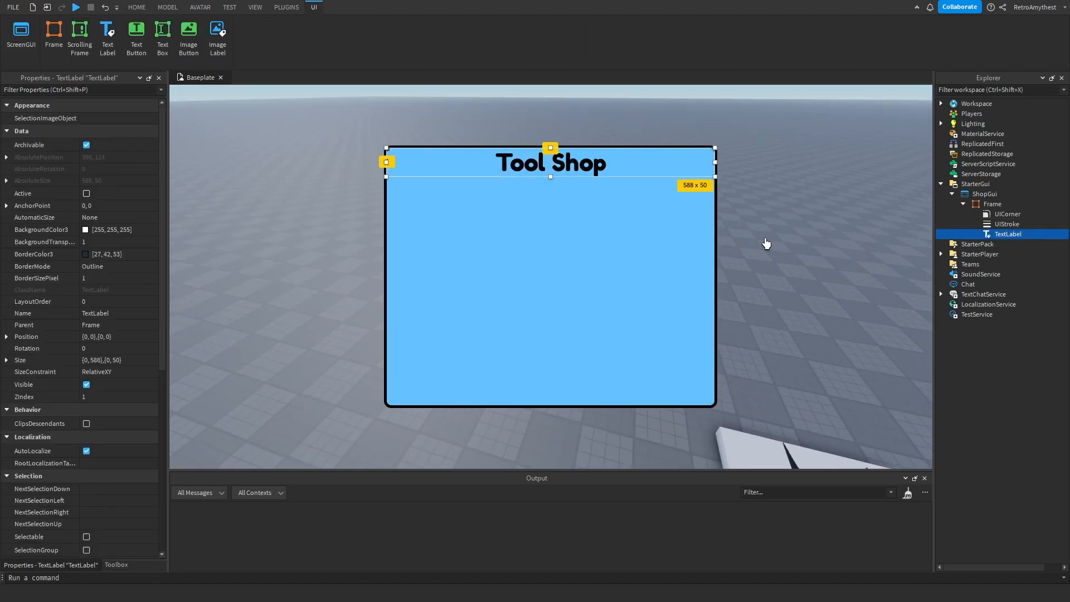
pyautogui.click(991, 203)
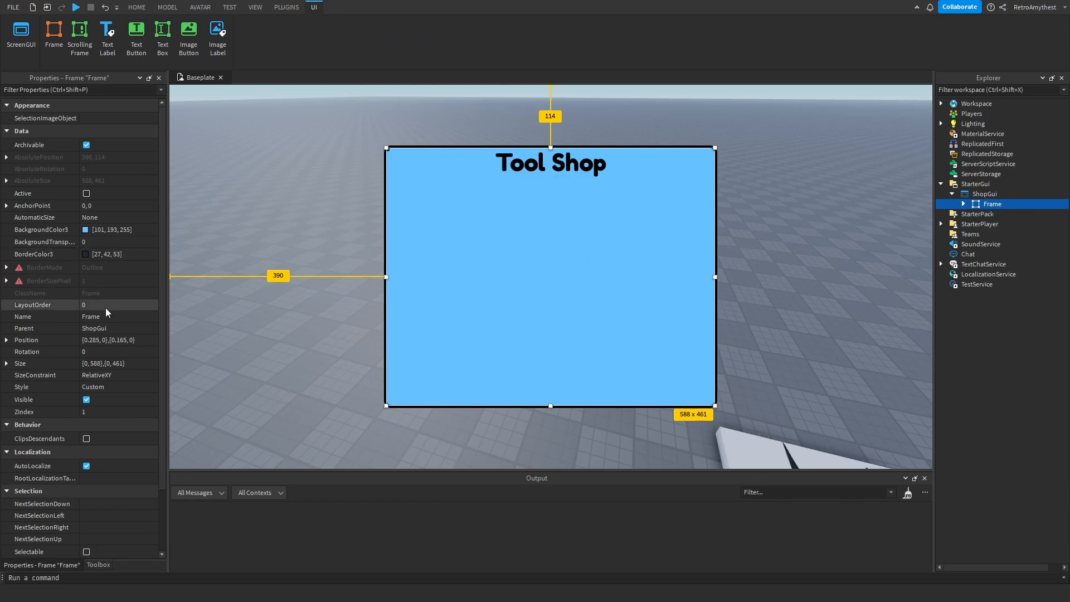
pyautogui.click(40, 316)
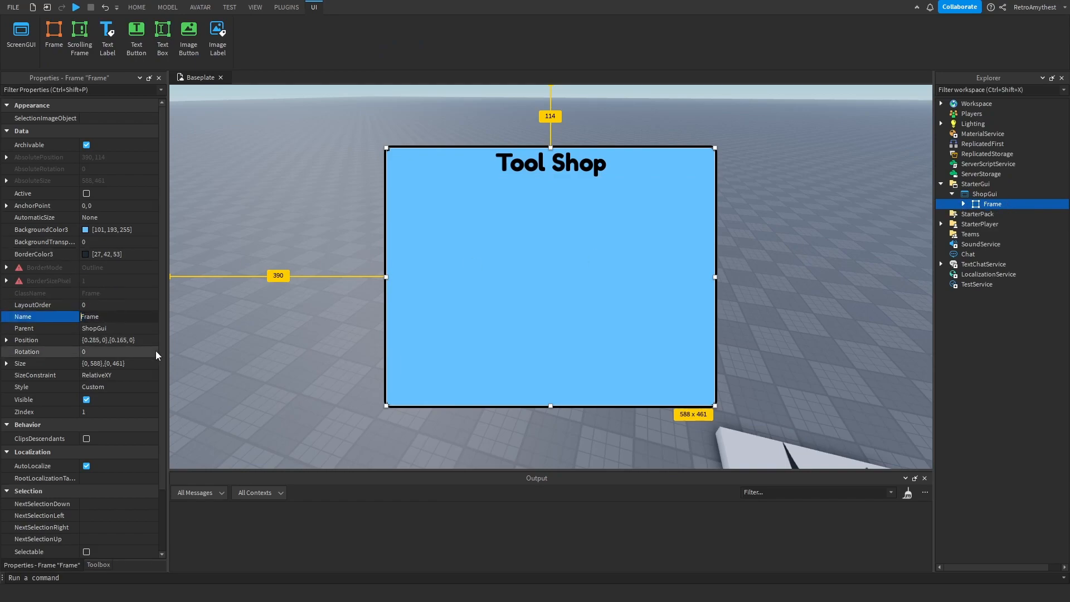
# - Name the frame ShopFrame and add a TextButton reading Tool Shop with corner and outline
pyautogui.write('ShopFrame')
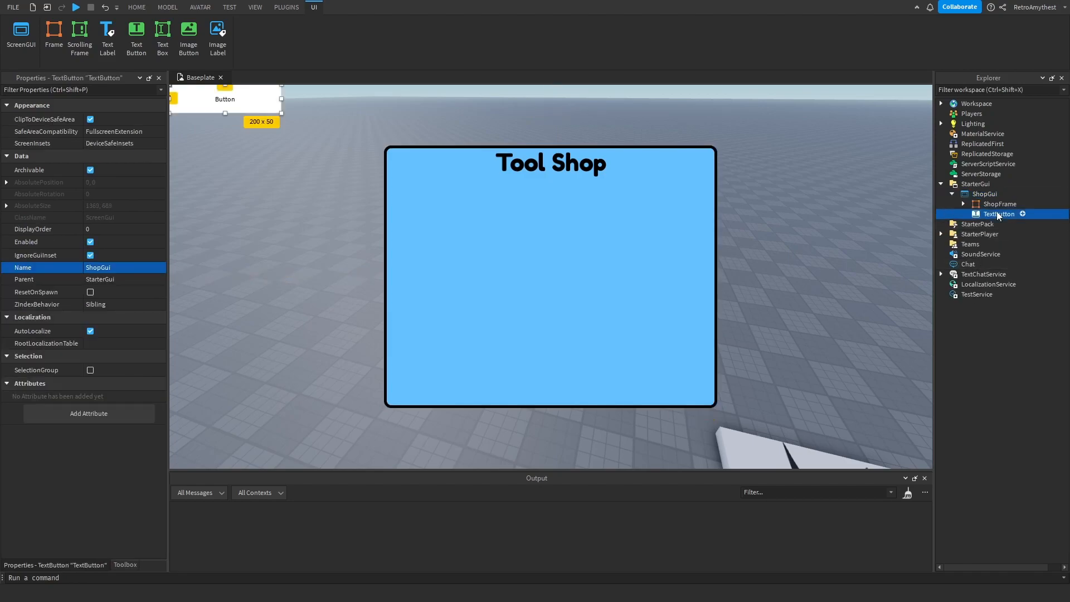
pyautogui.click(999, 214)
pyautogui.write('B')
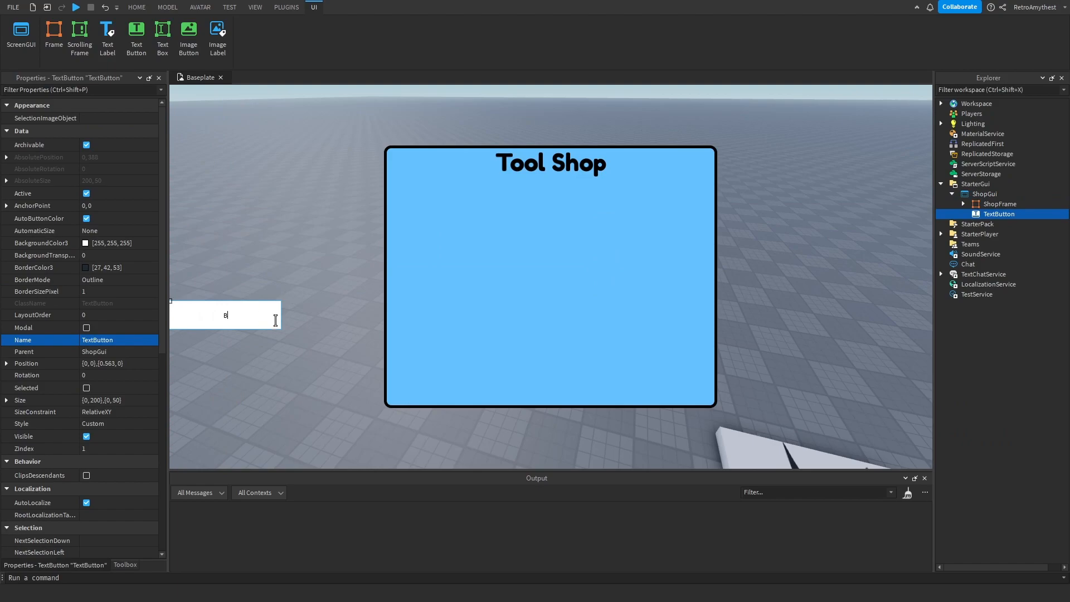
pyautogui.write('Tool Shop')
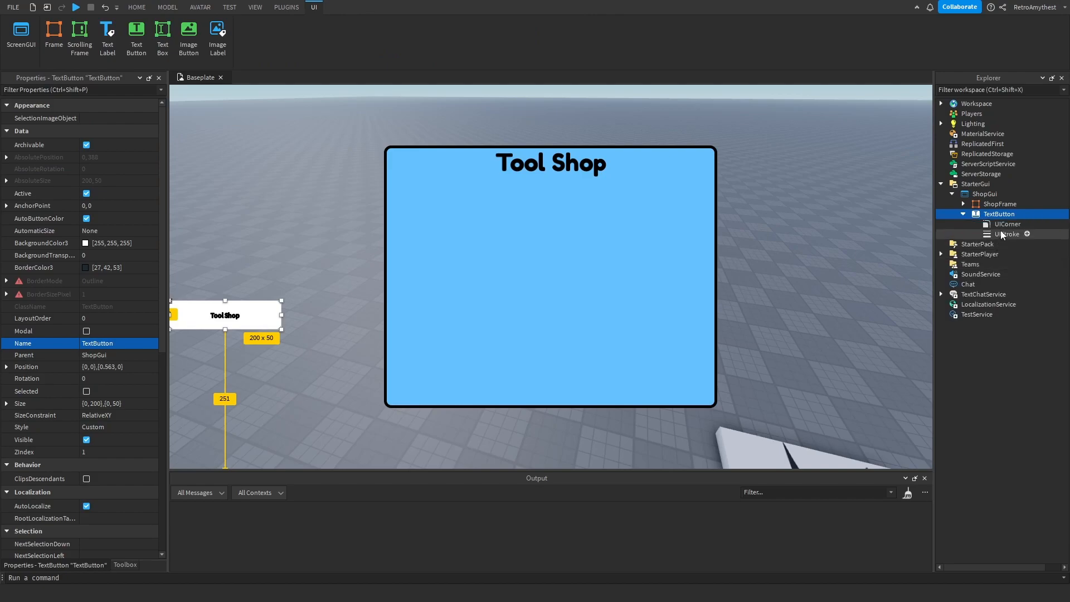
pyautogui.click(1006, 234)
pyautogui.write('5')
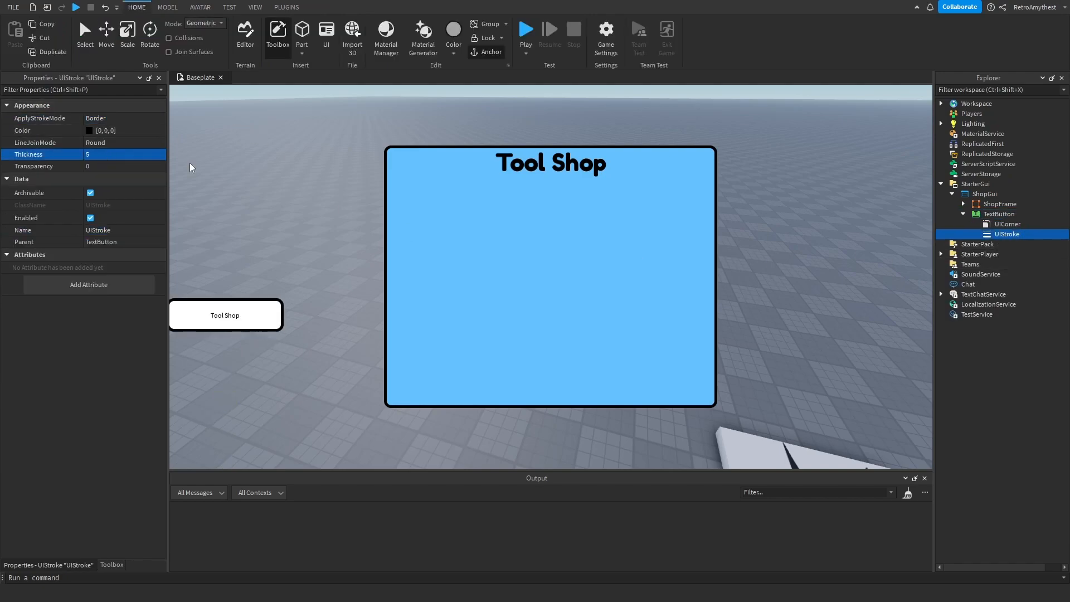
# - Give the Tool Shop button a light-green background and place it at the left edge
pyautogui.click(998, 214)
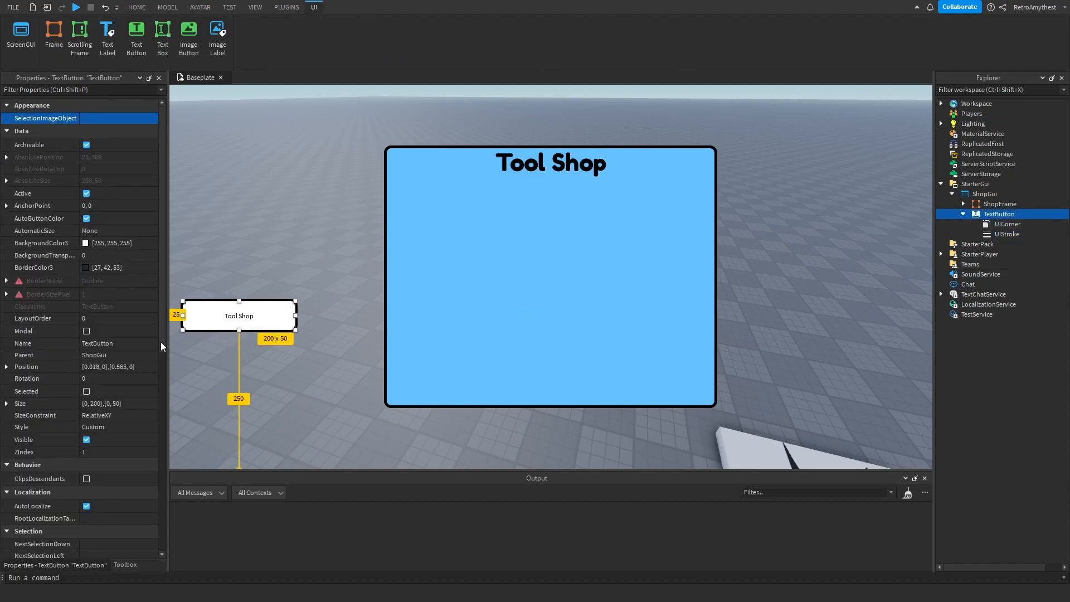
pyautogui.scroll(-3)
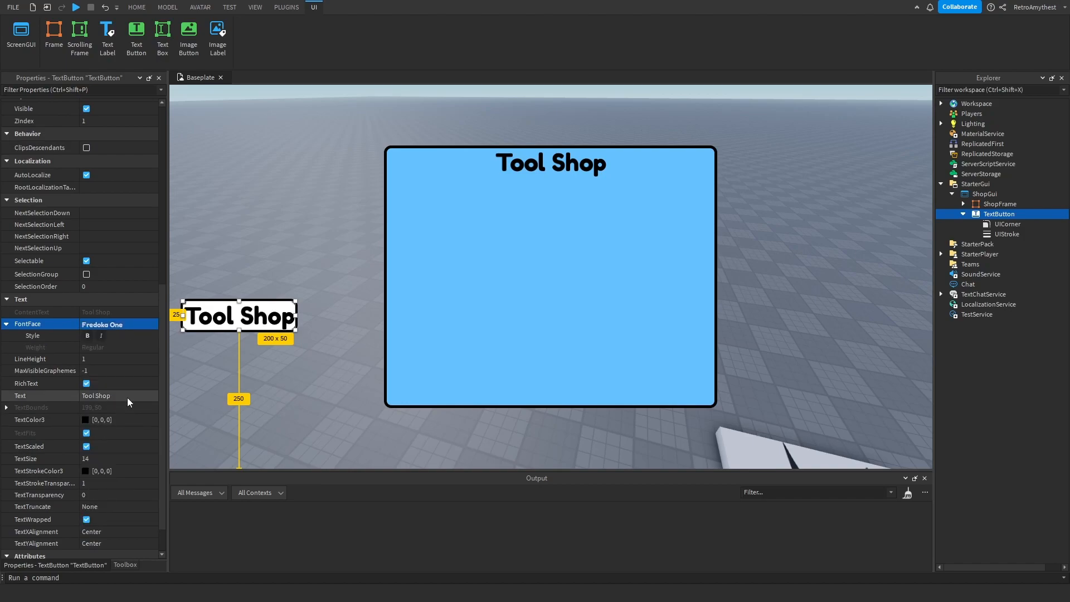
pyautogui.click(86, 243)
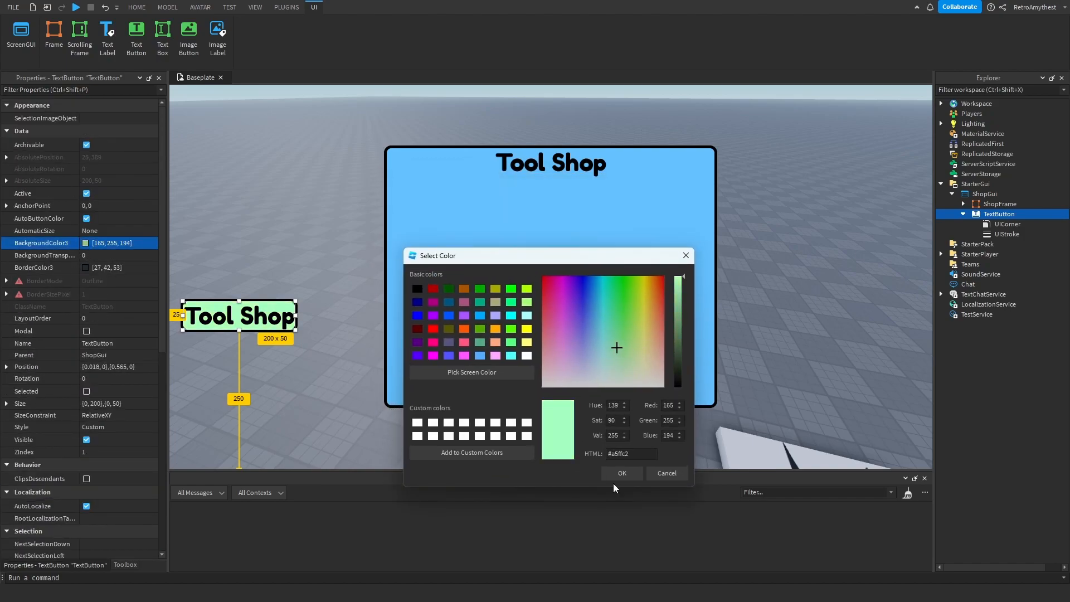
pyautogui.click(621, 472)
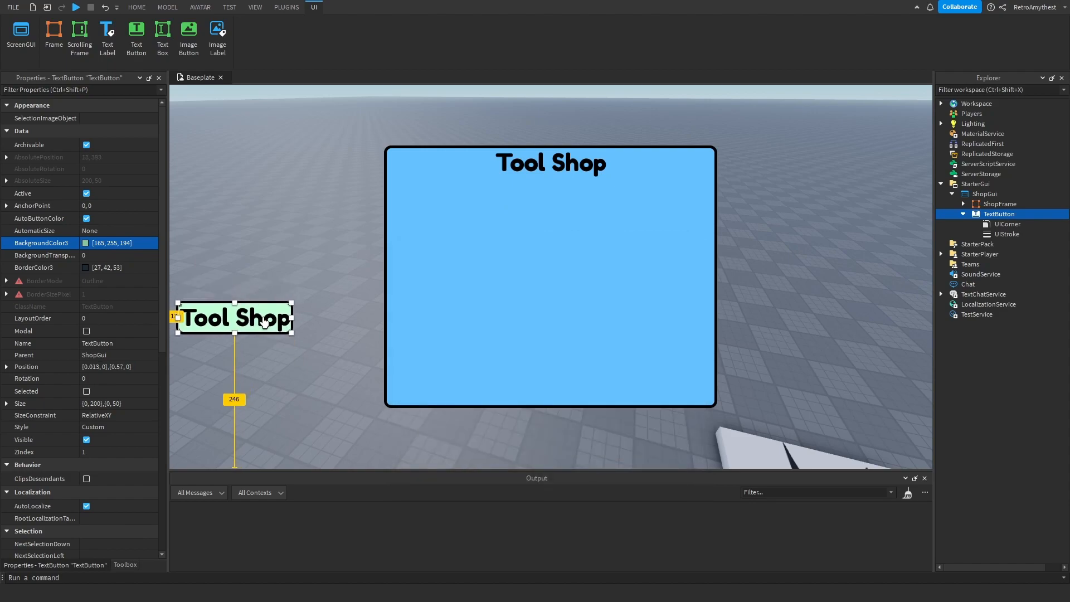
pyautogui.moveTo(232, 317); pyautogui.dragTo(232, 276)
pyautogui.write('oolShop')
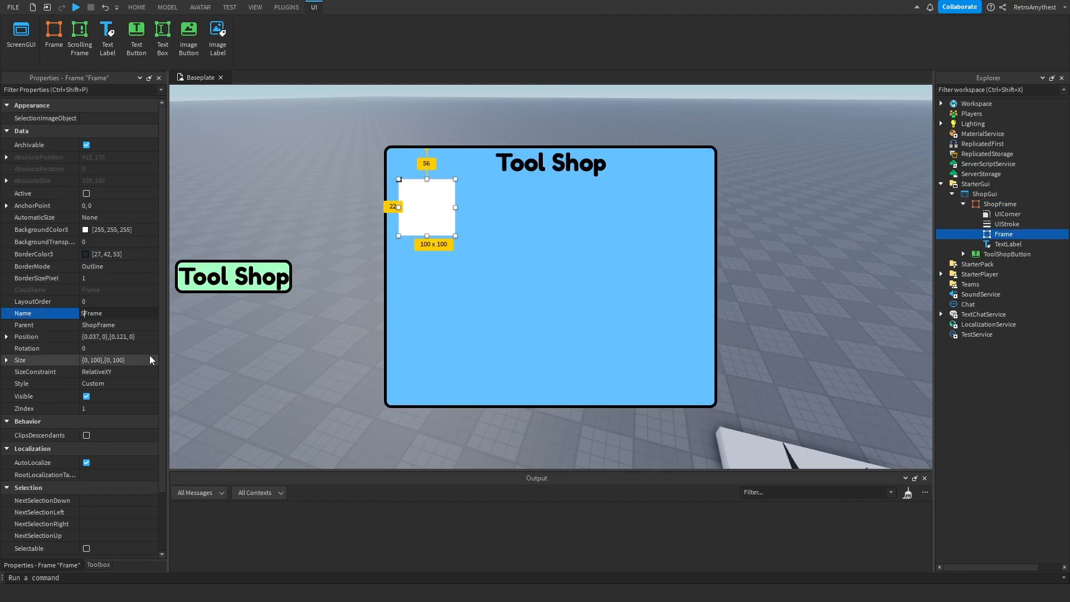
# - Rename the item frame SwordItemFrame and enlarge it
pyautogui.write('SwordFrame')
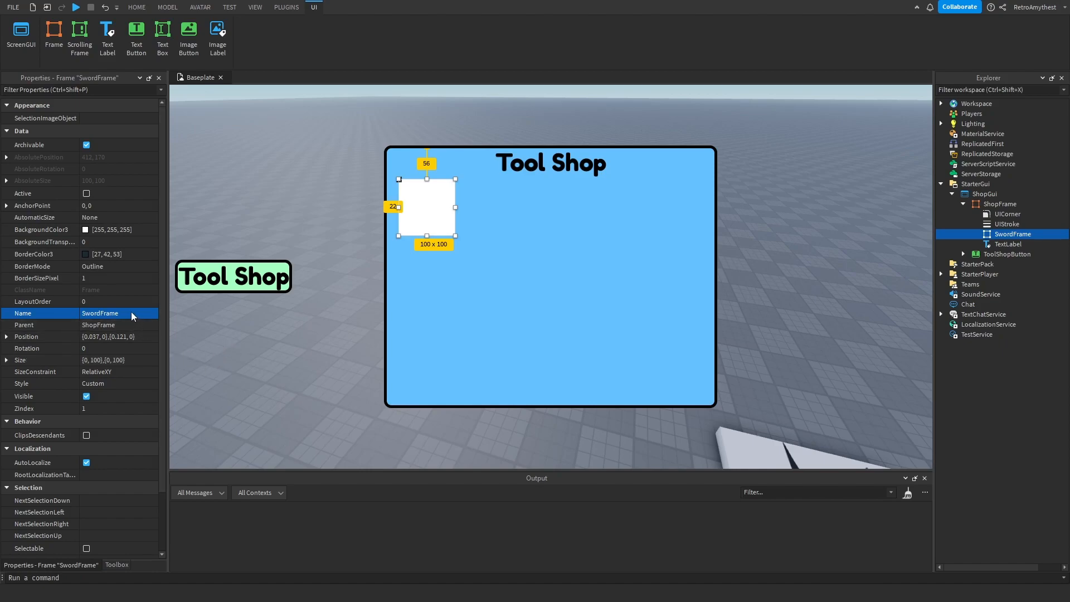
pyautogui.moveTo(116, 331)
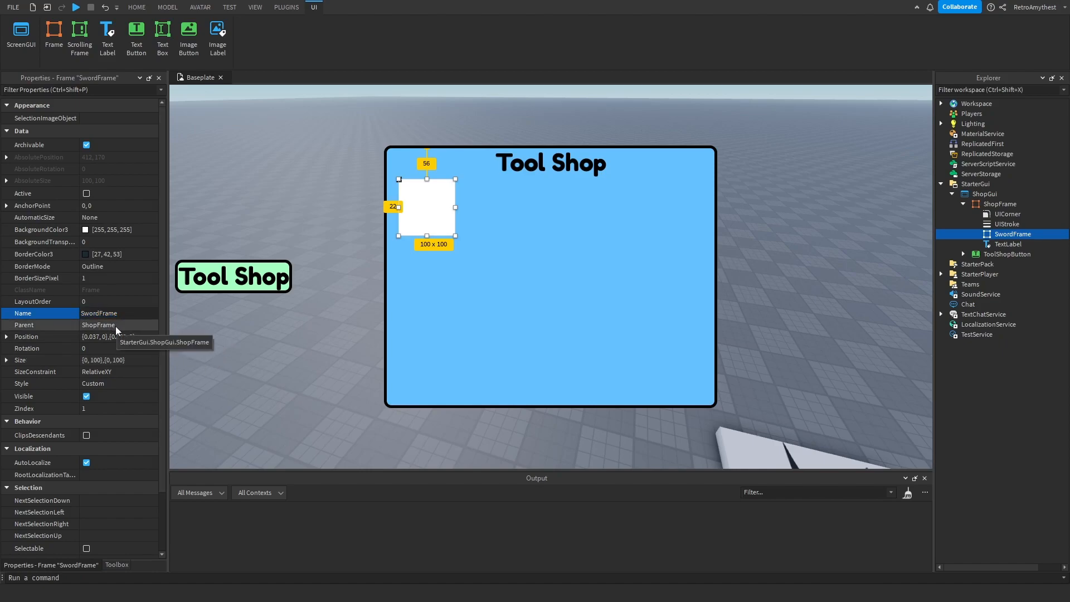
pyautogui.write('SwordItemFrame')
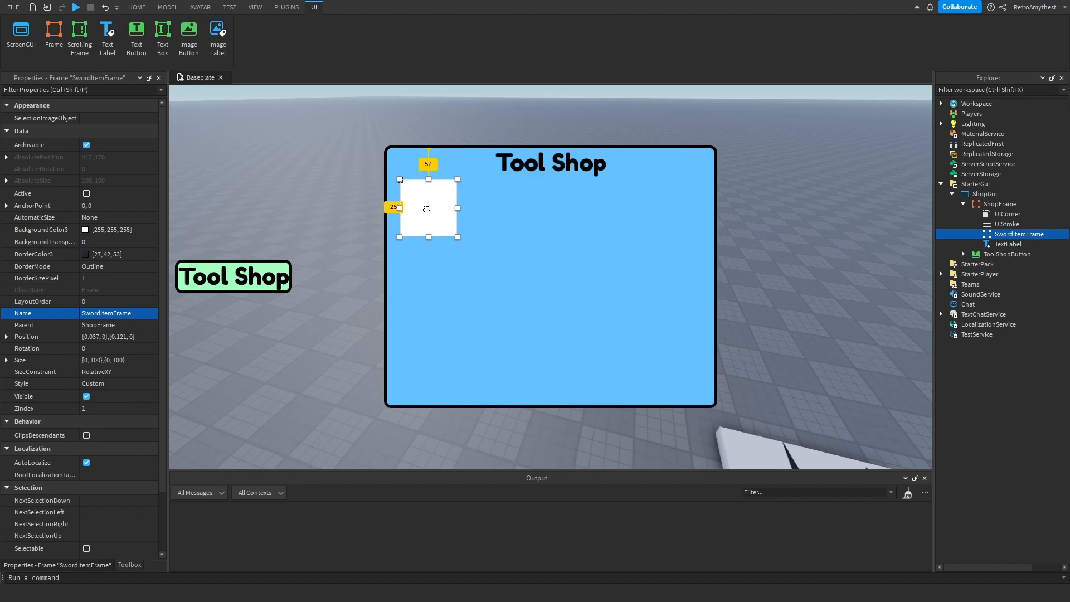
pyautogui.moveTo(458, 238); pyautogui.dragTo(502, 308)
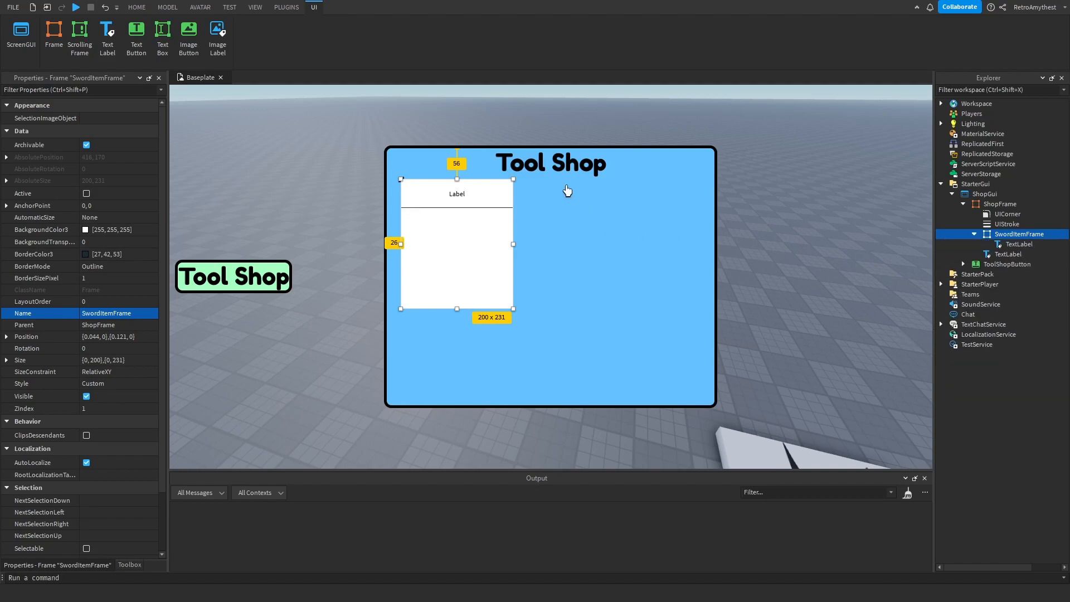
# - Move the Sword label to the frame's bottom and set its text to Sword : 250 Coins
pyautogui.click(1019, 244)
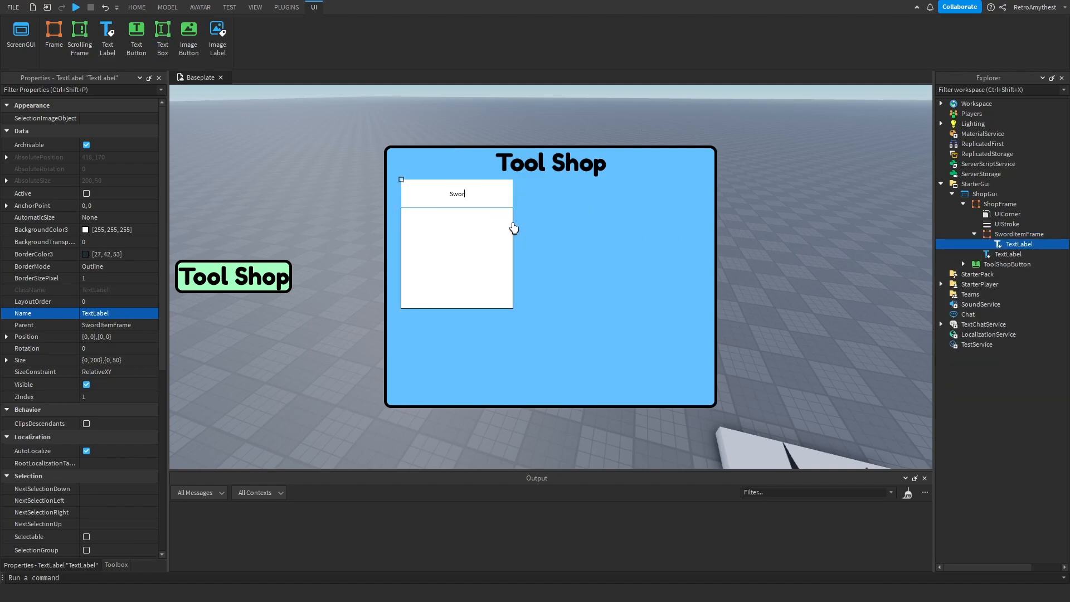
pyautogui.moveTo(456, 193); pyautogui.dragTo(456, 300)
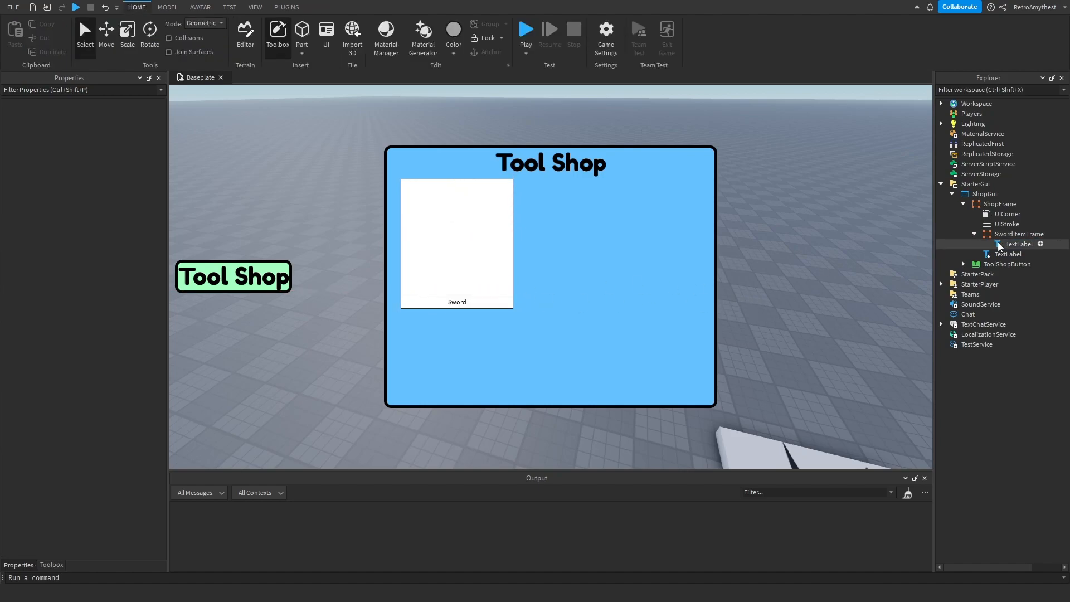
pyautogui.click(1018, 233)
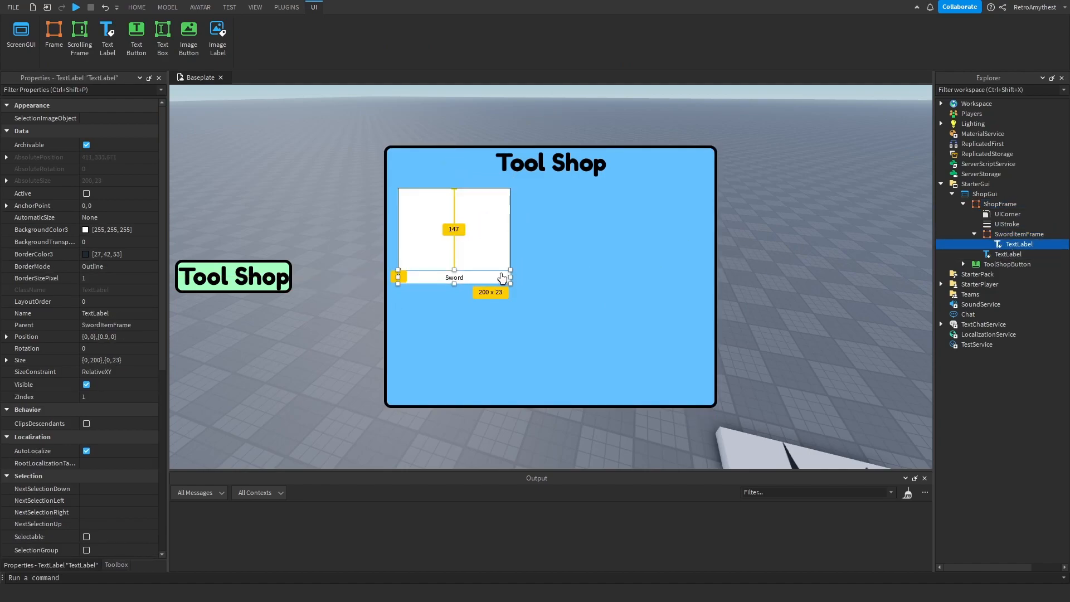
pyautogui.moveTo(454, 278); pyautogui.dragTo(453, 268)
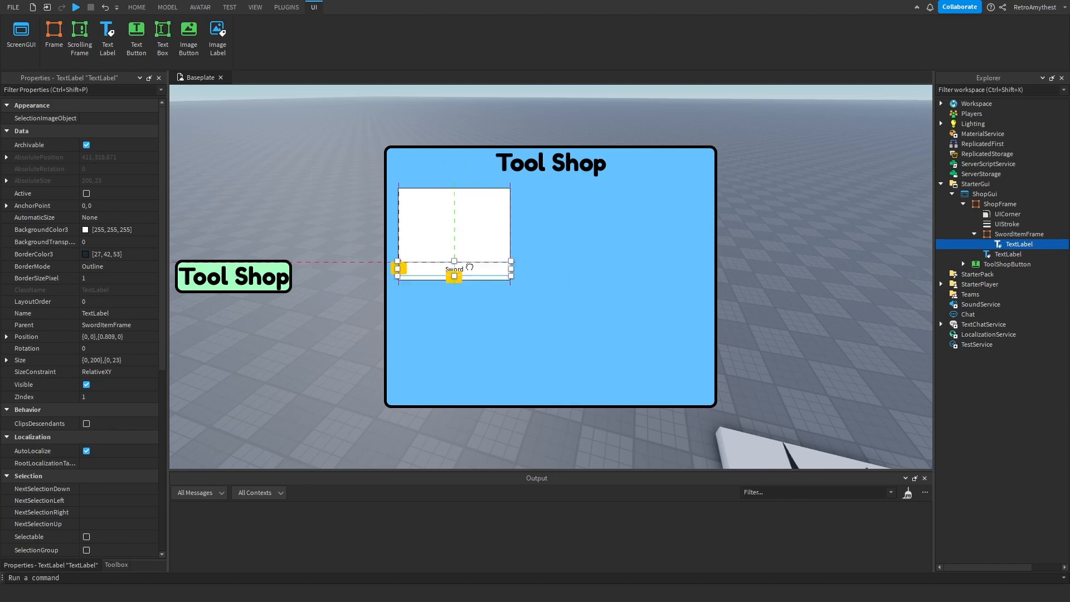
pyautogui.click(136, 8)
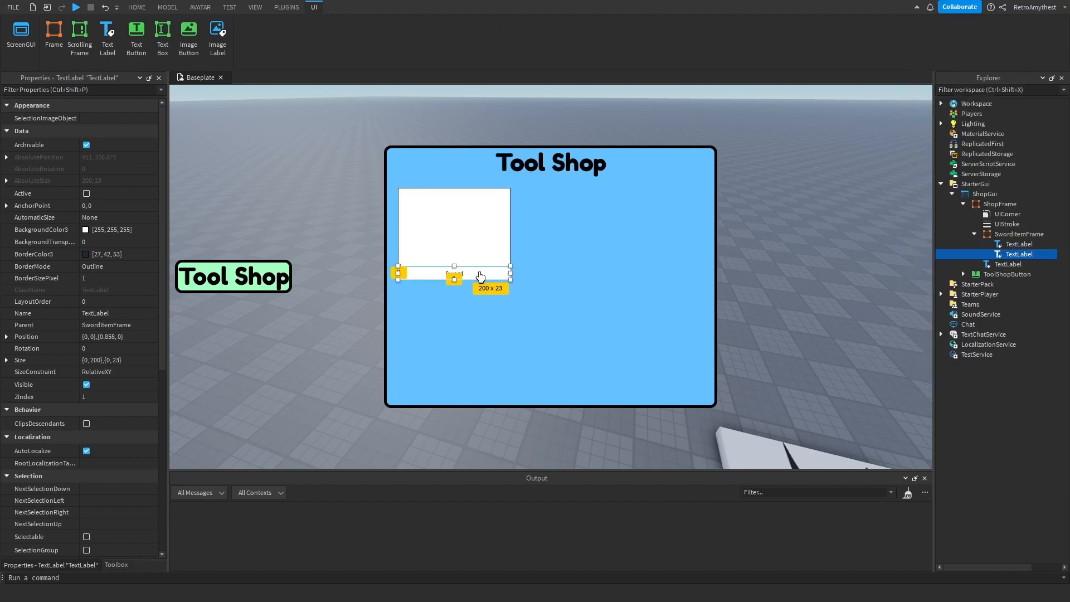
pyautogui.doubleClick(454, 263)
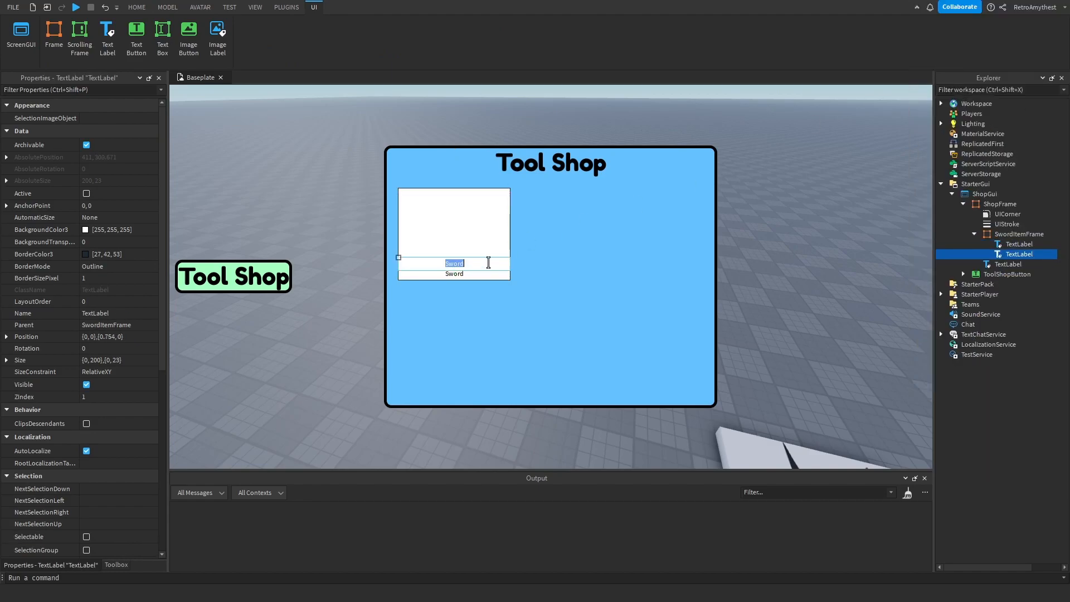
pyautogui.write('250')
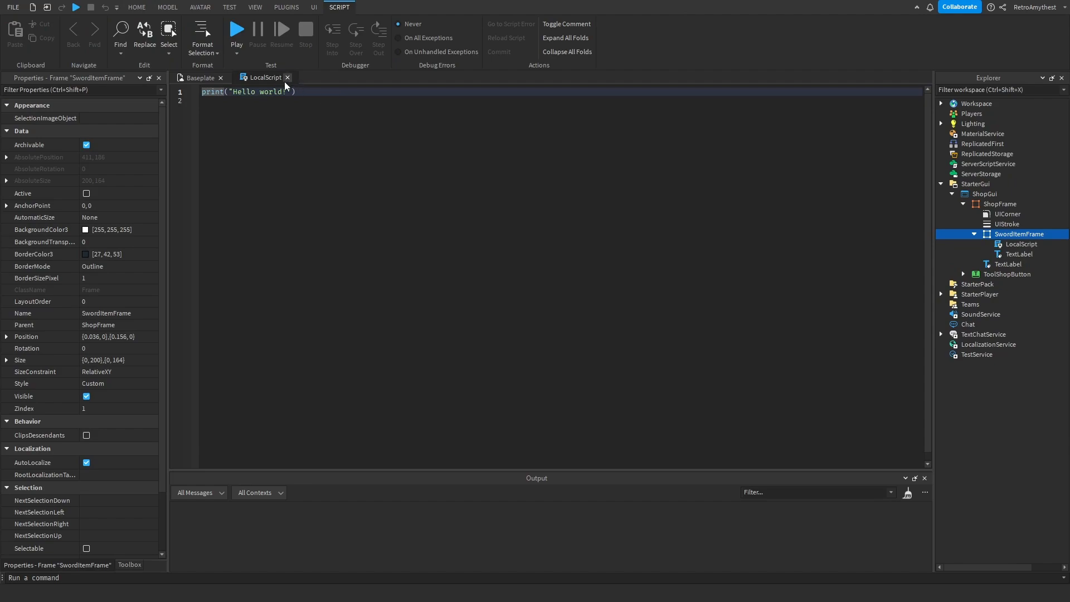
# - Fit the item frame to the picture placeholder and add a Buy button below the price label
pyautogui.click(313, 8)
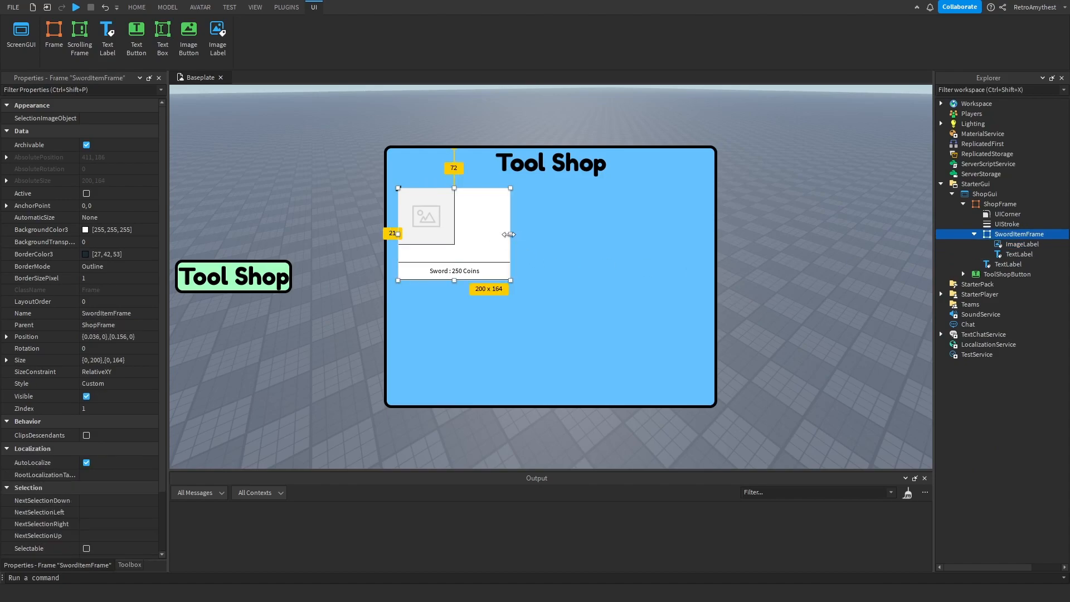
pyautogui.moveTo(511, 234); pyautogui.dragTo(456, 241)
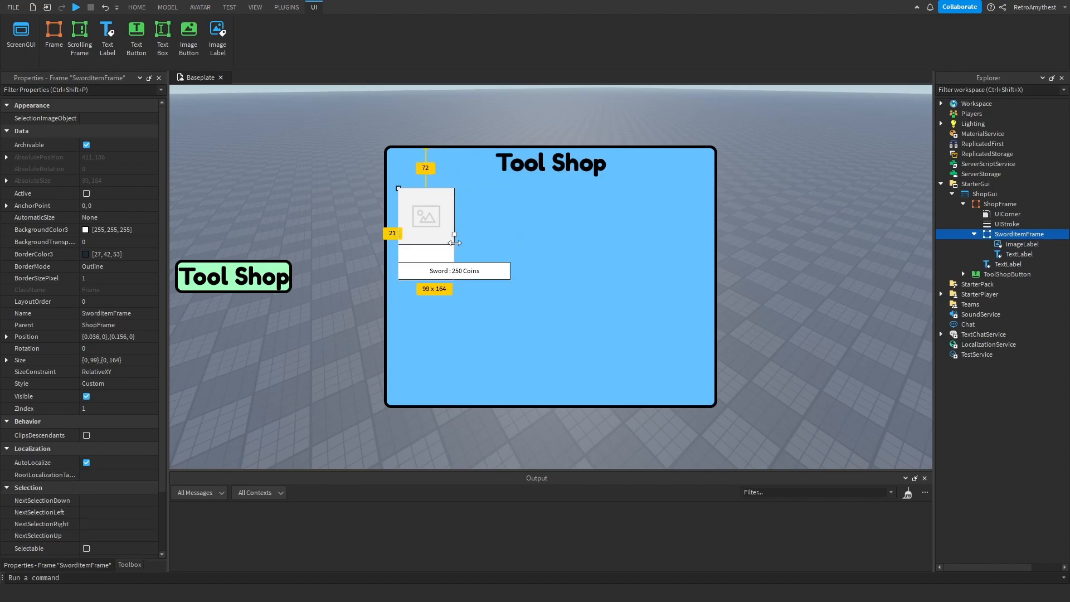
pyautogui.click(424, 217)
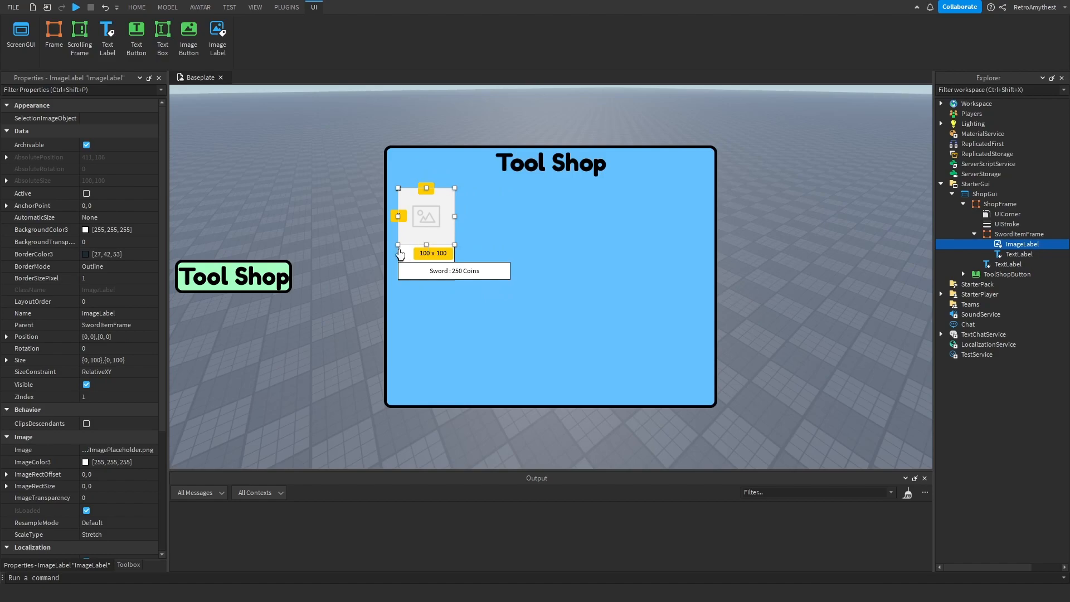
pyautogui.click(1017, 254)
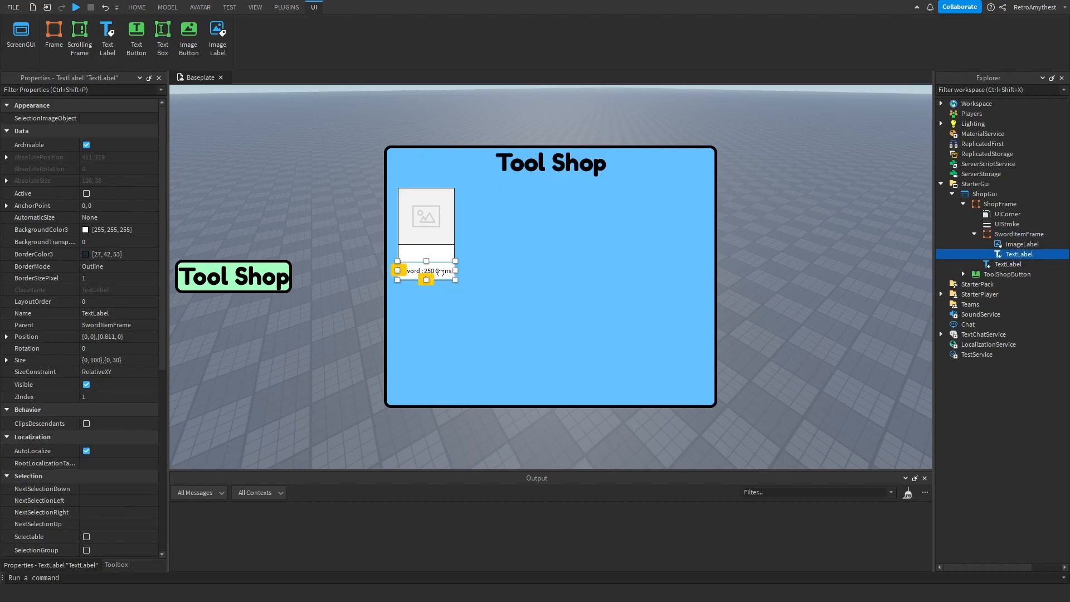
pyautogui.click(136, 8)
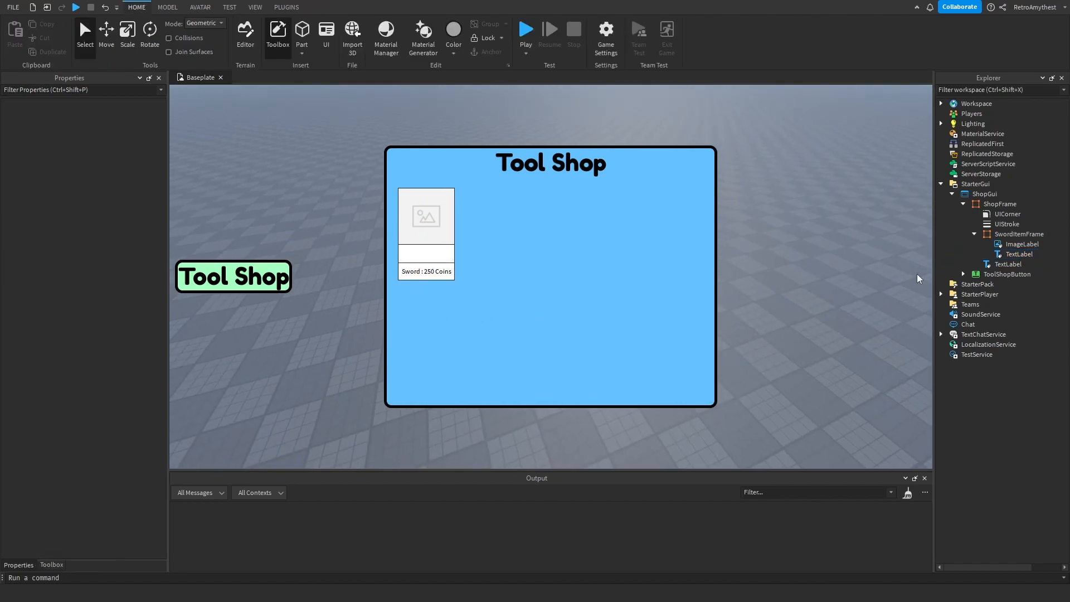
pyautogui.click(1018, 254)
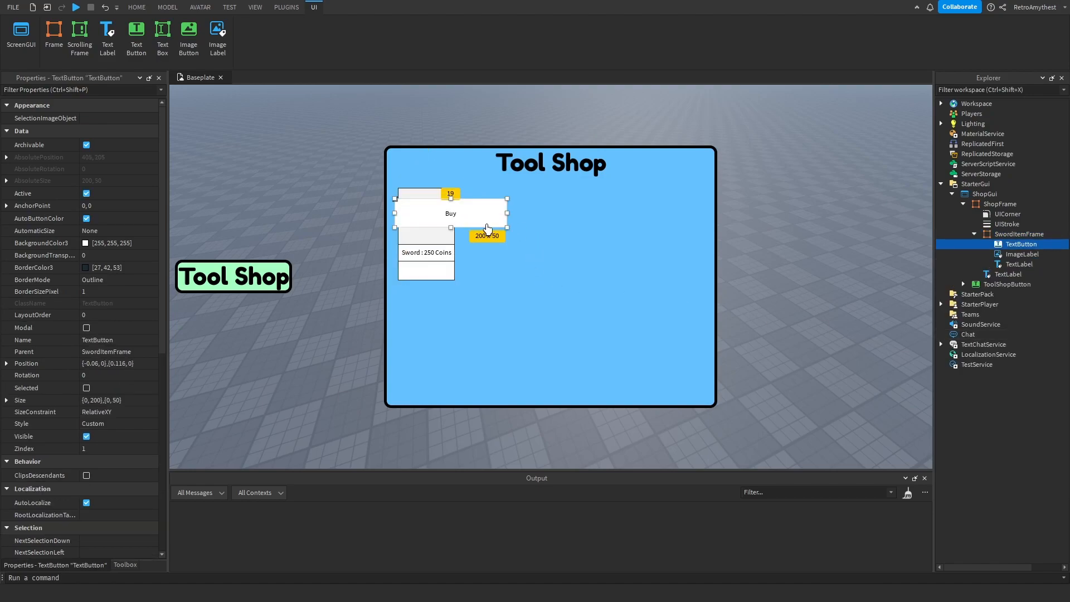
pyautogui.moveTo(450, 209); pyautogui.dragTo(453, 273)
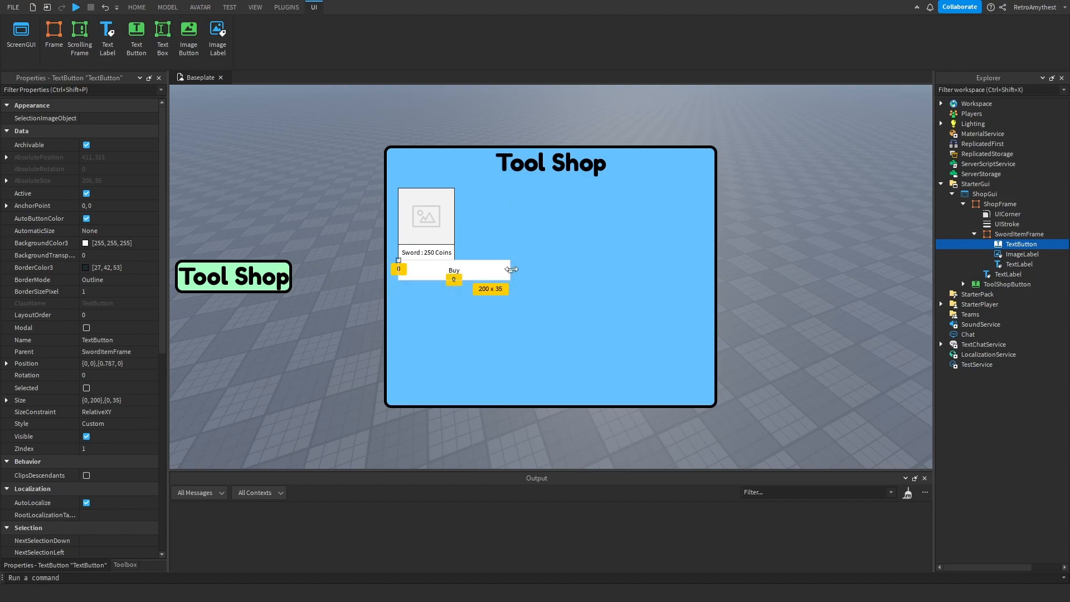
# - Colour the Buy button light green, enable text scaling on the label and widen the frame
pyautogui.click(102, 243)
pyautogui.write('#84ff82')
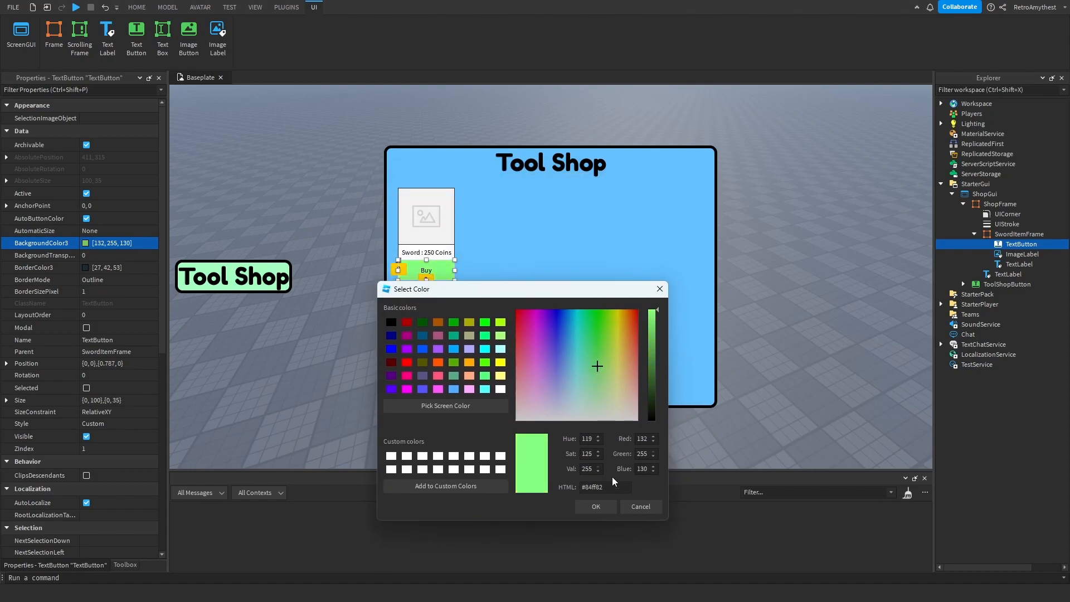
pyautogui.click(594, 506)
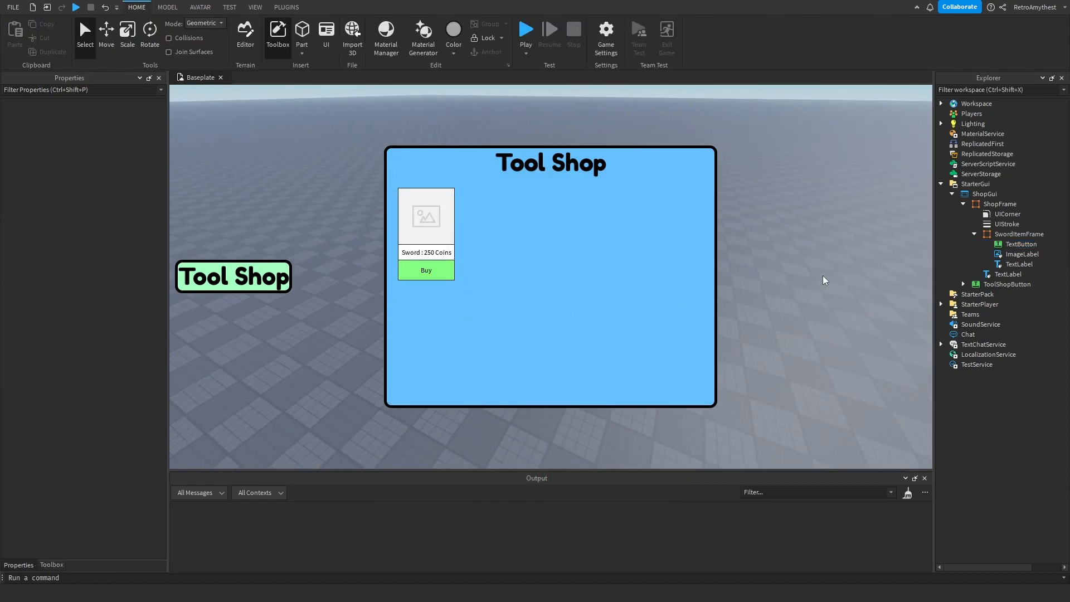
pyautogui.click(1018, 233)
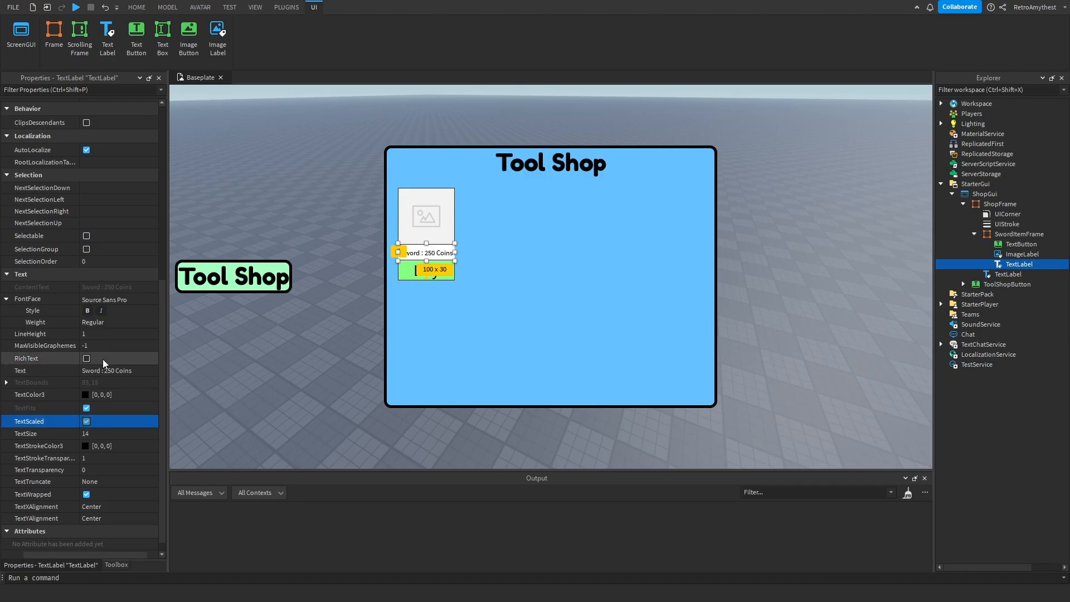
pyautogui.click(136, 8)
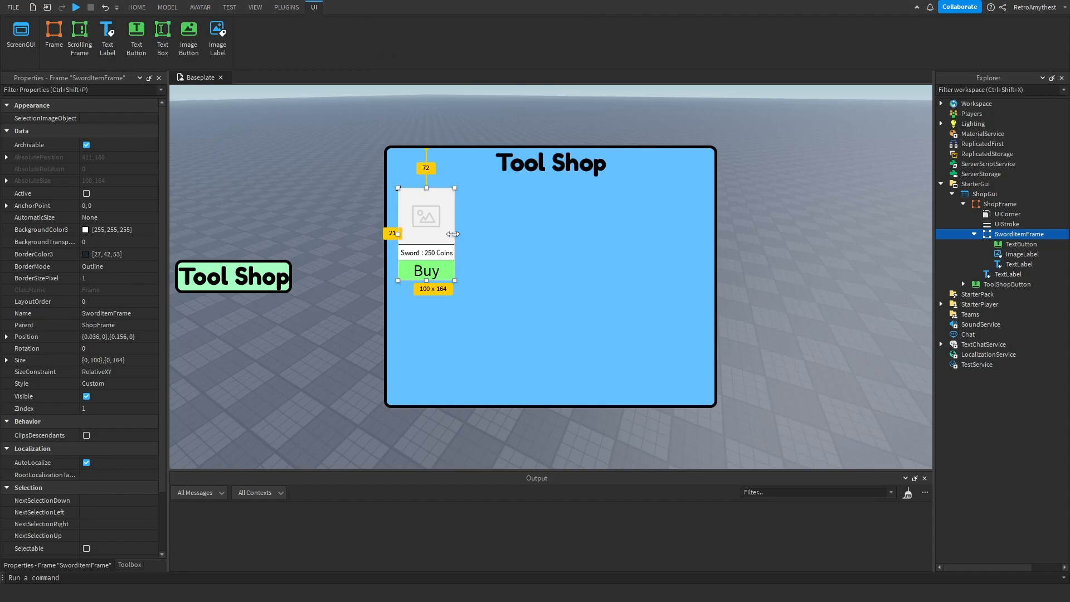
pyautogui.moveTo(453, 233); pyautogui.dragTo(495, 233)
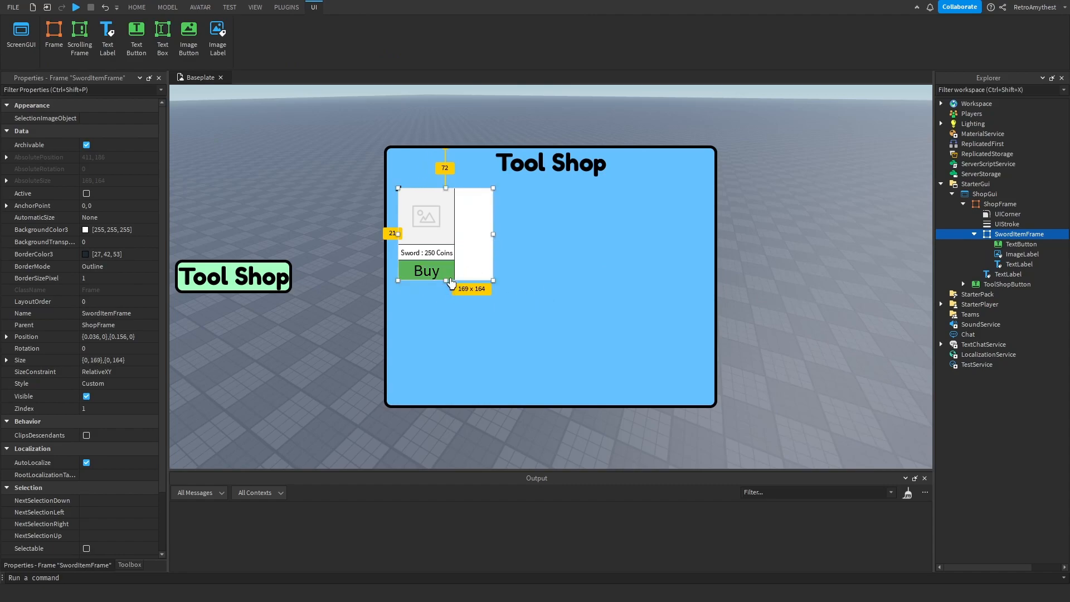
# - Review the picture, price label and Buy button arrangement of the finished card
pyautogui.click(1024, 254)
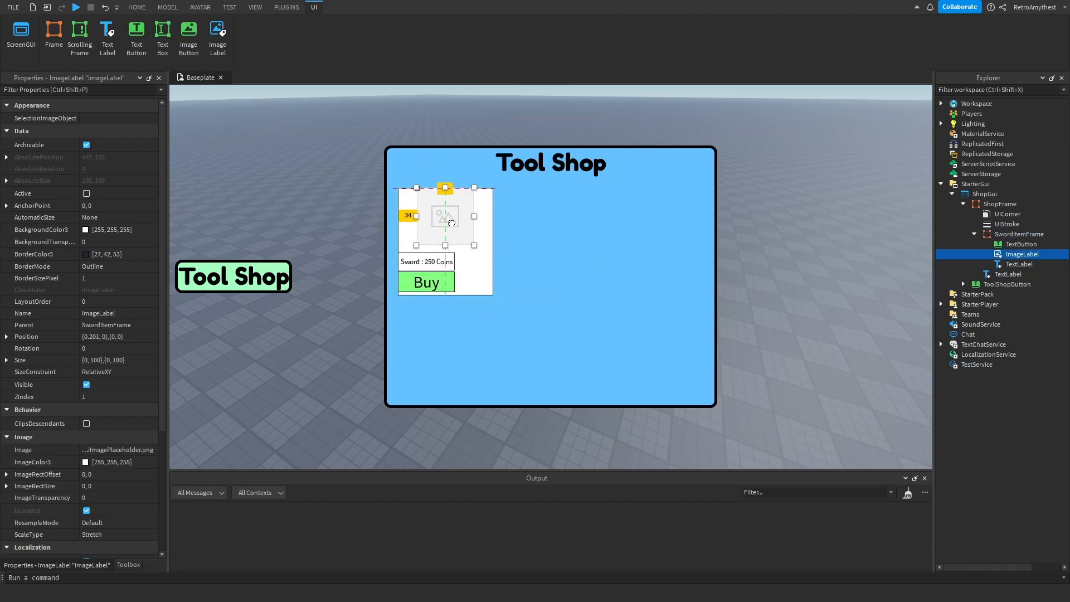
pyautogui.click(1020, 264)
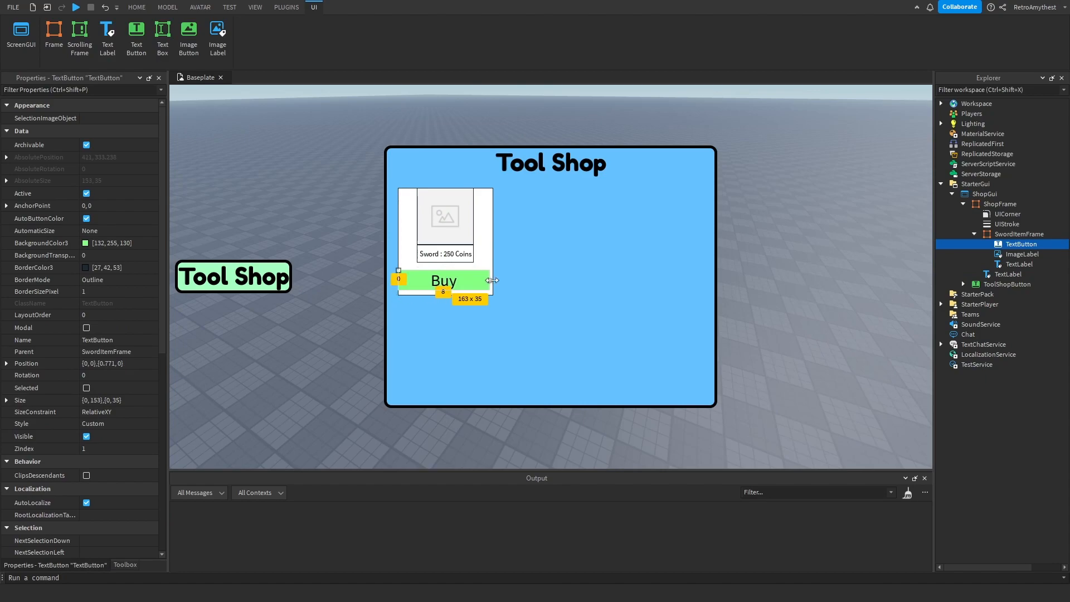
pyautogui.click(1018, 264)
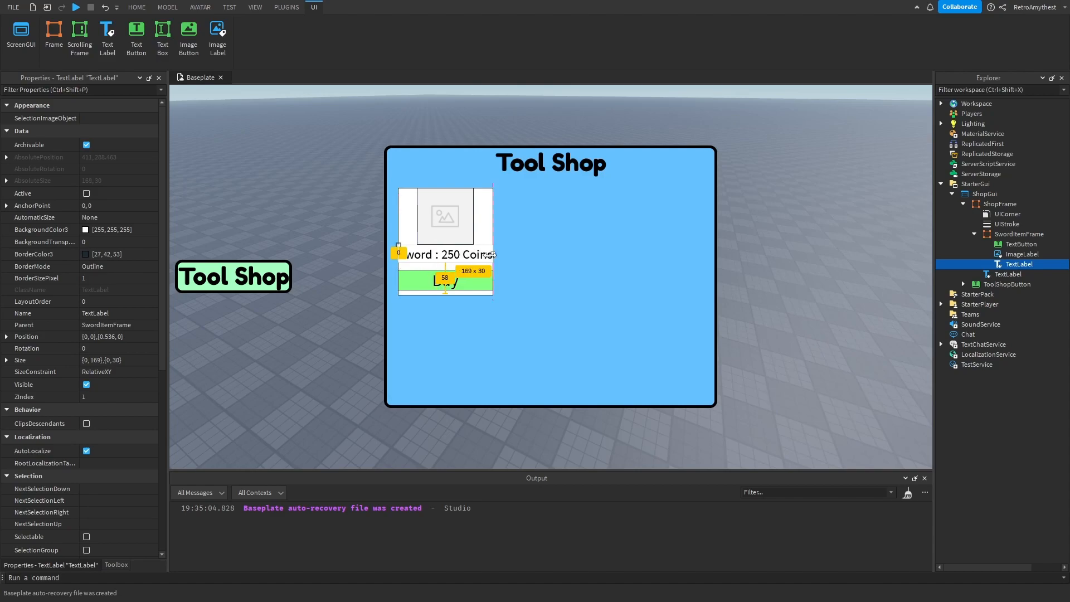
pyautogui.click(136, 8)
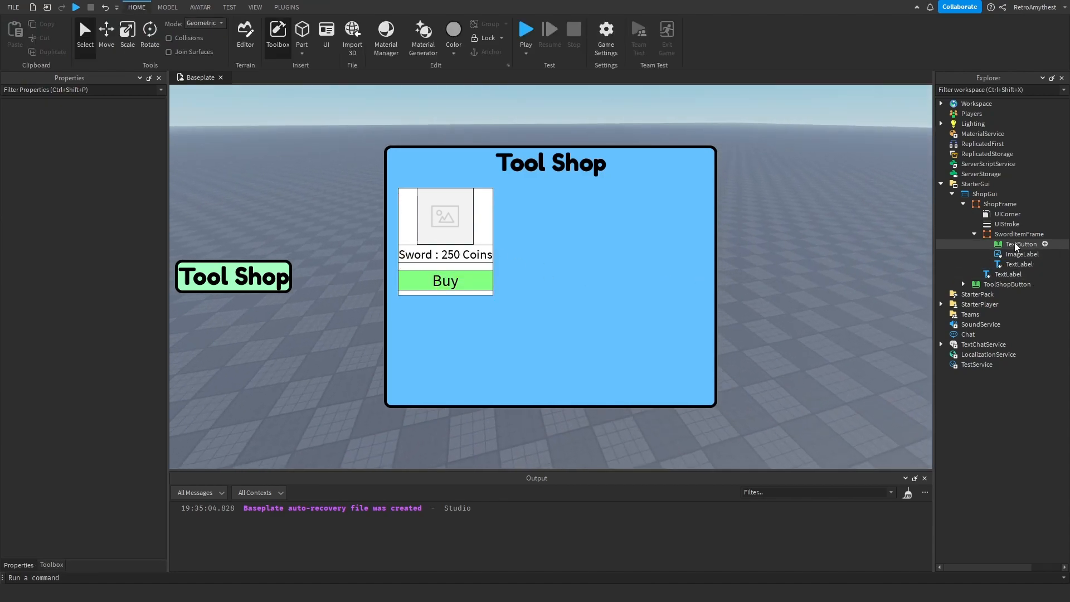
pyautogui.click(1017, 265)
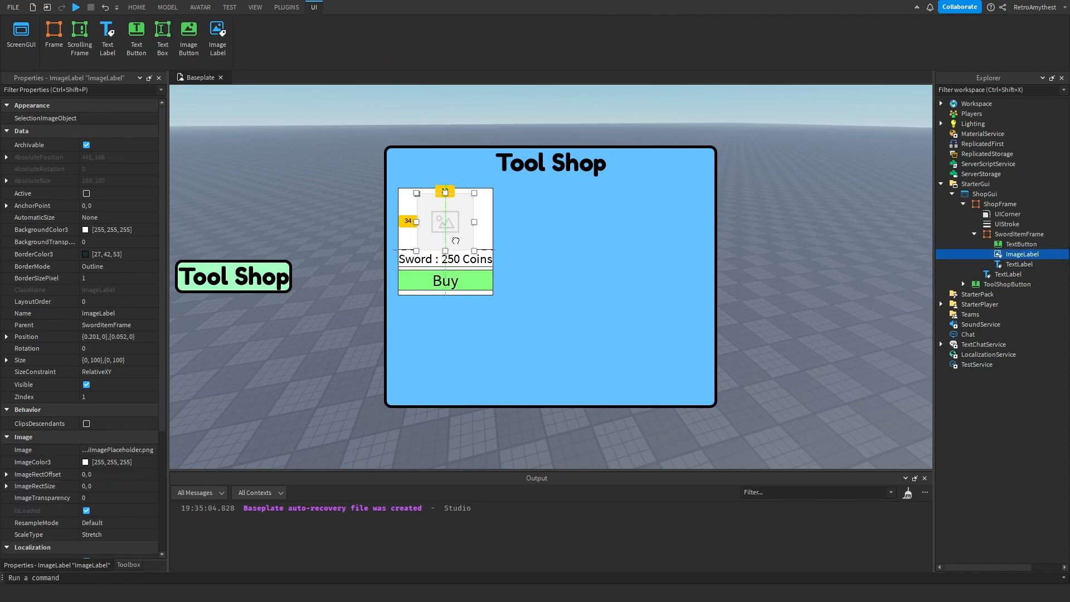
pyautogui.click(1022, 244)
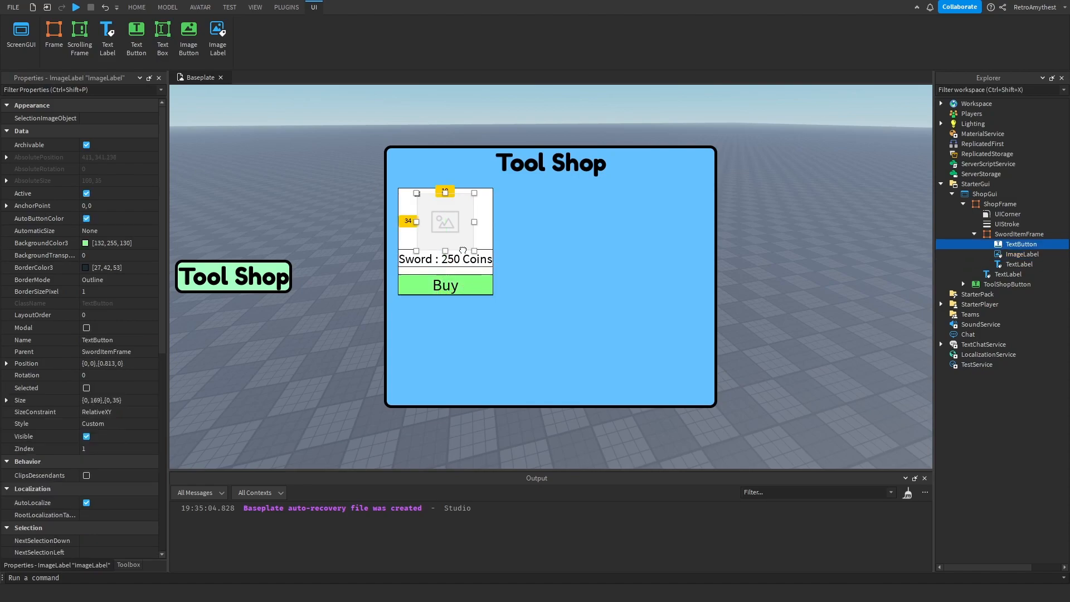
pyautogui.click(1020, 264)
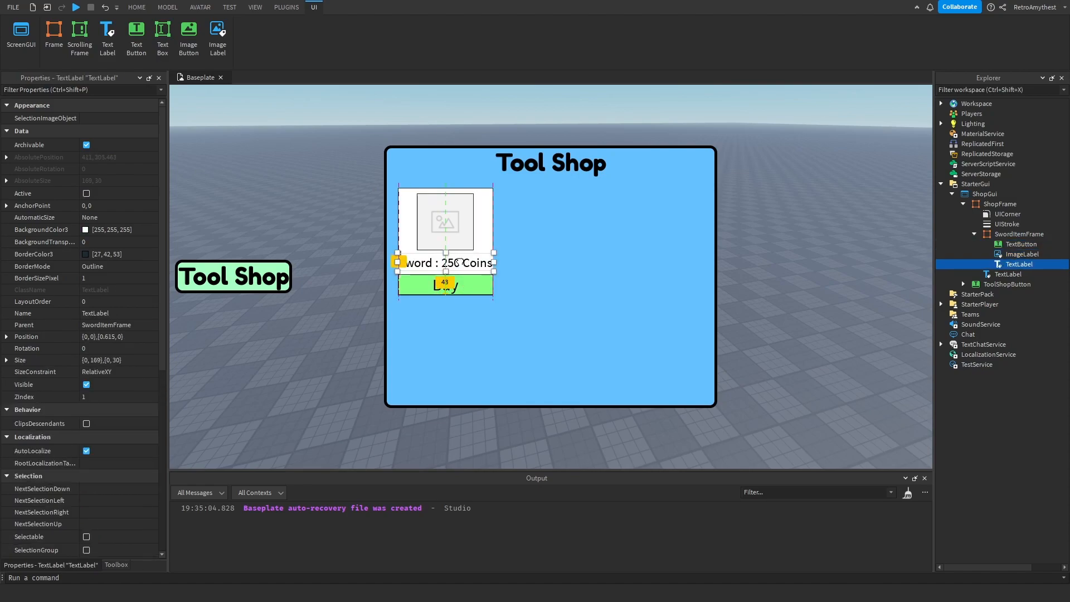
pyautogui.click(136, 8)
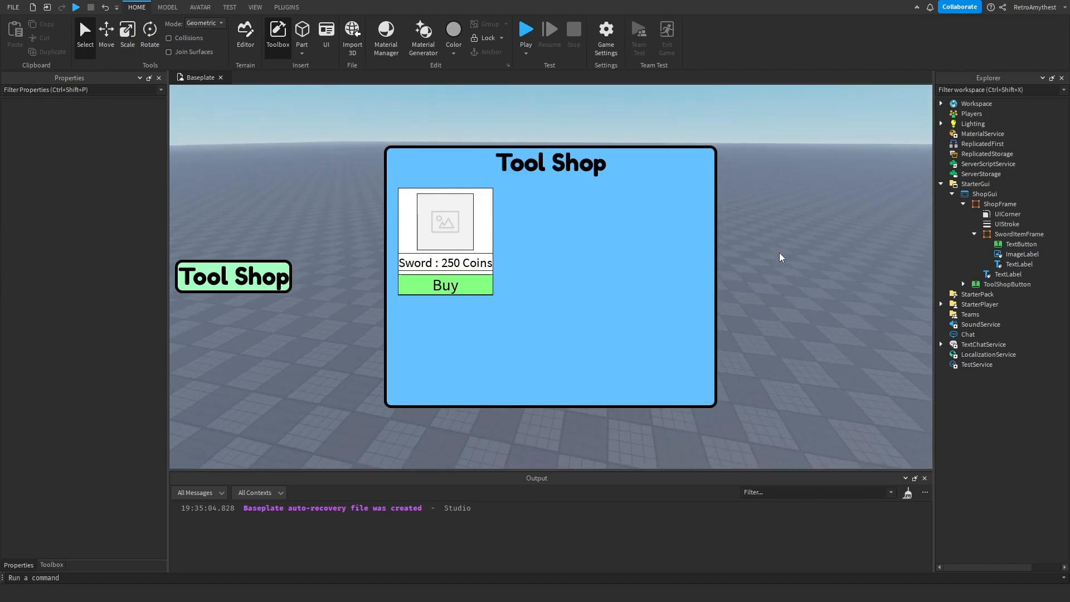
# - Find a sword picture for the ImageLabel and add a UICorner and UIStroke to it
pyautogui.click(1018, 254)
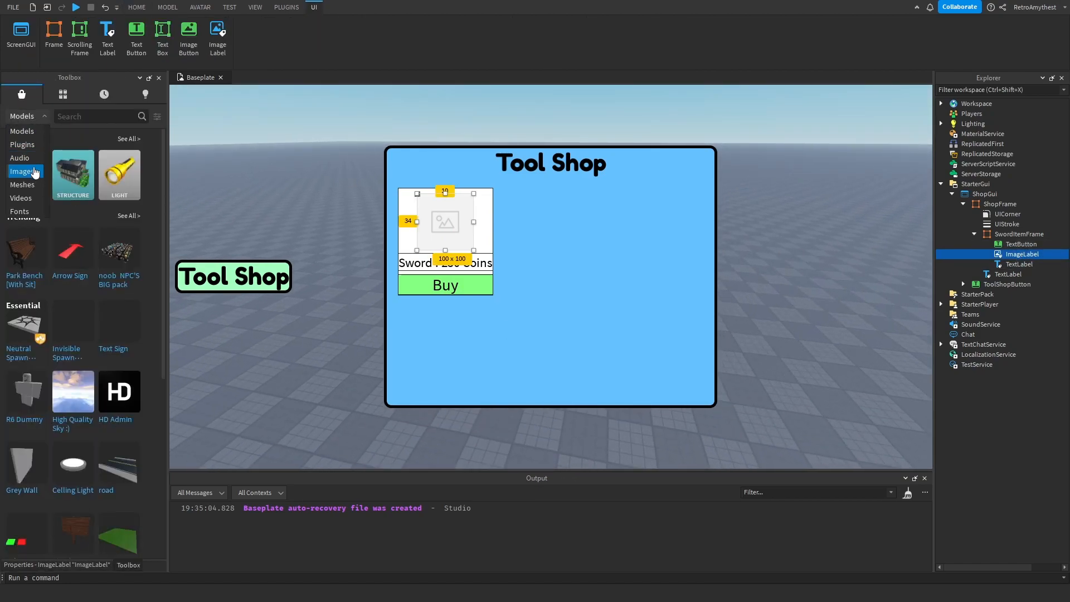
pyautogui.write('sword')
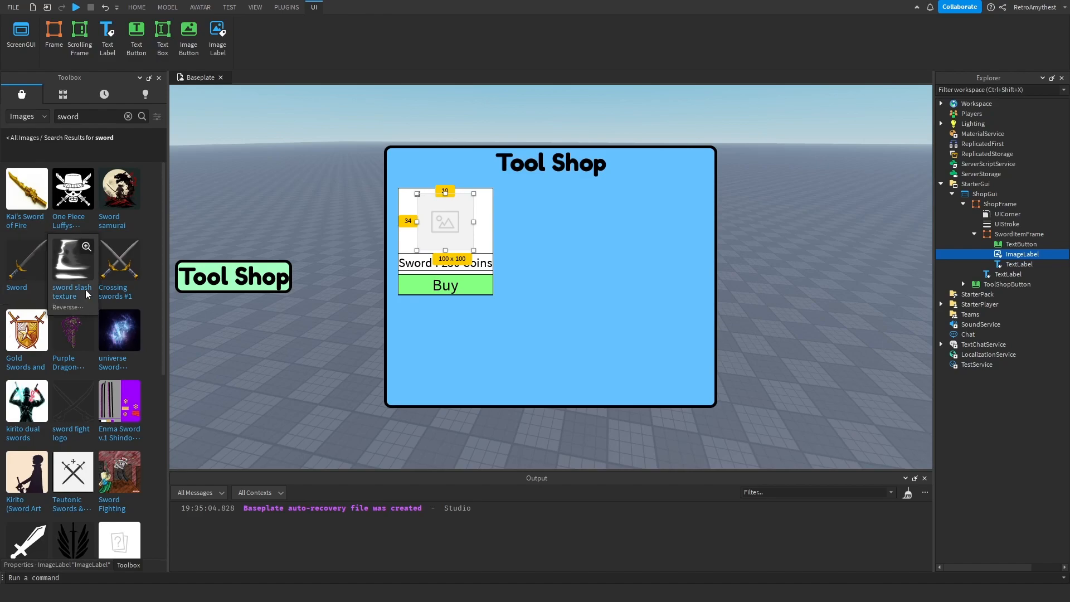
pyautogui.moveTo(26, 266)
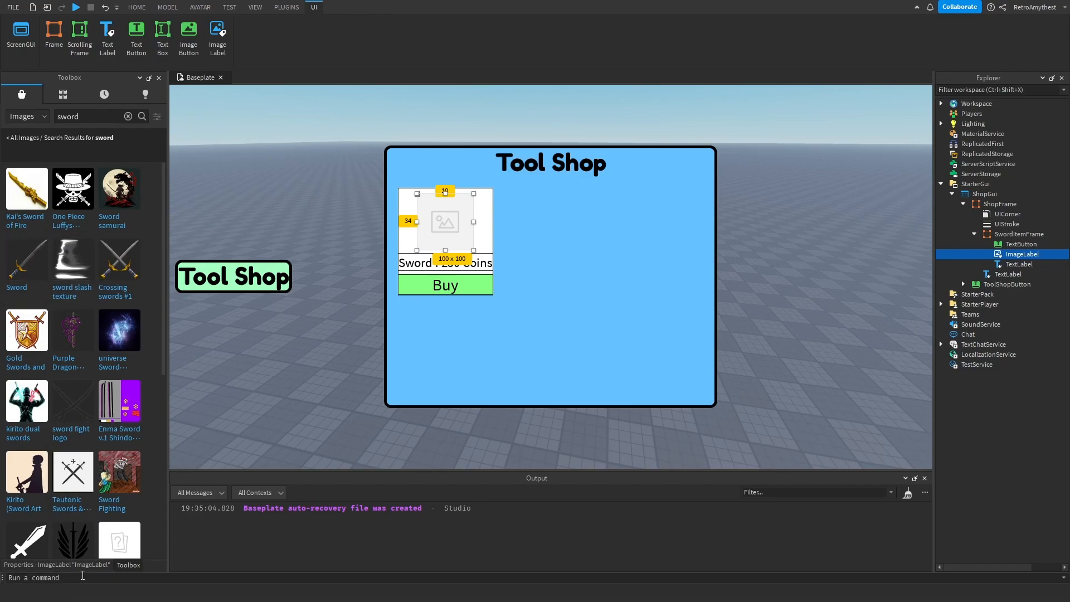
pyautogui.rightClick(117, 413)
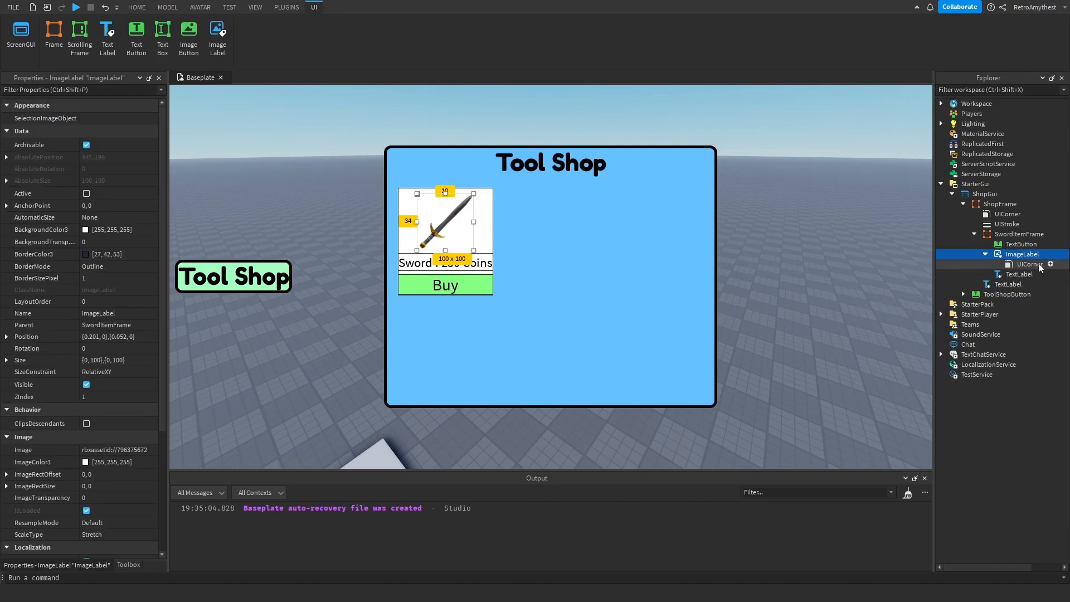
pyautogui.write('ui')
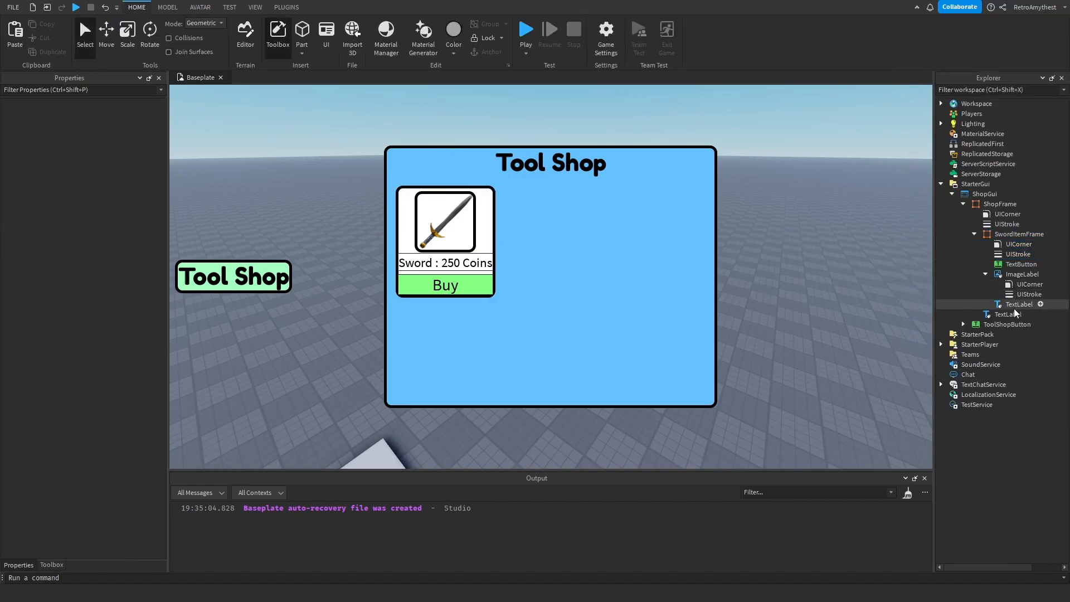
# - Paste the UICorner and UIStroke into the price label and the Buy button
pyautogui.rightClick(1017, 304)
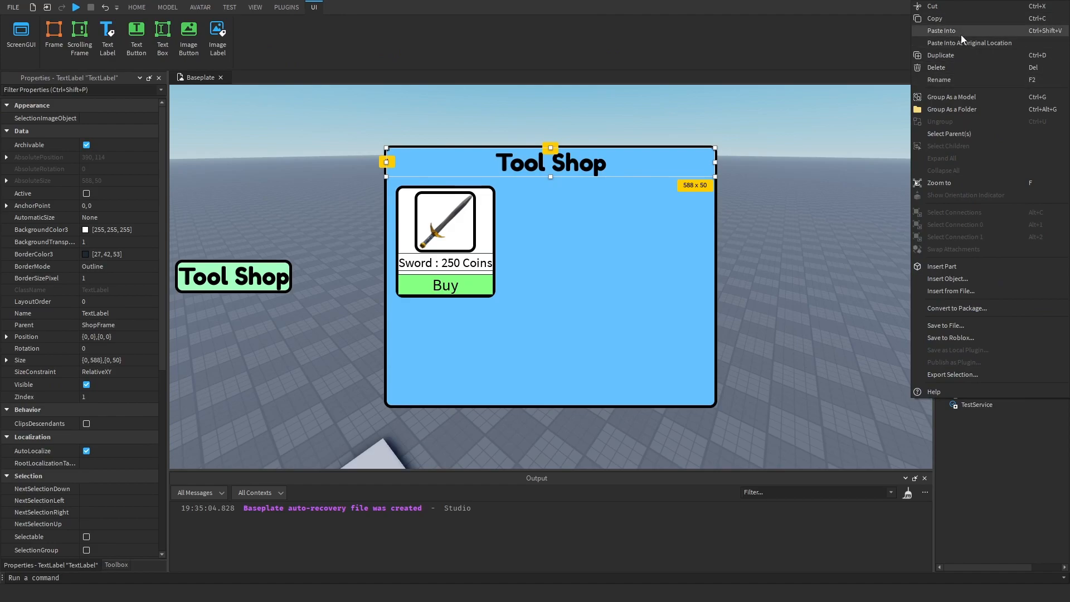
pyautogui.click(136, 7)
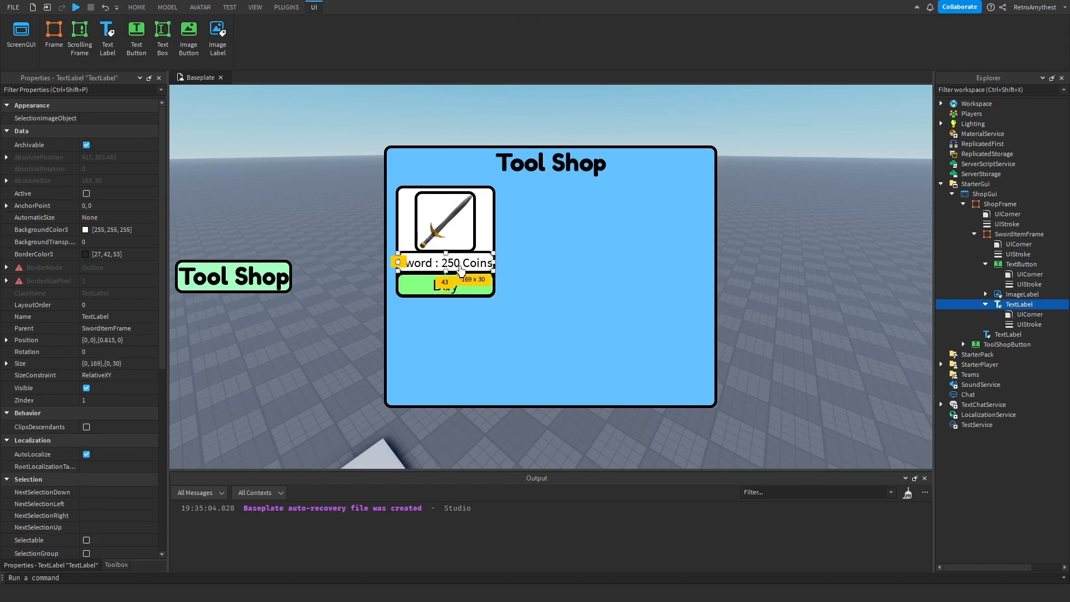
pyautogui.click(136, 7)
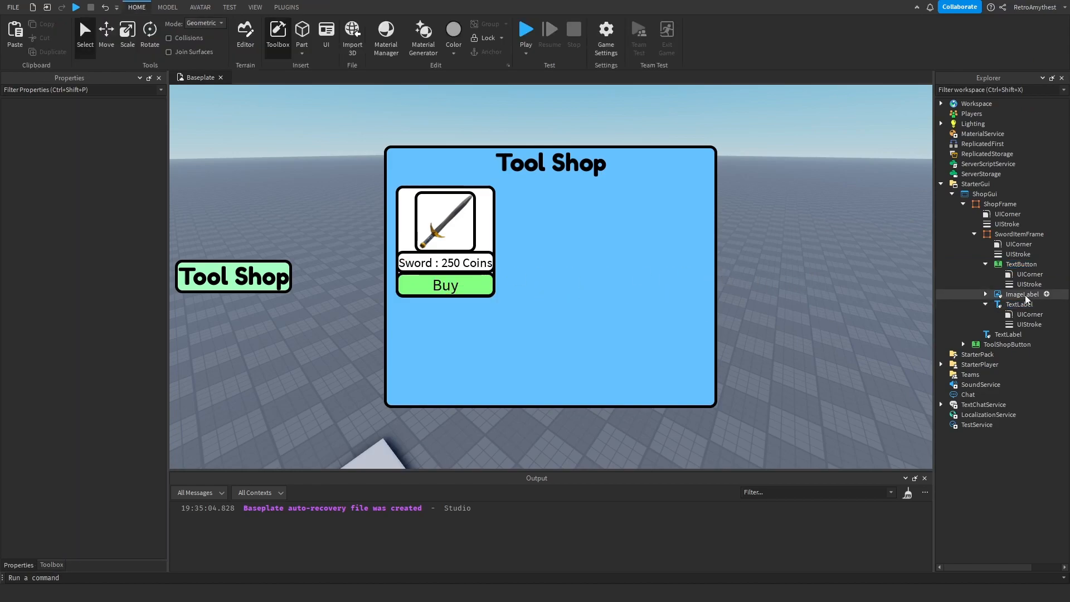
pyautogui.click(1016, 275)
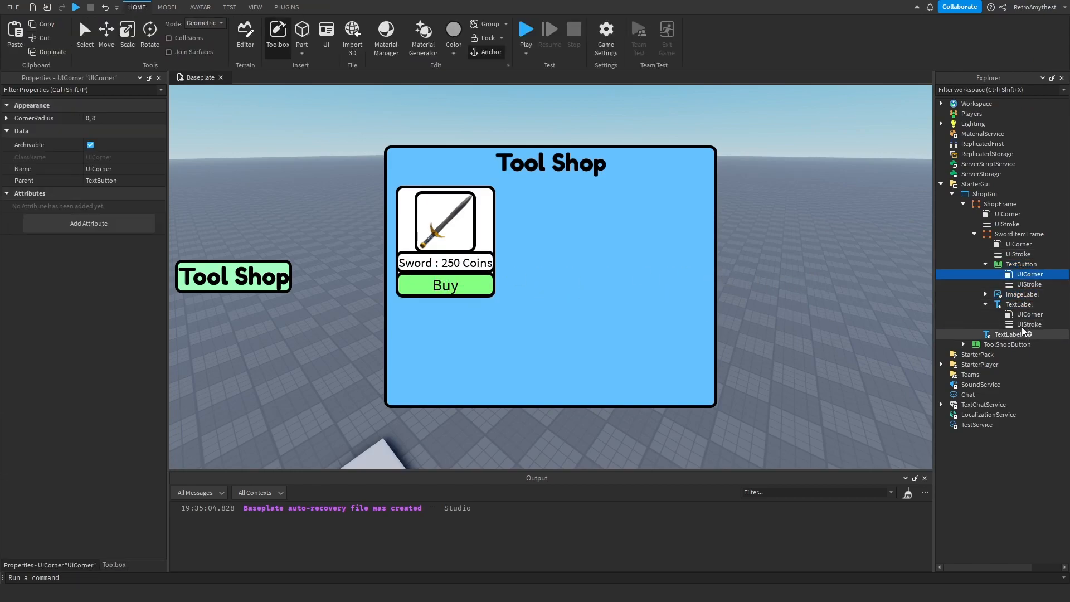
pyautogui.click(1020, 303)
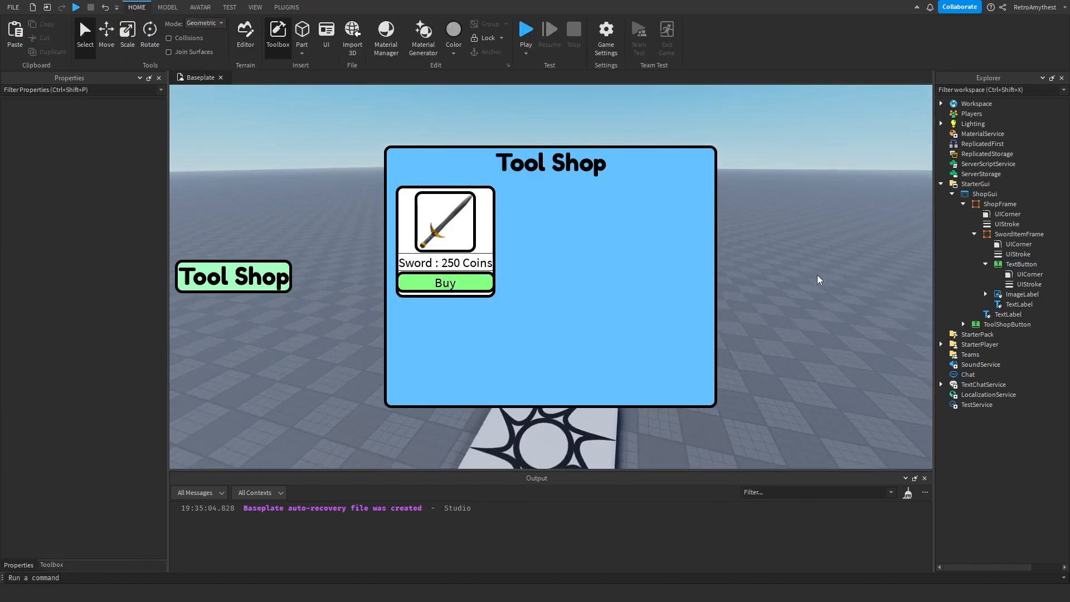
# - Nudge the Buy button slightly lower in the sword card
pyautogui.click(1022, 264)
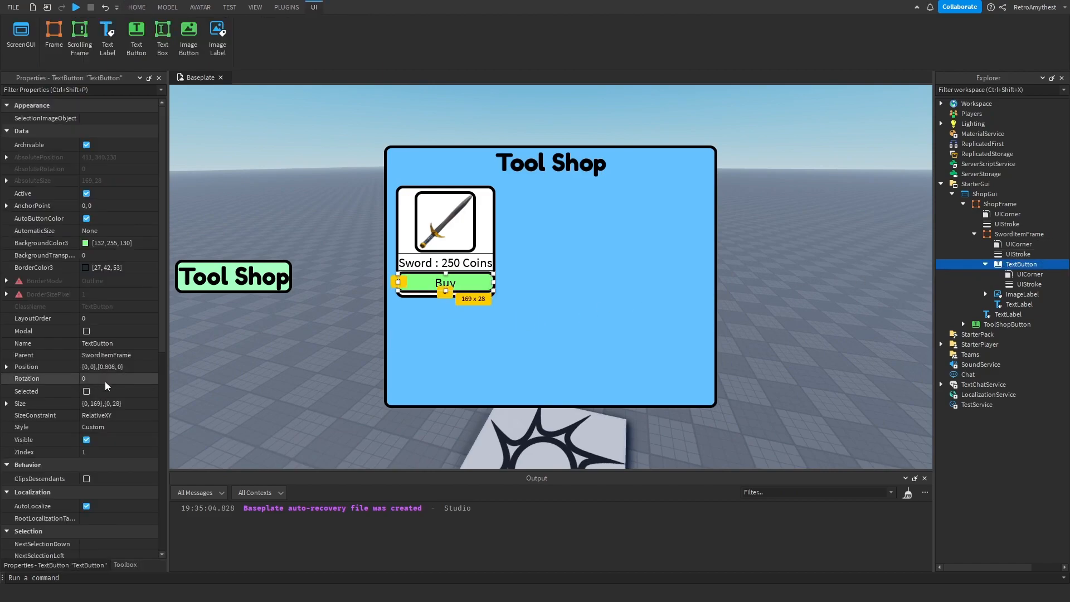
pyautogui.moveTo(443, 282); pyautogui.dragTo(459, 286)
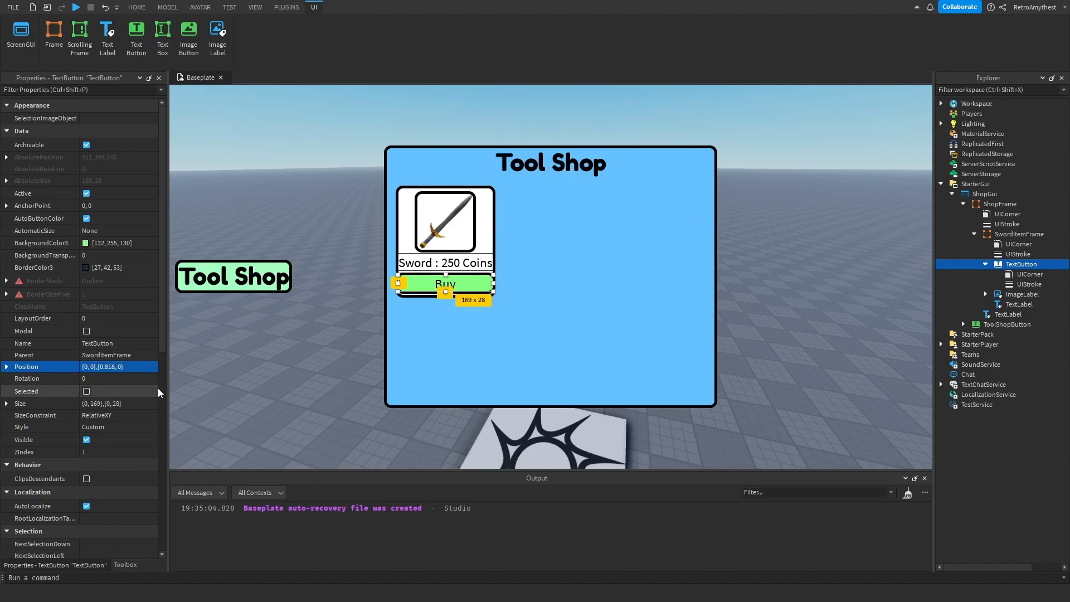
pyautogui.click(136, 7)
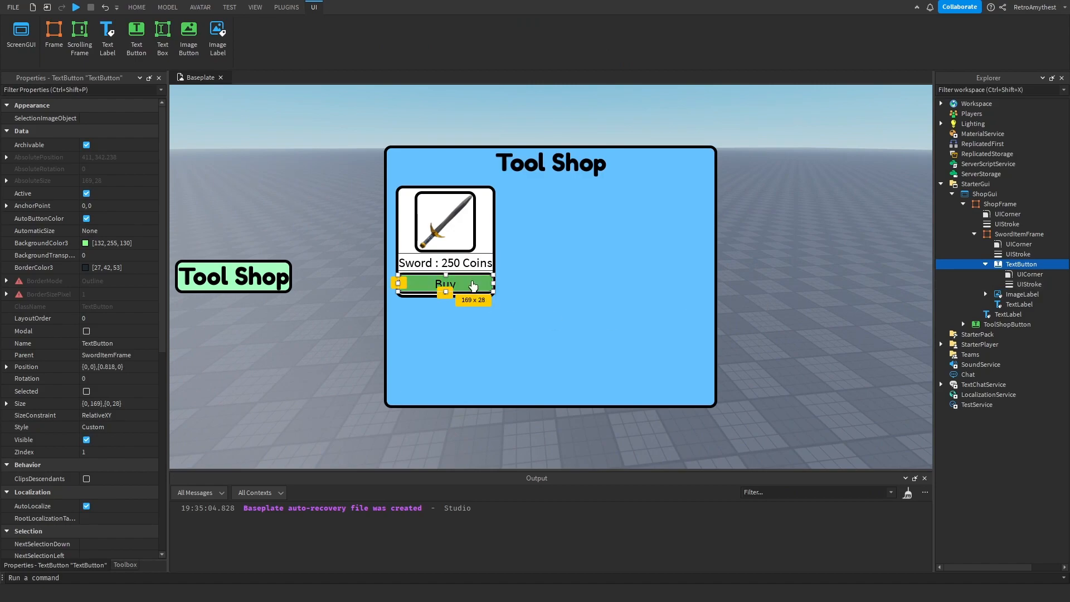
pyautogui.rightClick(444, 287)
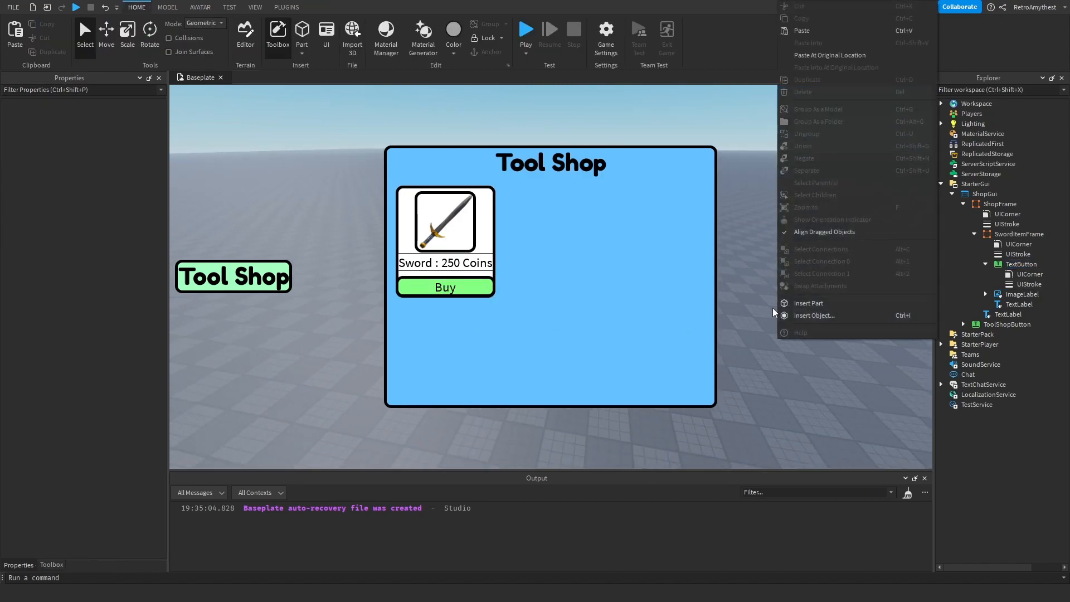
pyautogui.click(791, 270)
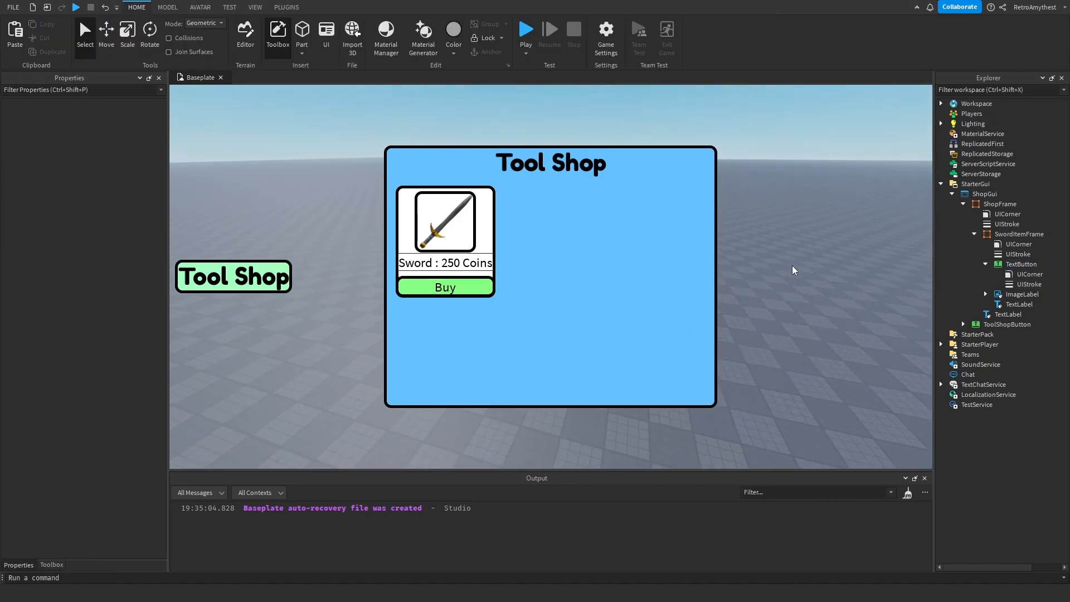
# - Hide ShopFrame by default and start a LocalScript setting script.Parent.Visible on click
pyautogui.click(1022, 264)
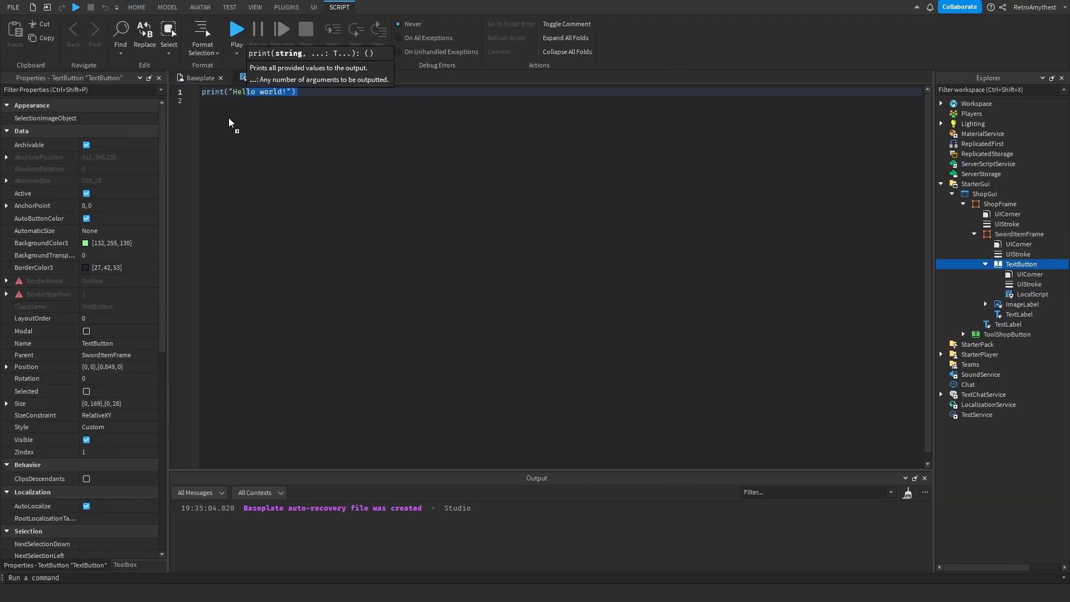
pyautogui.click(136, 7)
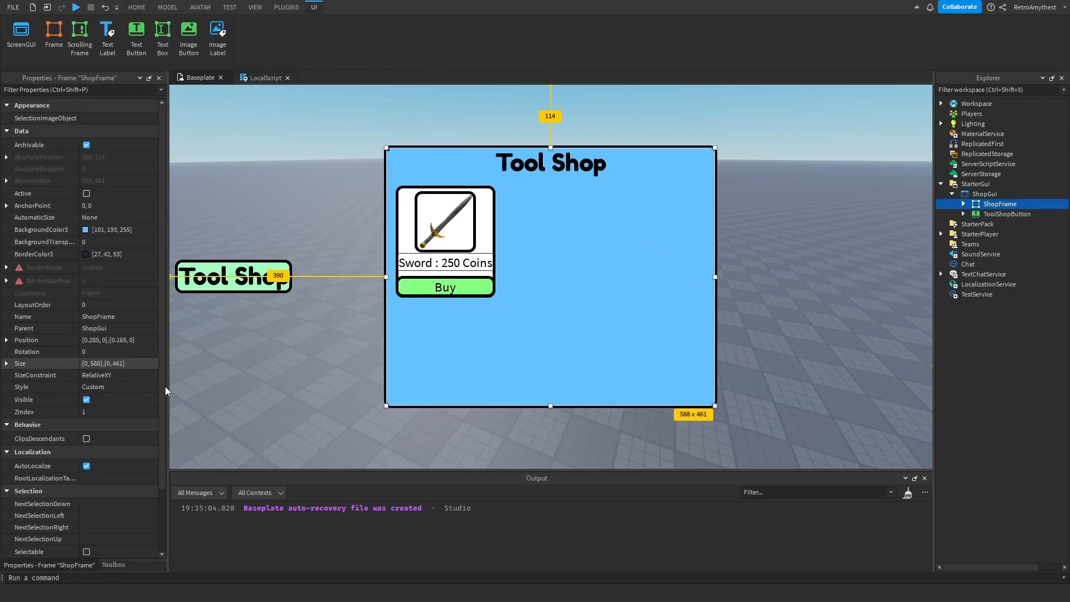
pyautogui.click(86, 399)
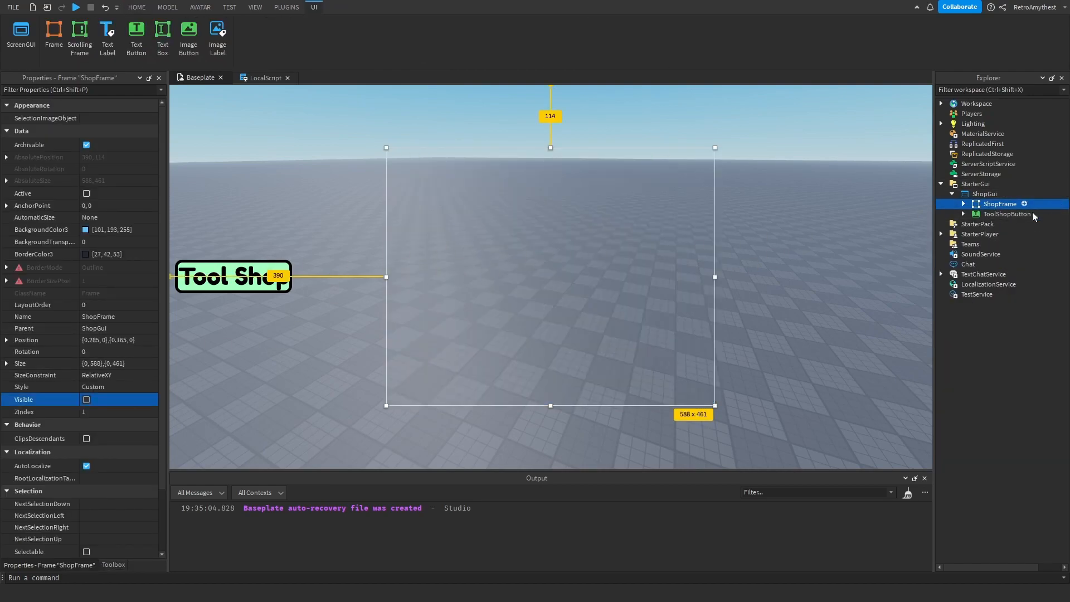
pyautogui.click(1006, 214)
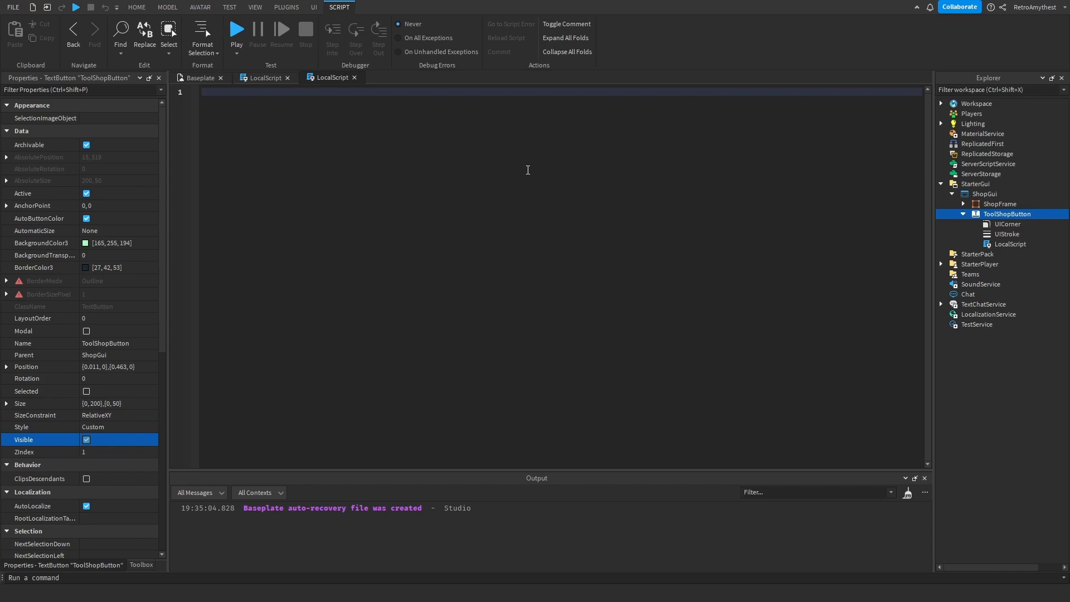
pyautogui.write('script.Parent.m')
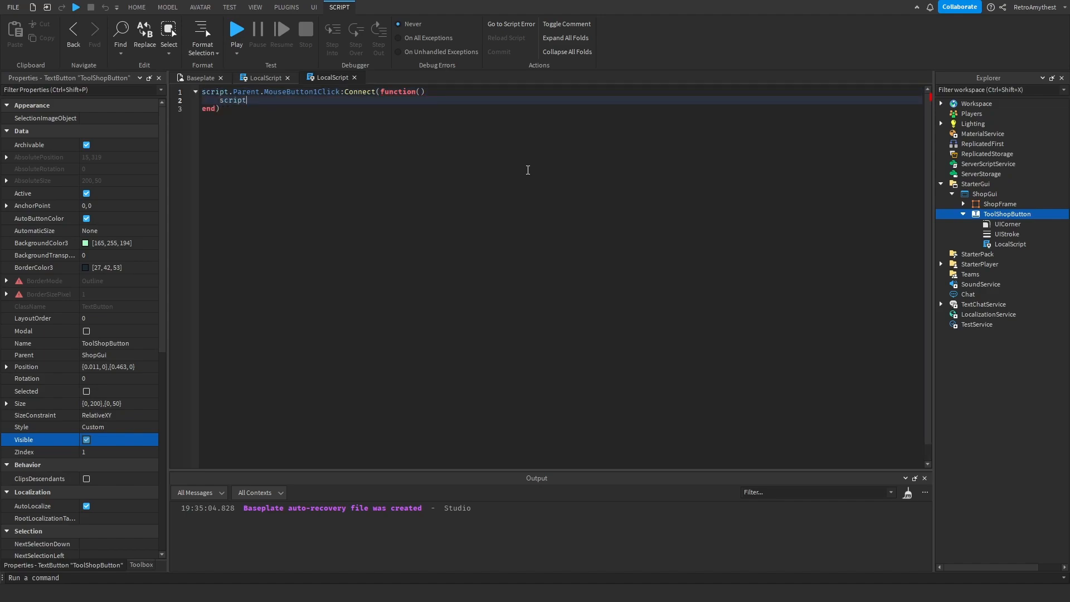
pyautogui.write('.Parent.Visible = false')
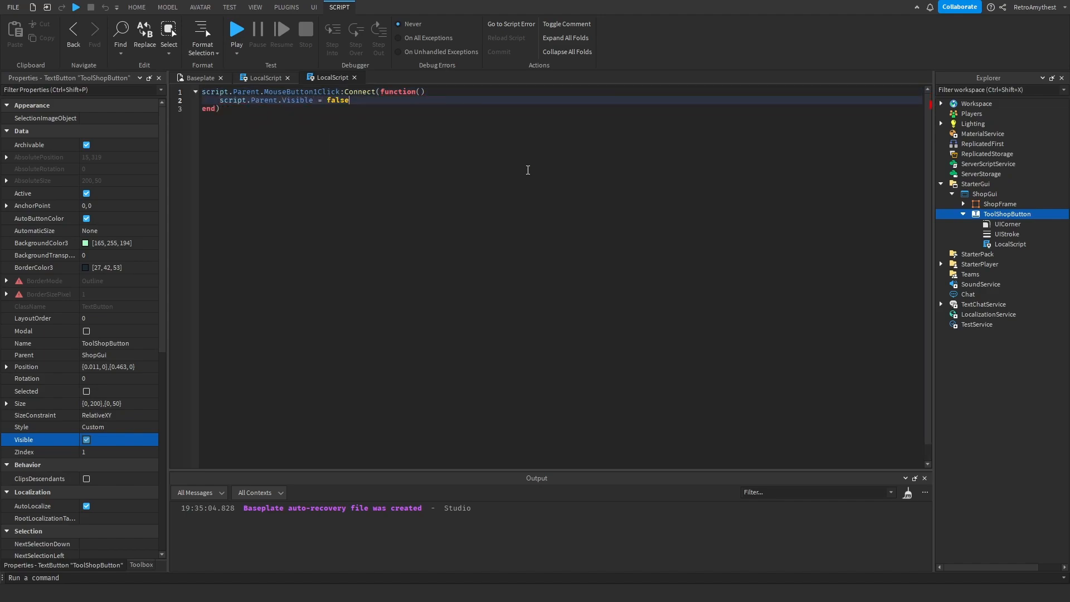
# - Script the Tool Shop button's MouseButton1Click to set ShopFrame.Visible = true
pyautogui.write('script.Parent.Parent')
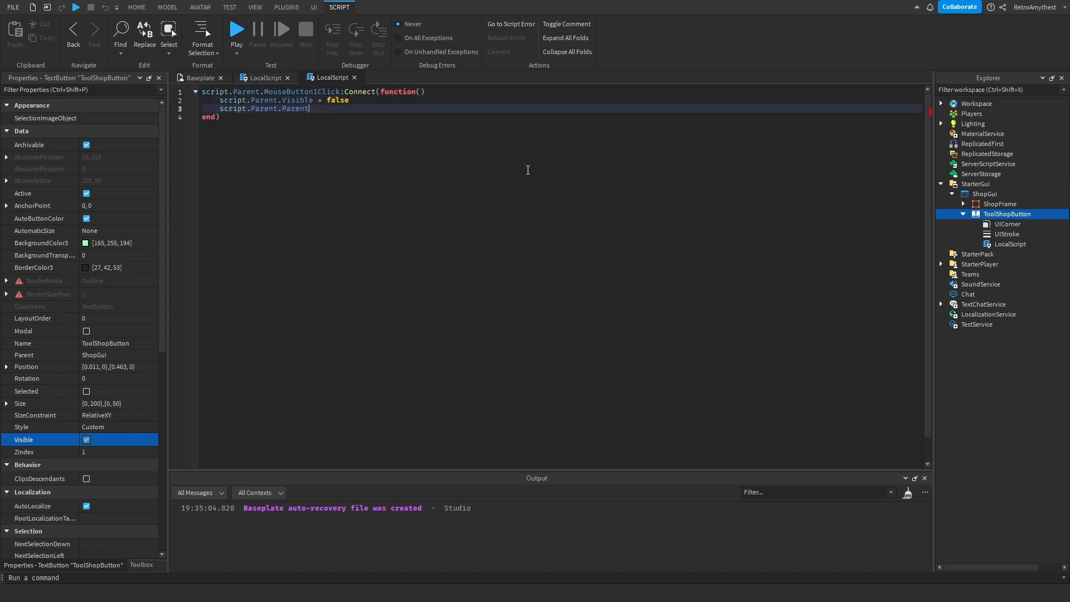
pyautogui.write('s')
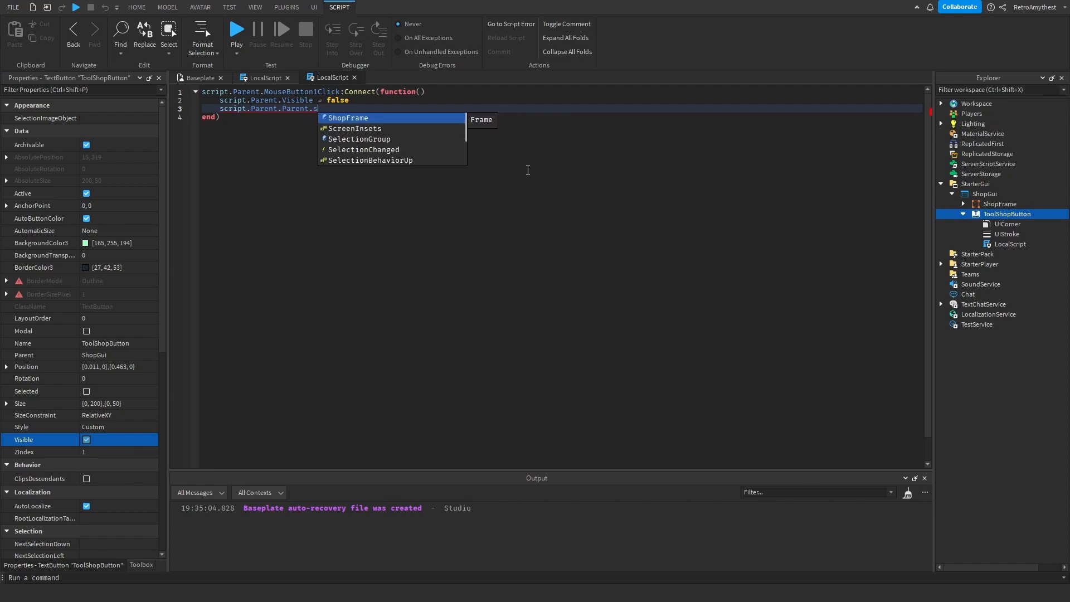
pyautogui.write('ShopFrame.Visible = true')
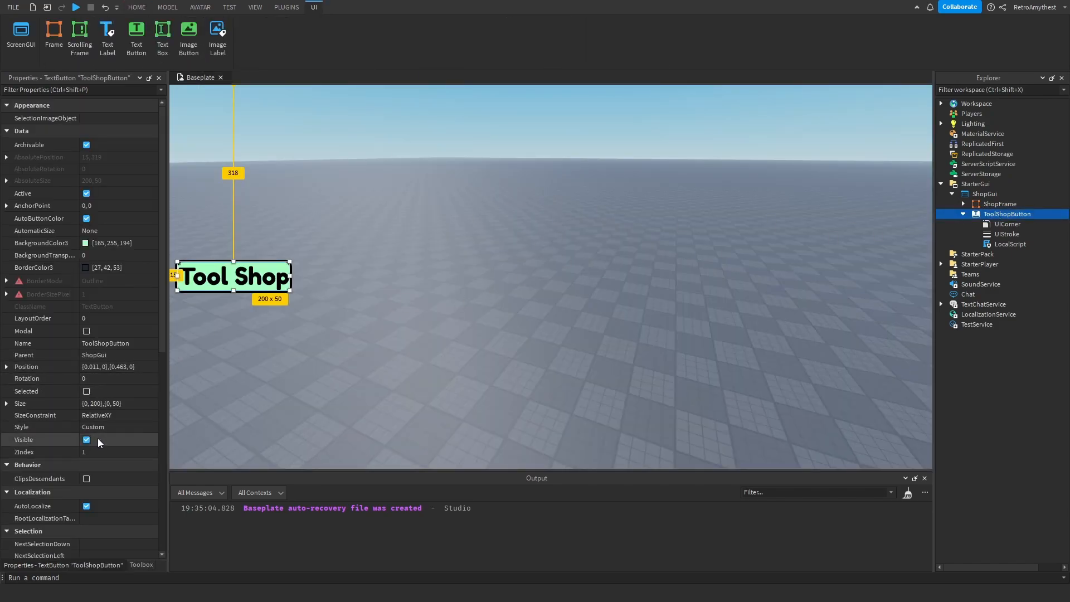
pyautogui.click(86, 439)
pyautogui.write('script')
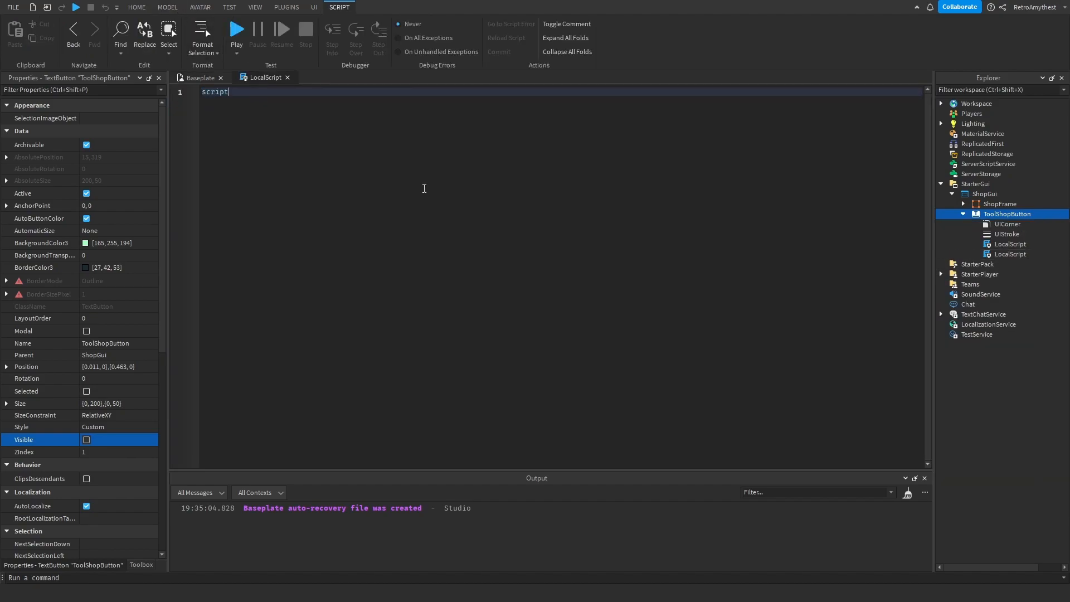
pyautogui.write('.Parent.Visible = true')
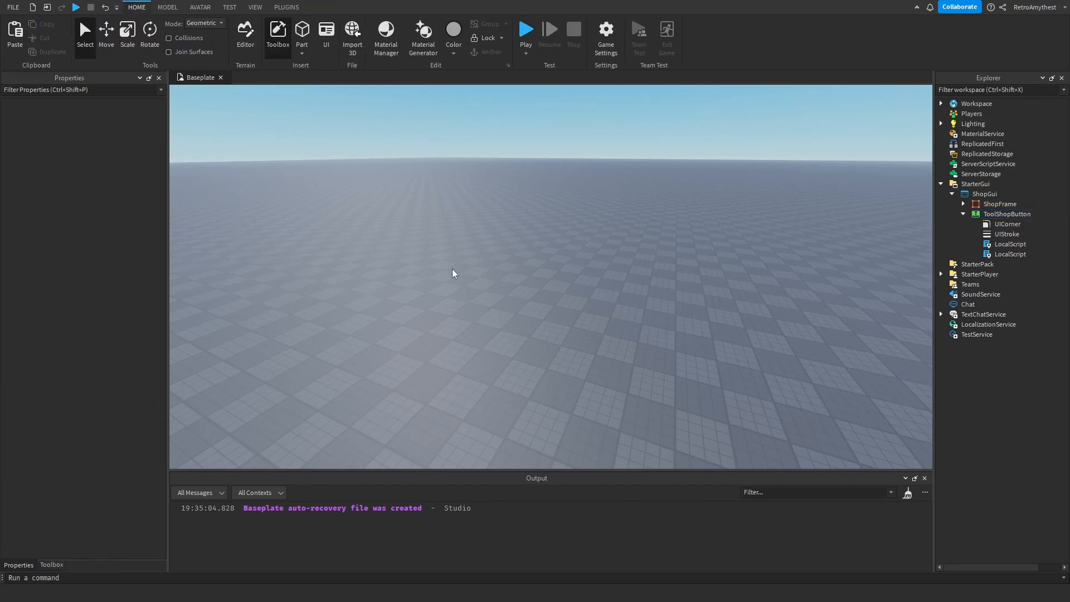
# - Show the shop frame again and search the Toolbox for a sword
pyautogui.click(963, 214)
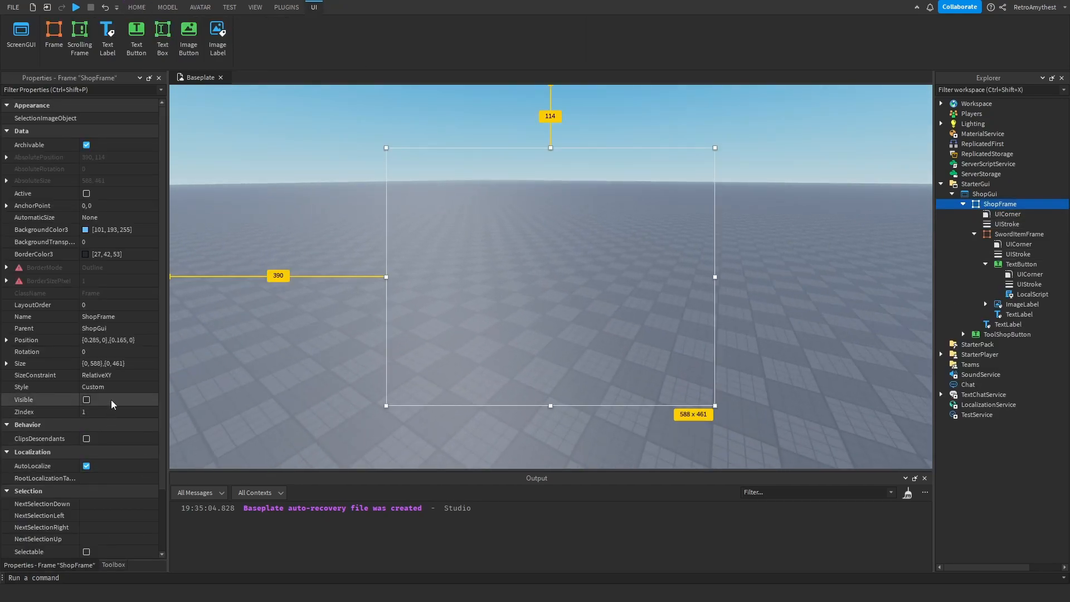
pyautogui.click(1022, 264)
pyautogui.write('s')
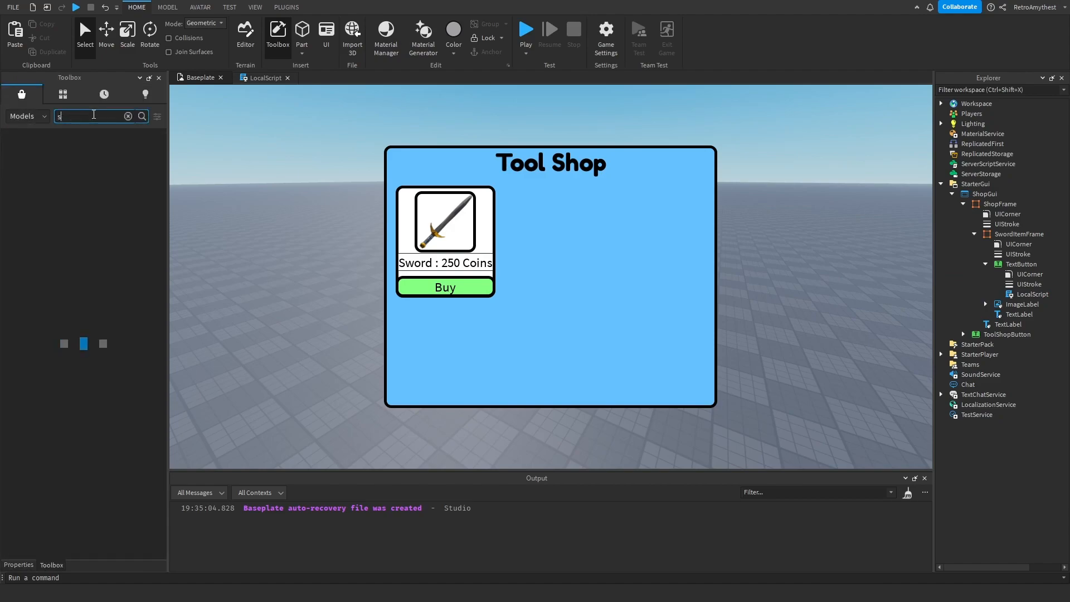
pyautogui.write('word')
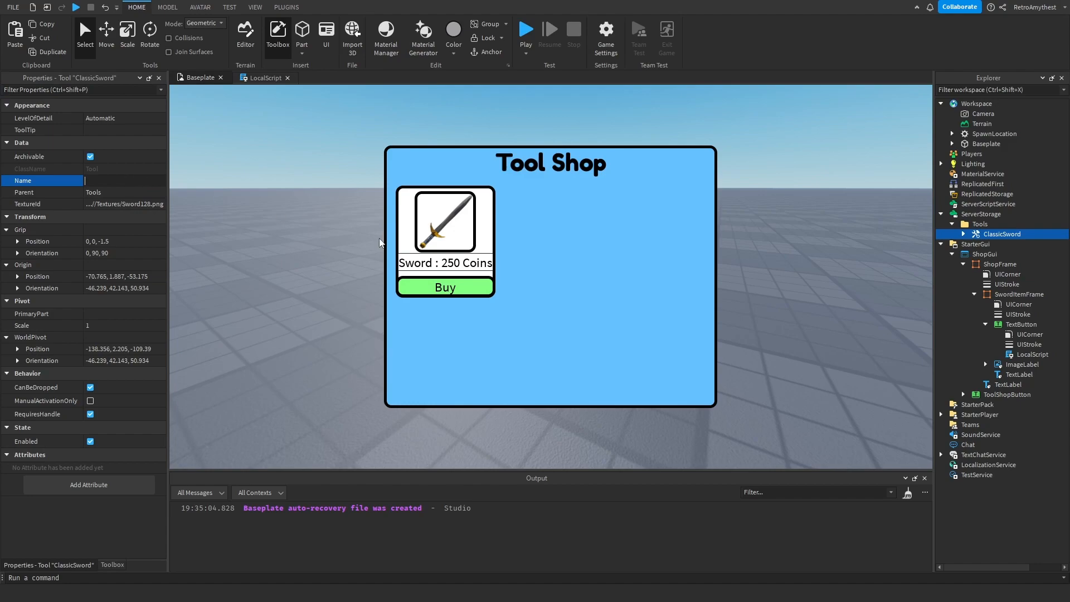
# - Place the sword tool in ServerStorage > Tools and rename it Sword
pyautogui.write('Sword')
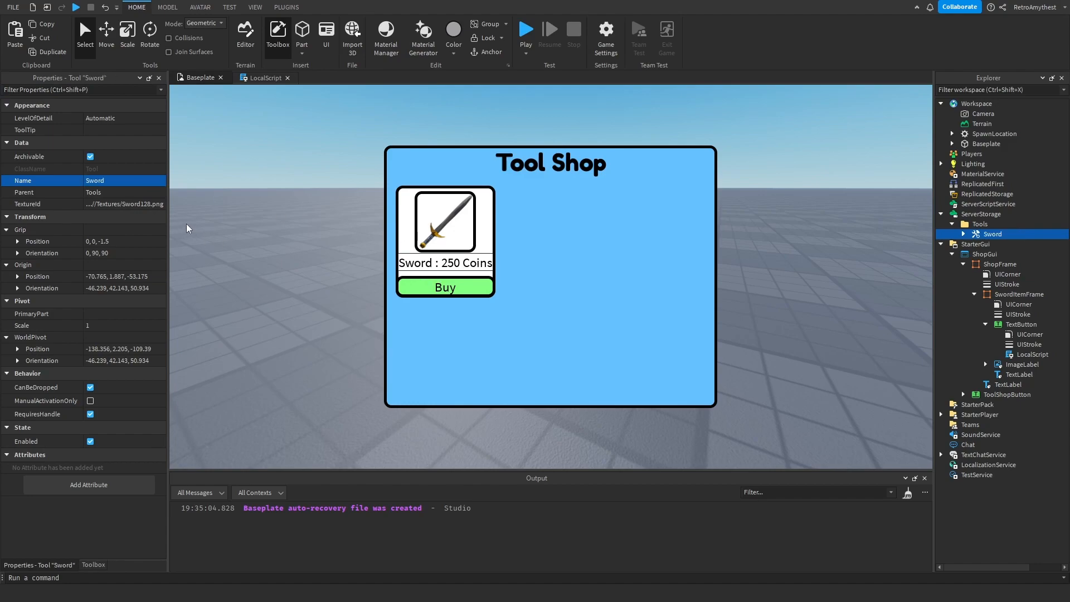
pyautogui.click(1020, 293)
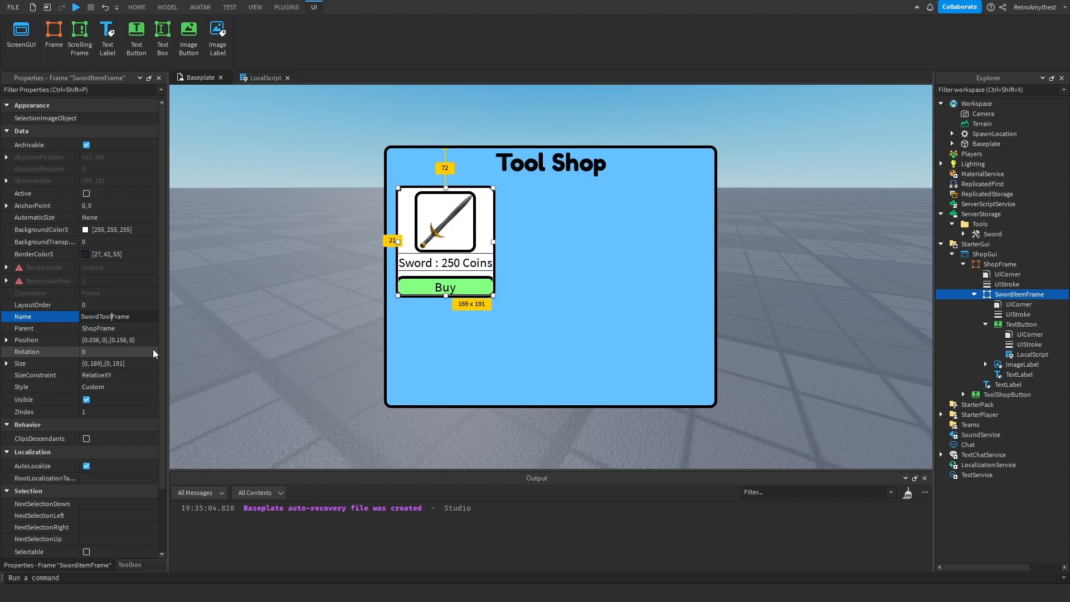
pyautogui.click(136, 8)
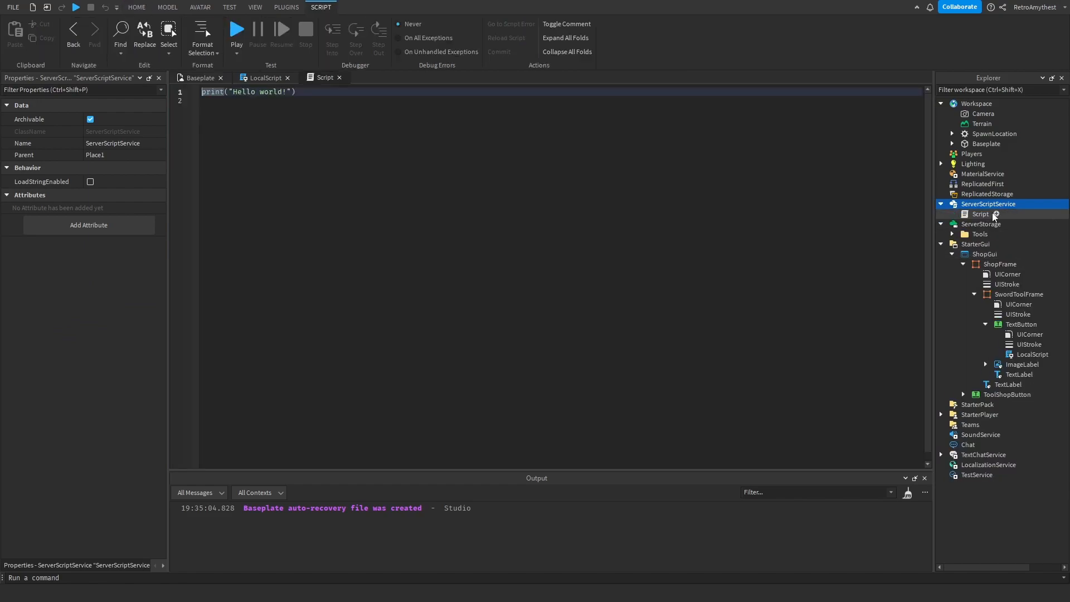
# - Rename the server script LeaderstatsScript and start a PlayerAdded handler
pyautogui.click(980, 214)
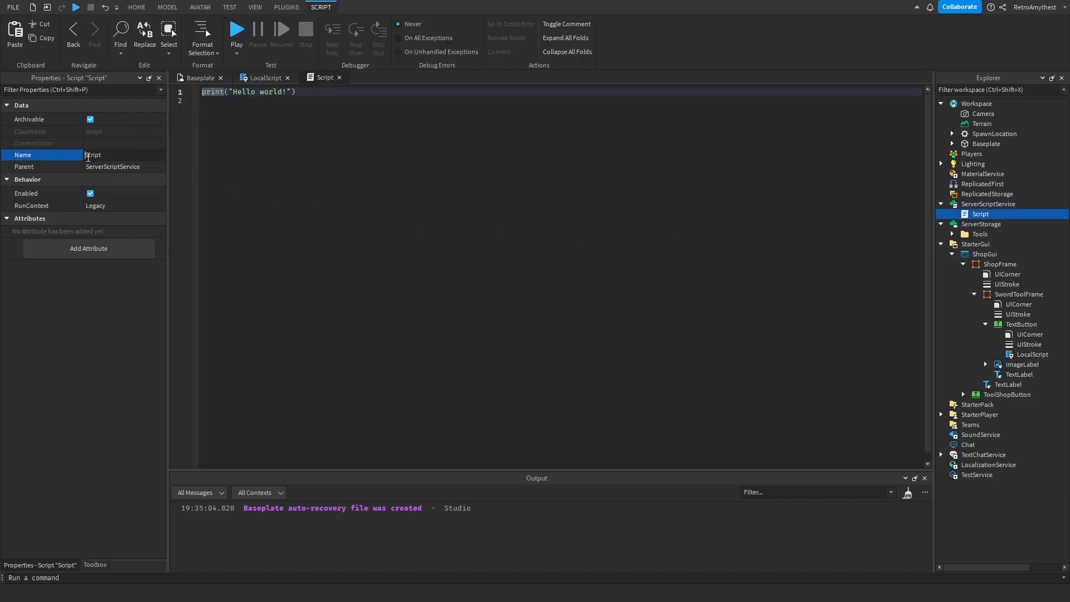
pyautogui.write('LeaderstatsScript')
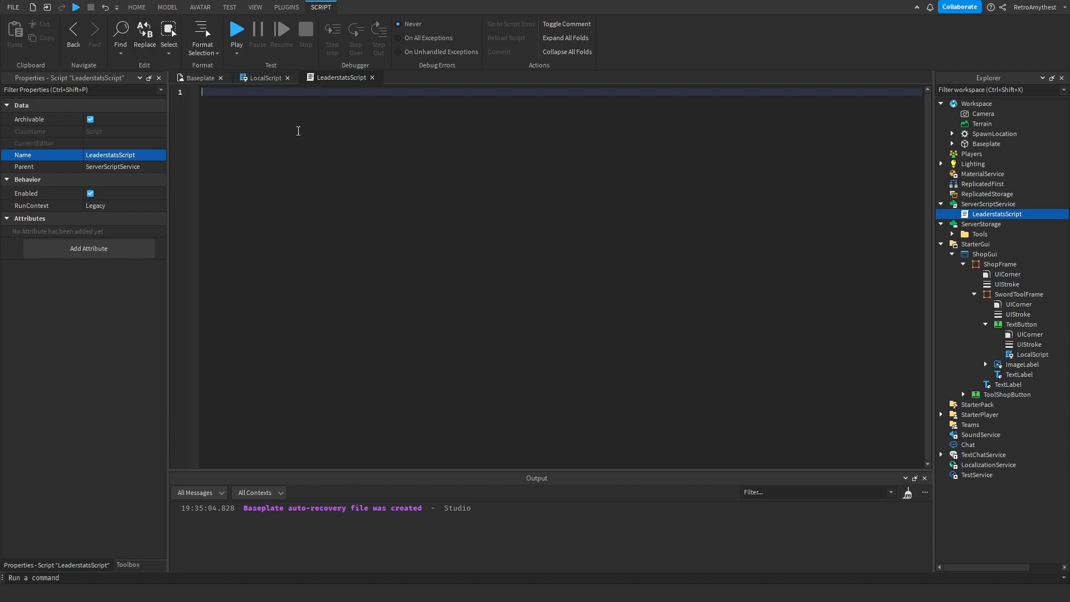
pyautogui.write('ga')
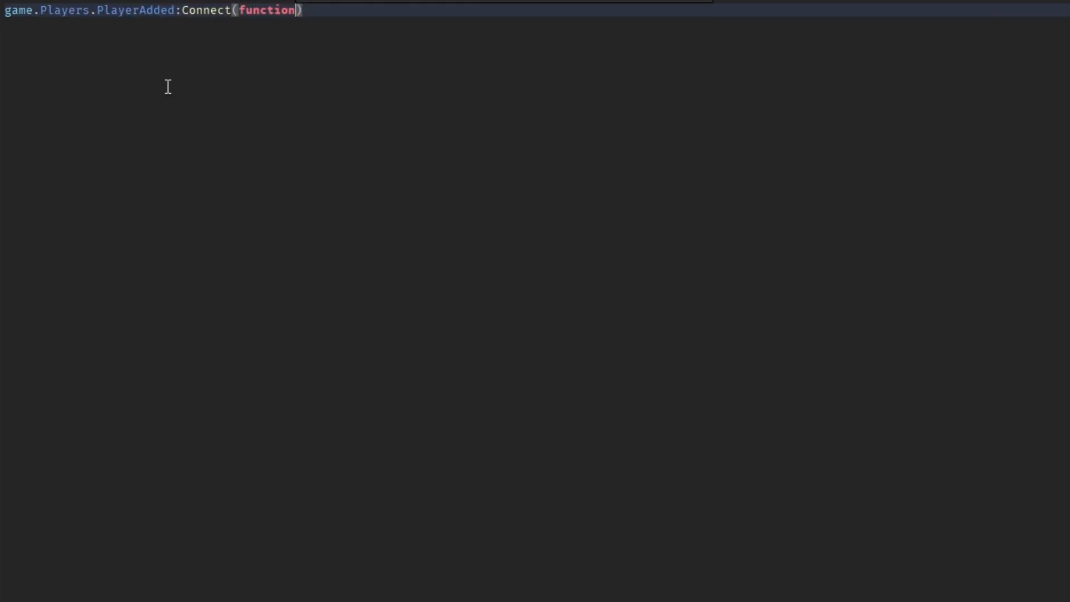
pyautogui.write('player)')
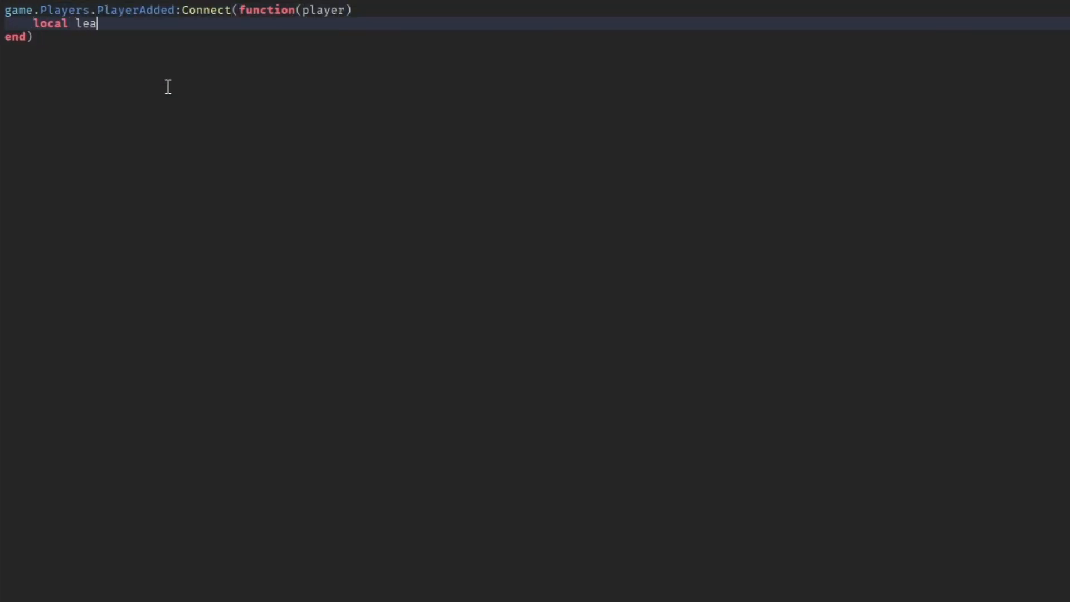
# - Create a leaderstats Folder and a coins IntValue parented to it for each player
pyautogui.write('derstats = Instance.new("Folder")')
pyautogui.write('leaderstats')
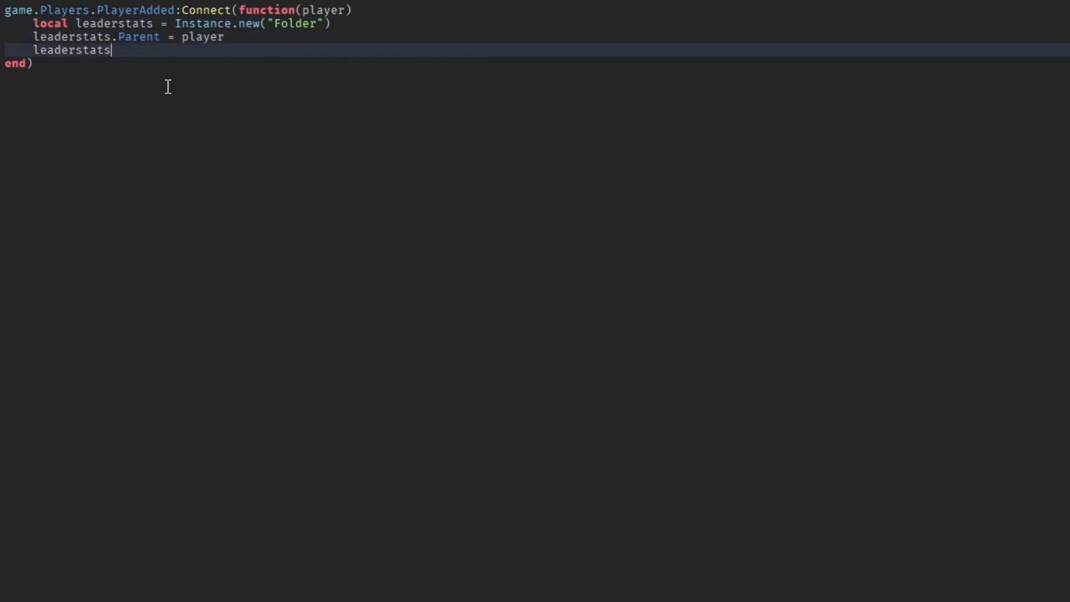
pyautogui.write('.Name = "leaderstats"')
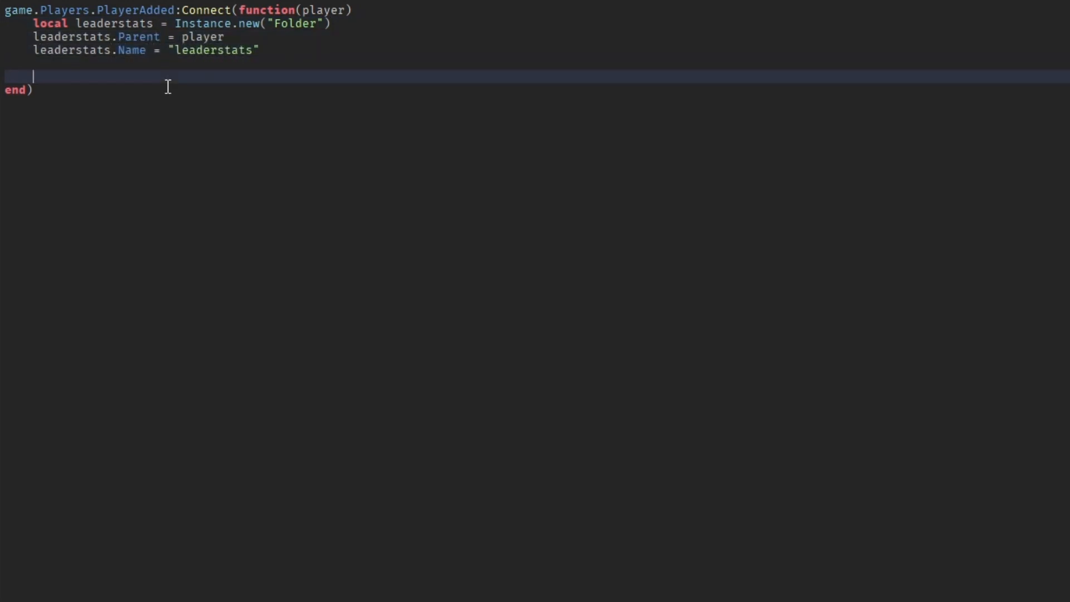
pyautogui.write('local coins = Instance.new("IntValue")')
pyautogui.write('coins.Parent =')
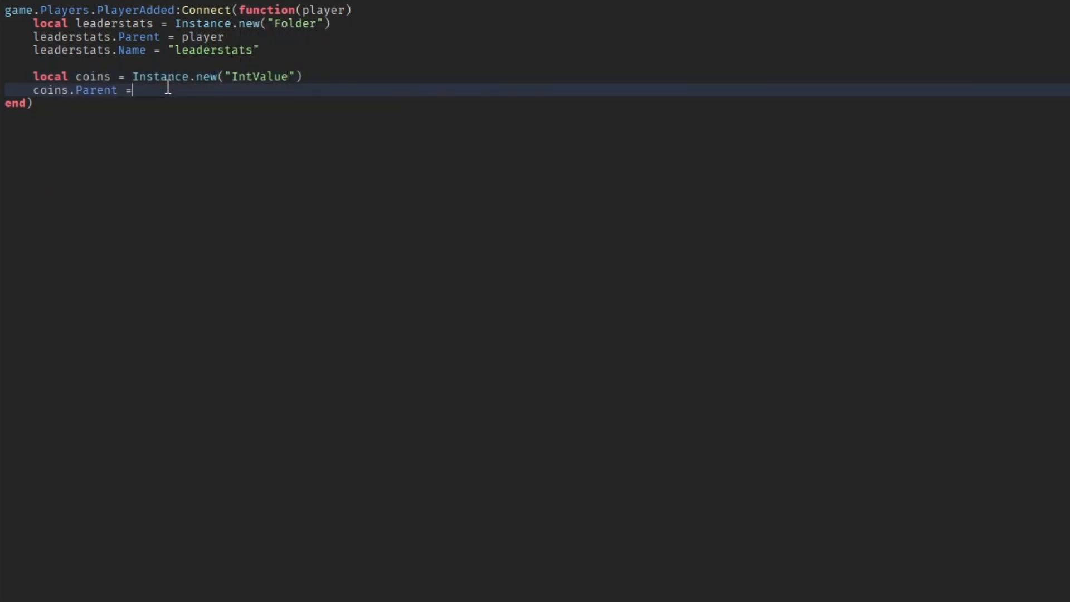
pyautogui.write('leaderstats')
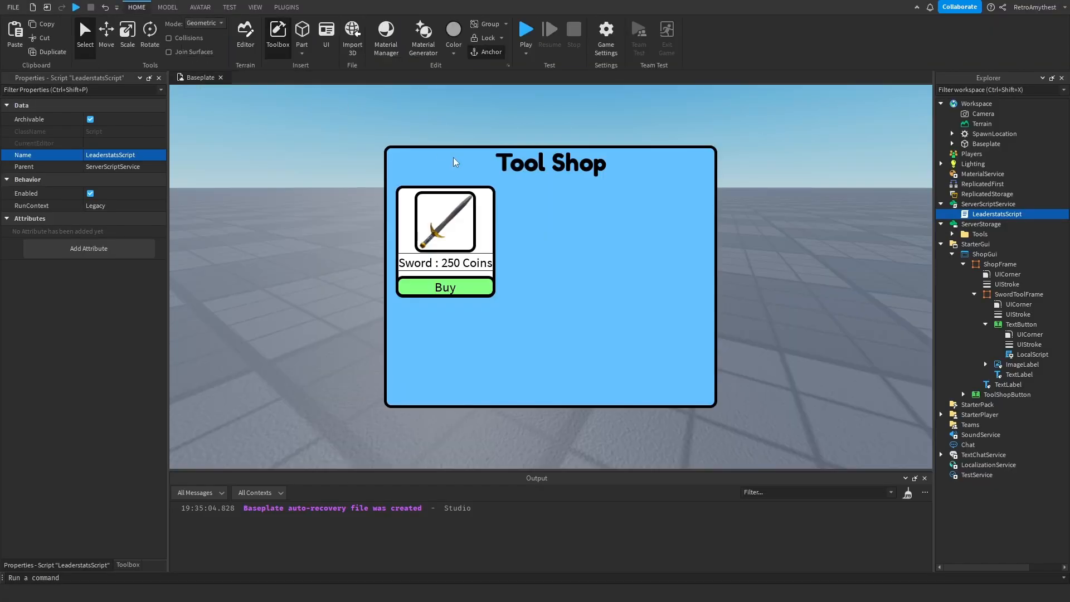
# - Run a brief playtest of the game and stop it again
pyautogui.click(525, 31)
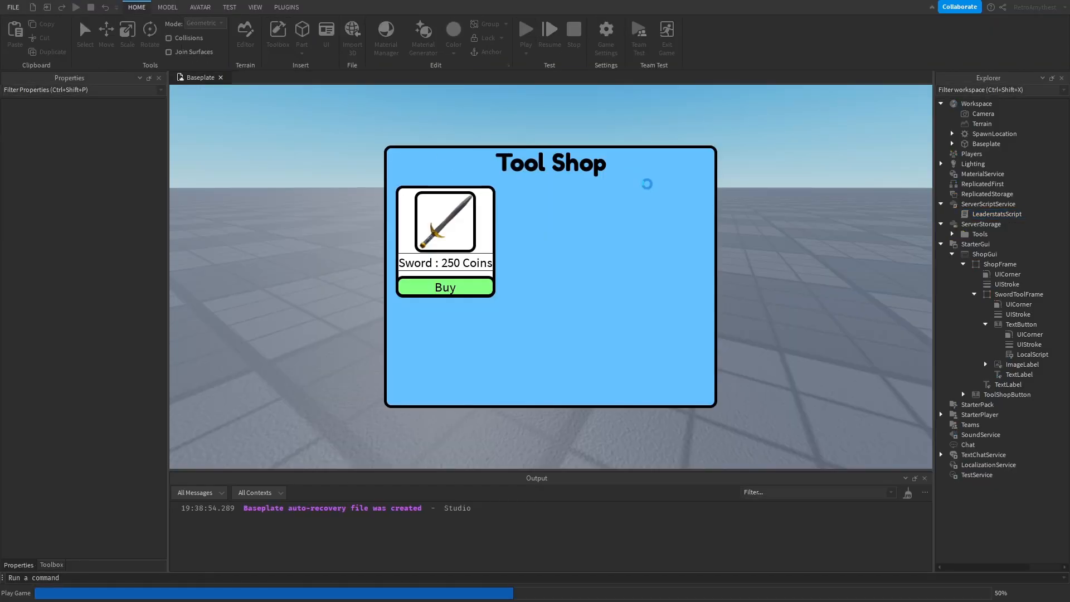
pyautogui.click(525, 30)
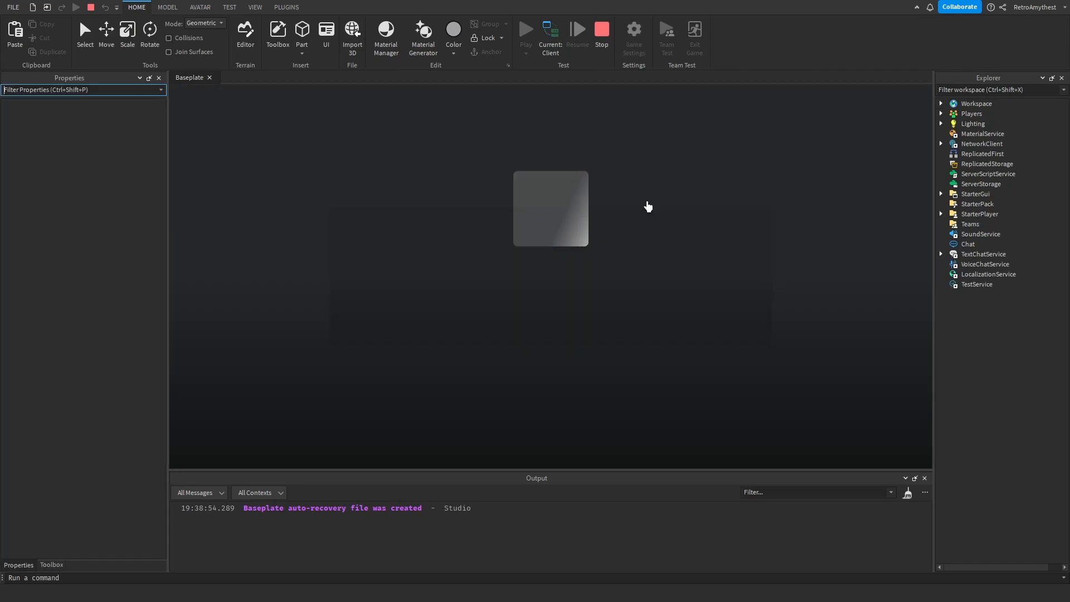
pyautogui.click(525, 29)
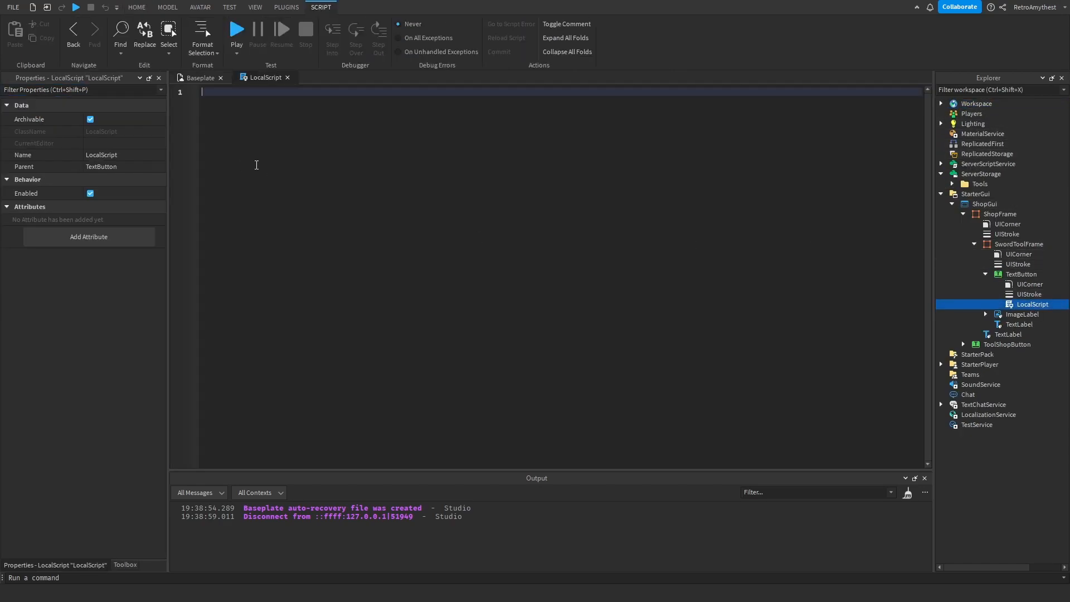
# - Write a MouseButton1Click handler checking player.leaderstats.Coins.Value >= 250
pyautogui.write('script.Parent.MouseButton1Click:Connect(function(')
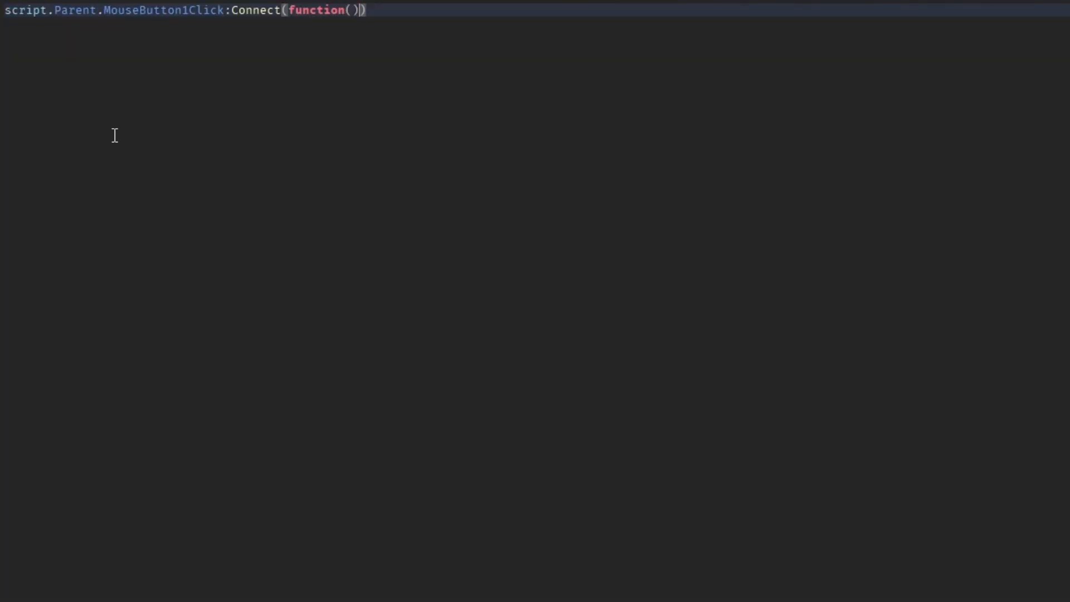
pyautogui.write('local player = game.Players.LocalPlaye')
pyautogui.write('if player.leade')
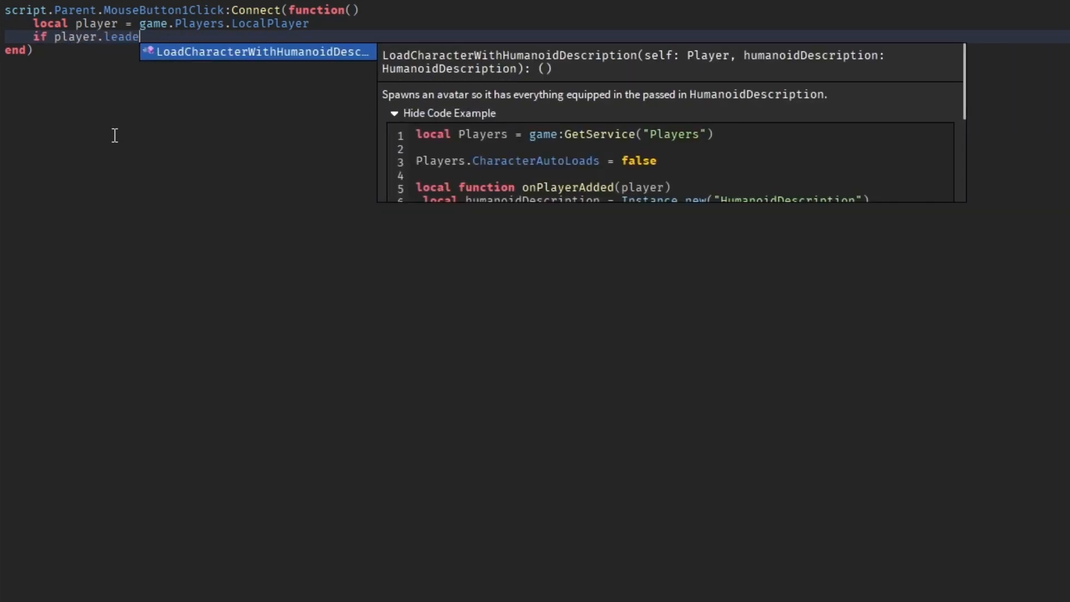
pyautogui.write('rstats.Coins.value')
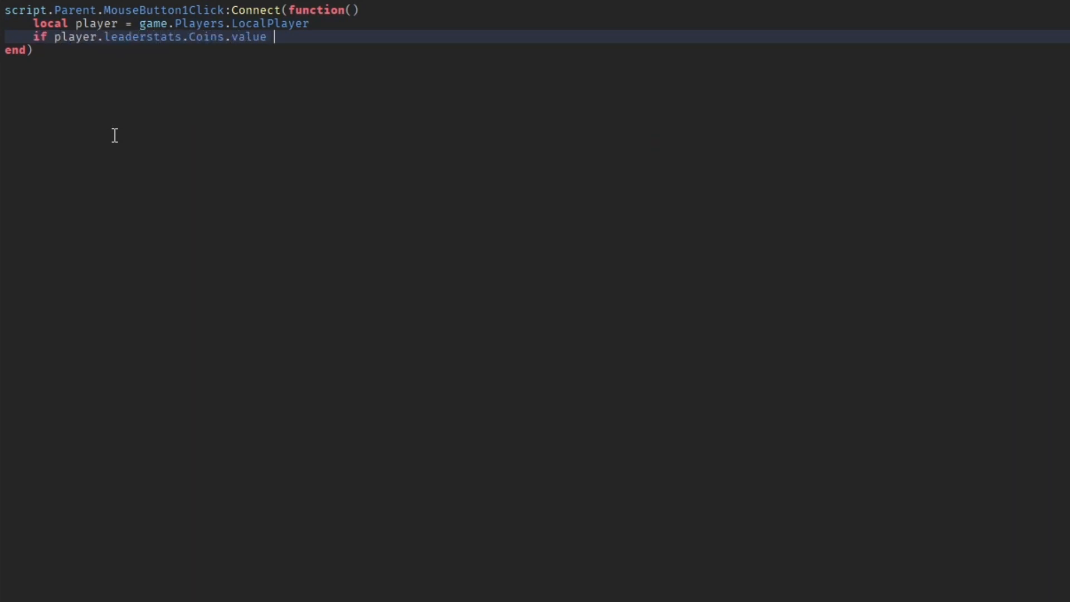
pyautogui.write('Value >=')
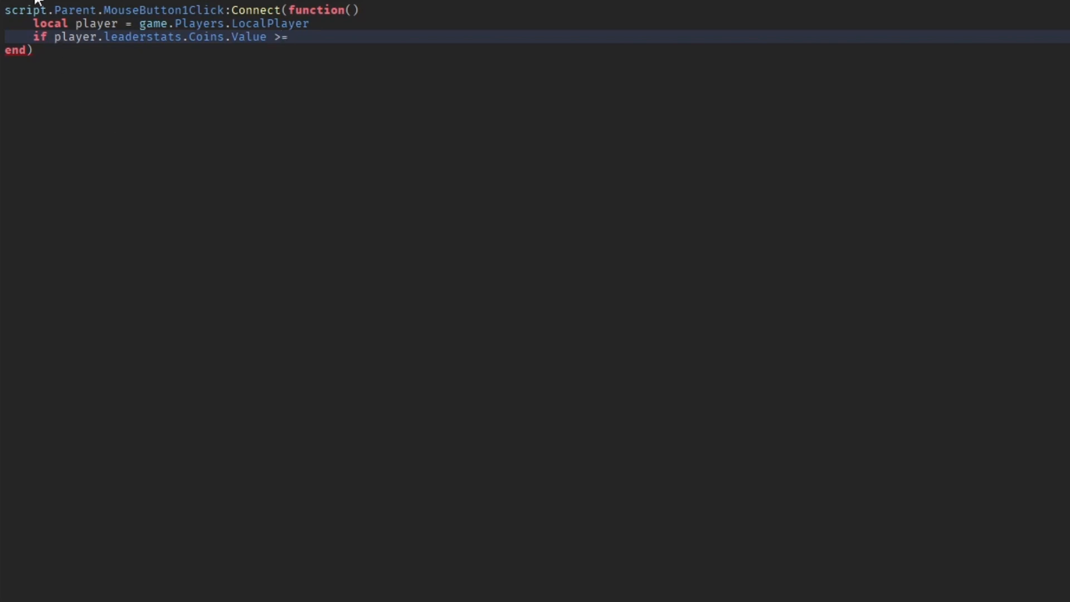
pyautogui.moveTo(445, 105)
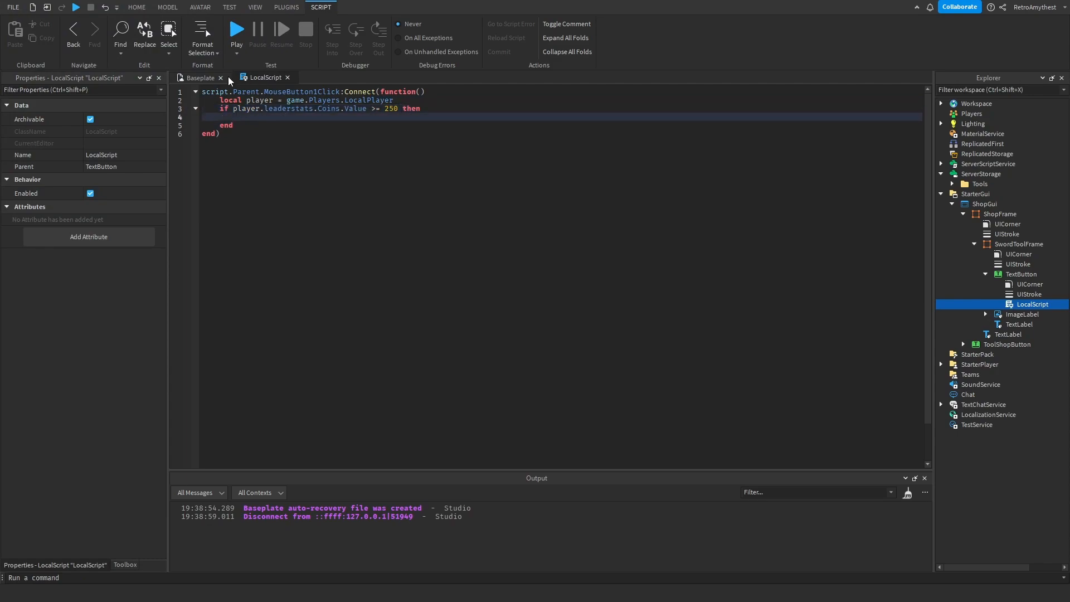
# - Inside the check, find 'Sword' in the Tools folder and clone it into the player's Backpack
pyautogui.click(242, 116)
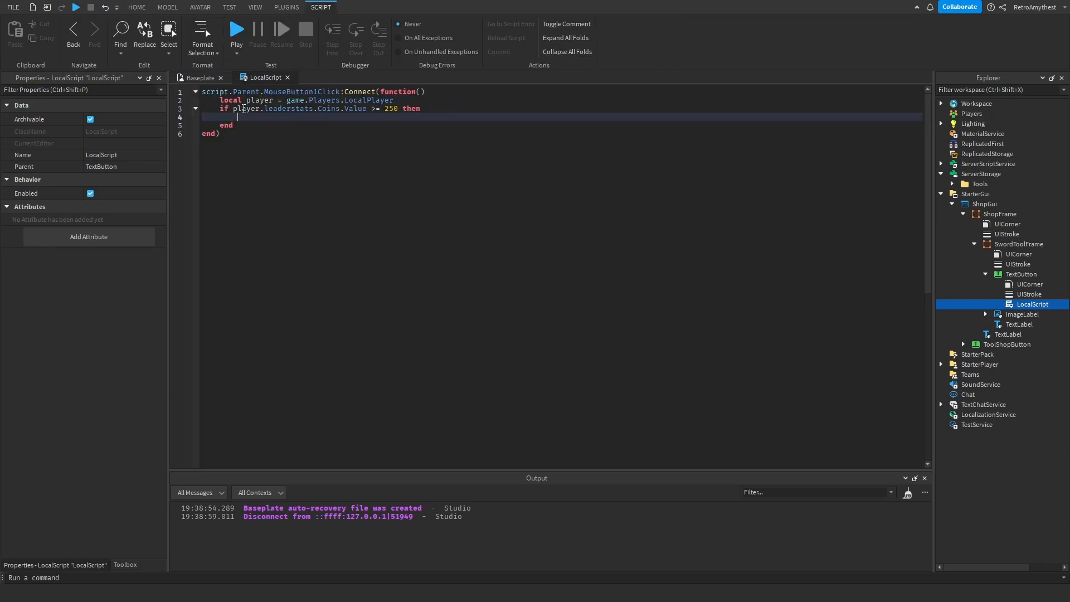
pyautogui.write('lo')
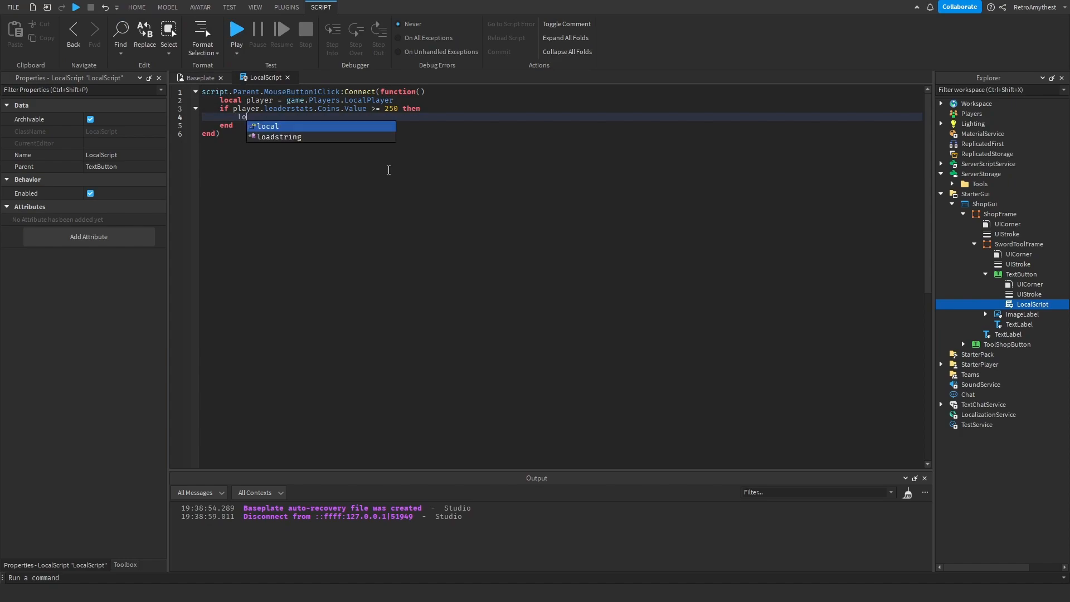
pyautogui.write('cal tools')
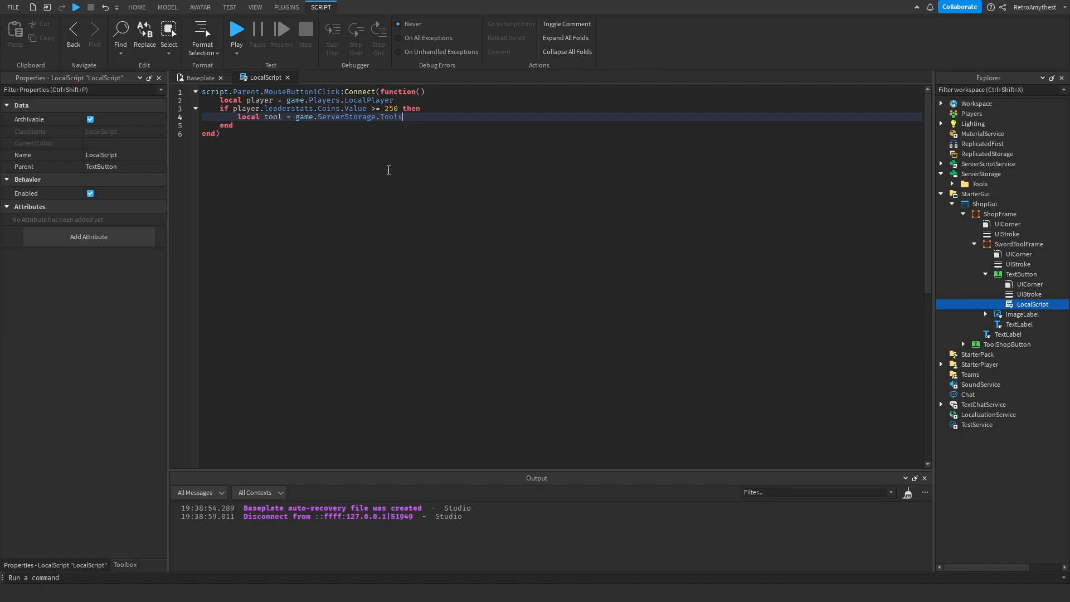
pyautogui.write(':FindFirstChild()')
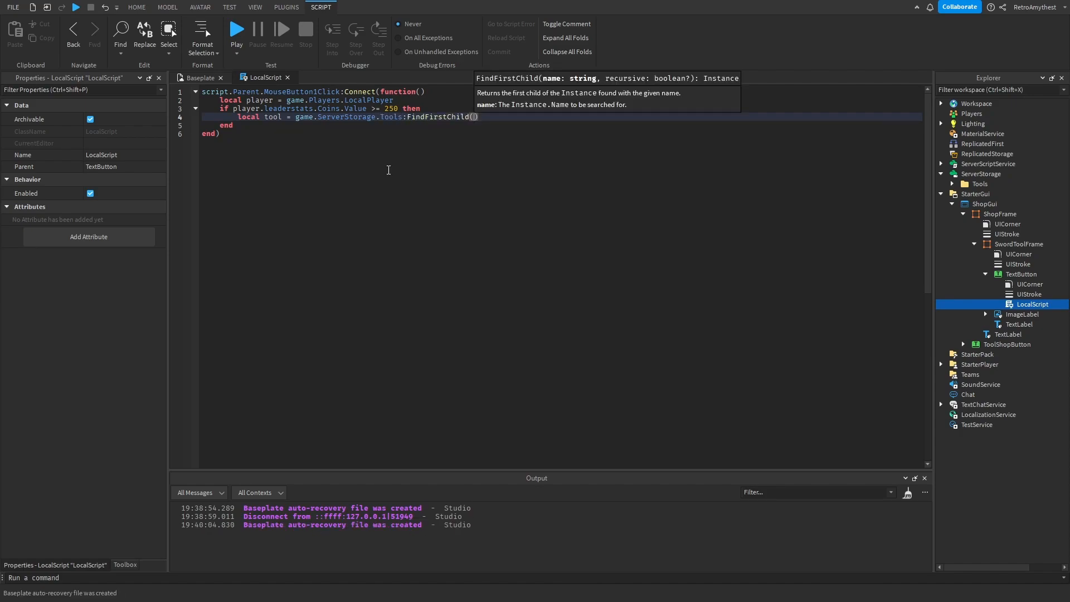
pyautogui.write('"Sword"')
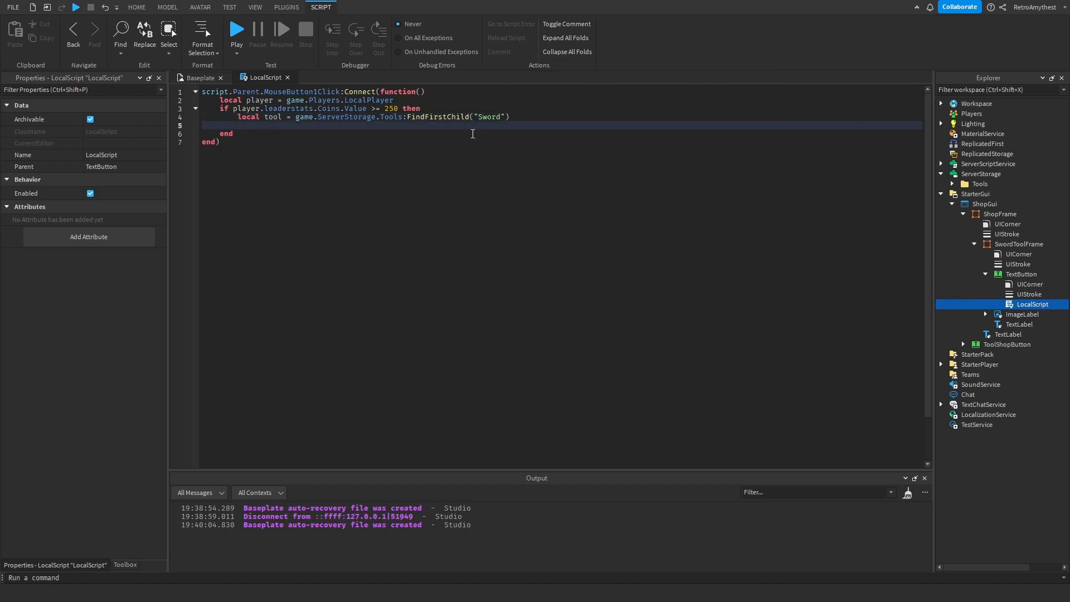
pyautogui.click(136, 7)
pyautogui.write('tool:cl')
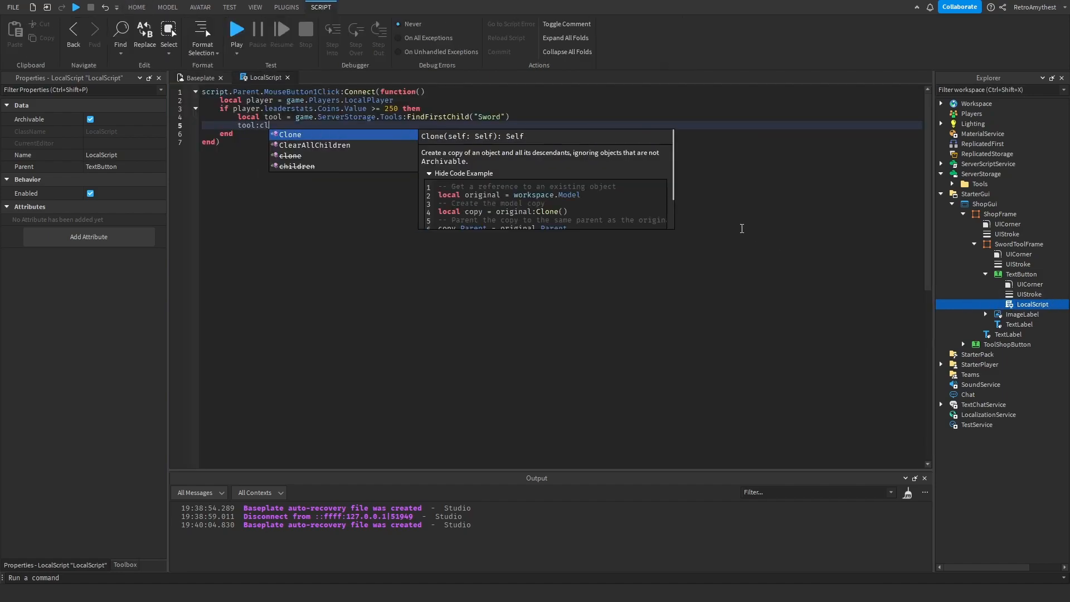
pyautogui.write('one().Parent = player.Backpack')
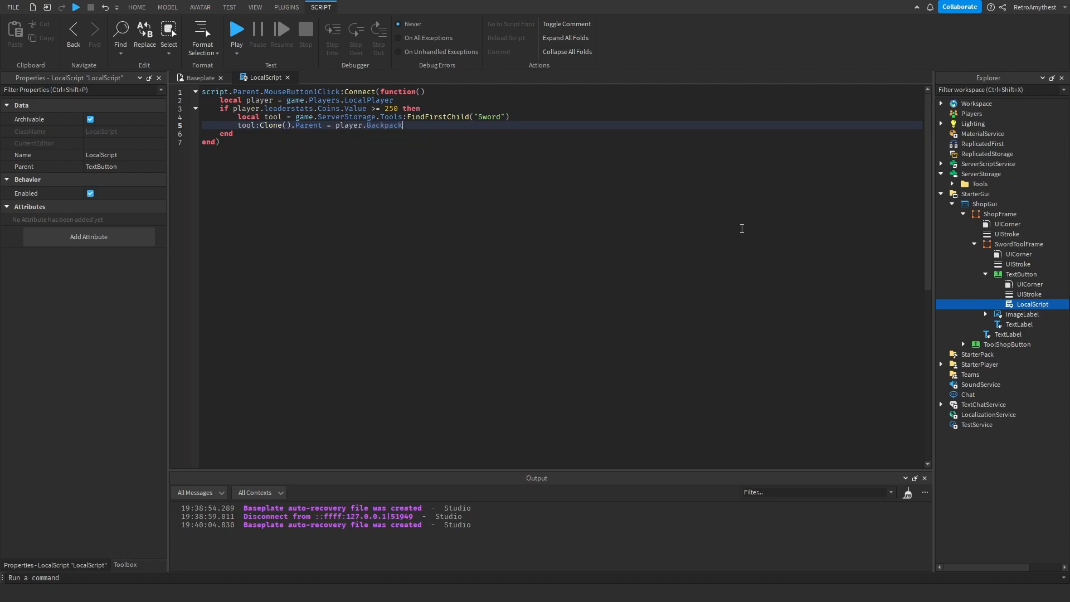
# - Set script.Parent.Text to "Owned" after giving the sword
pyautogui.click(136, 8)
pyautogui.write('s')
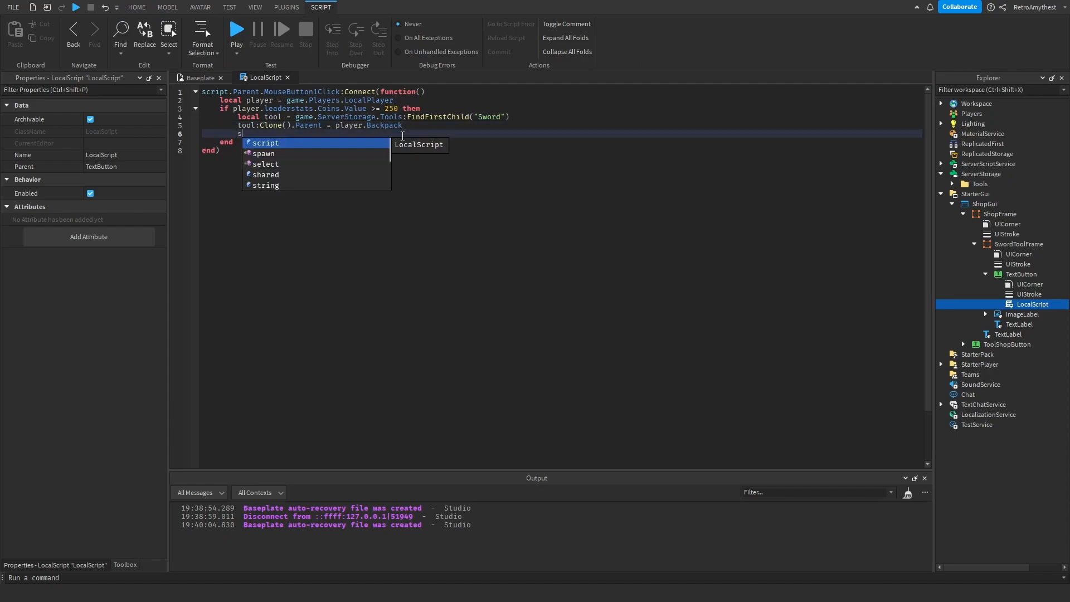
pyautogui.write('cript.Parent.')
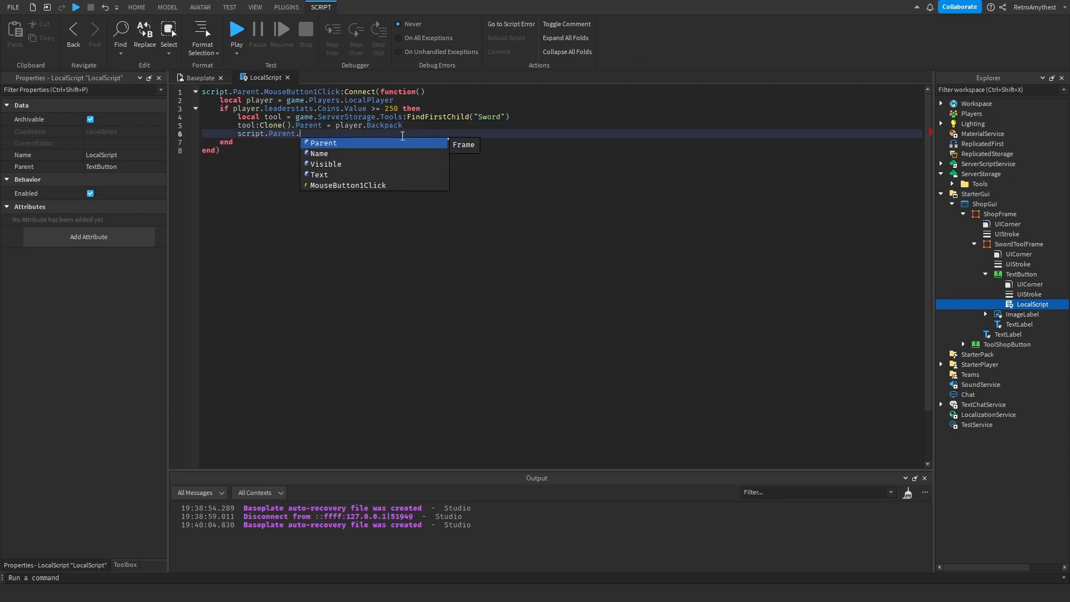
pyautogui.write('Text = "Own"')
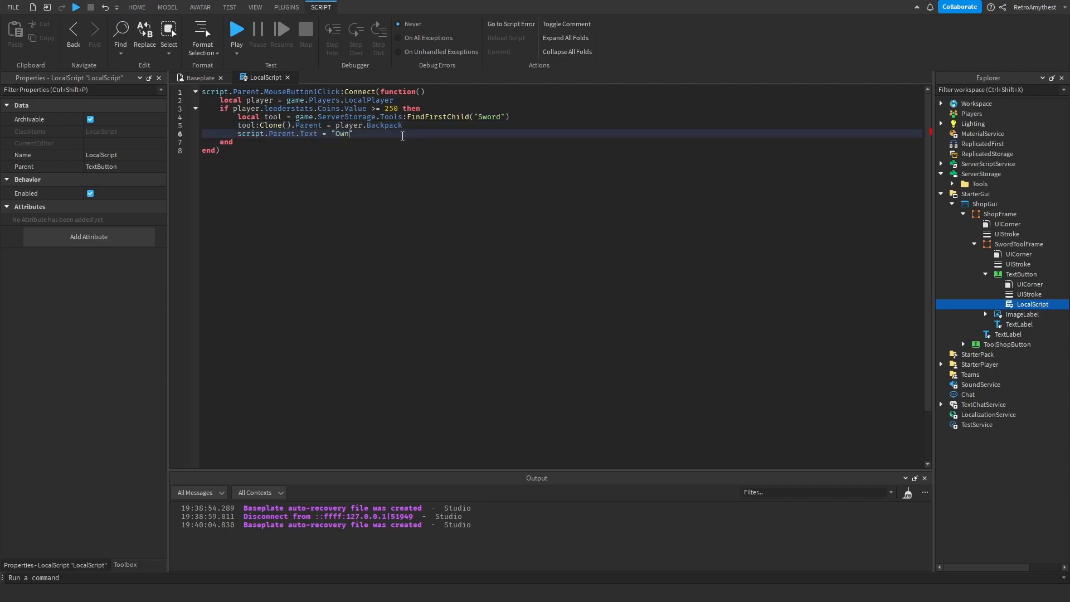
pyautogui.write('ed')
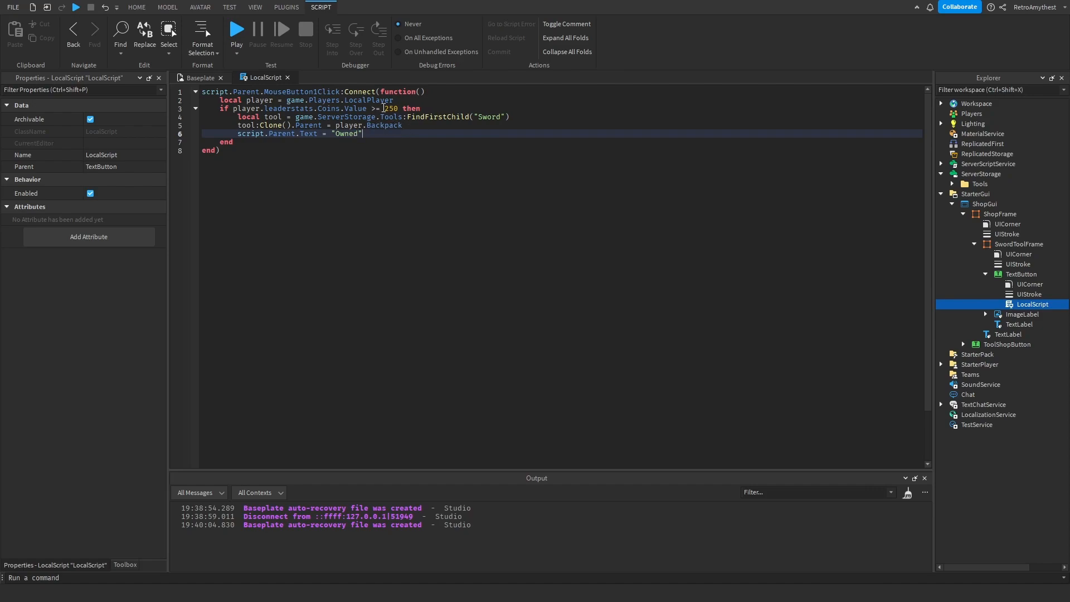
pyautogui.click(219, 151)
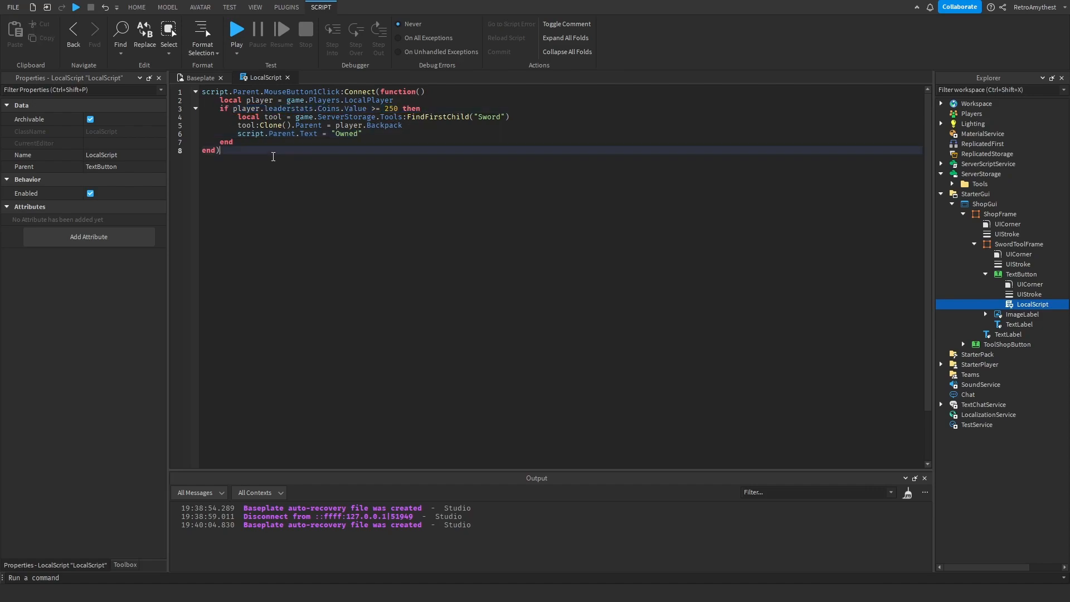
pyautogui.press('enter')
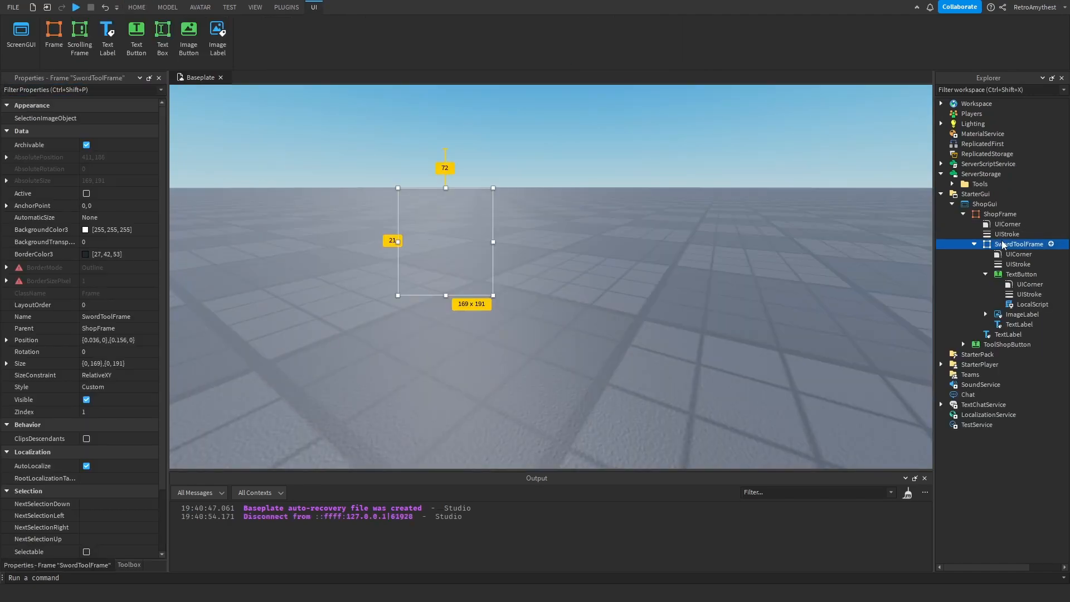
# - Add a 50x50 red X TextButton at the shop frame's top-right with UICorner and UIStroke
pyautogui.click(1001, 214)
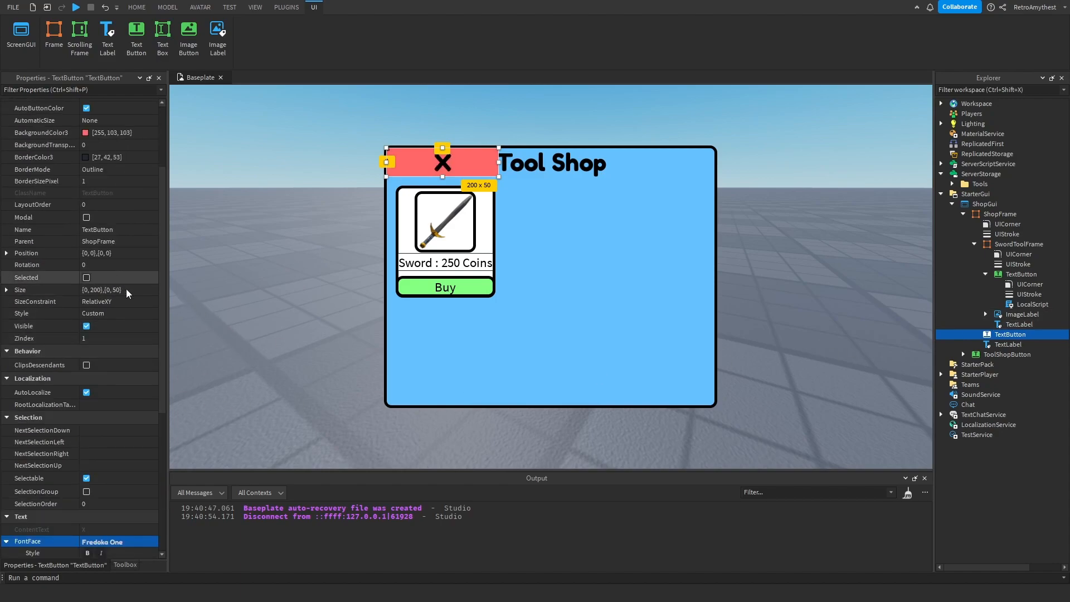
pyautogui.click(117, 290)
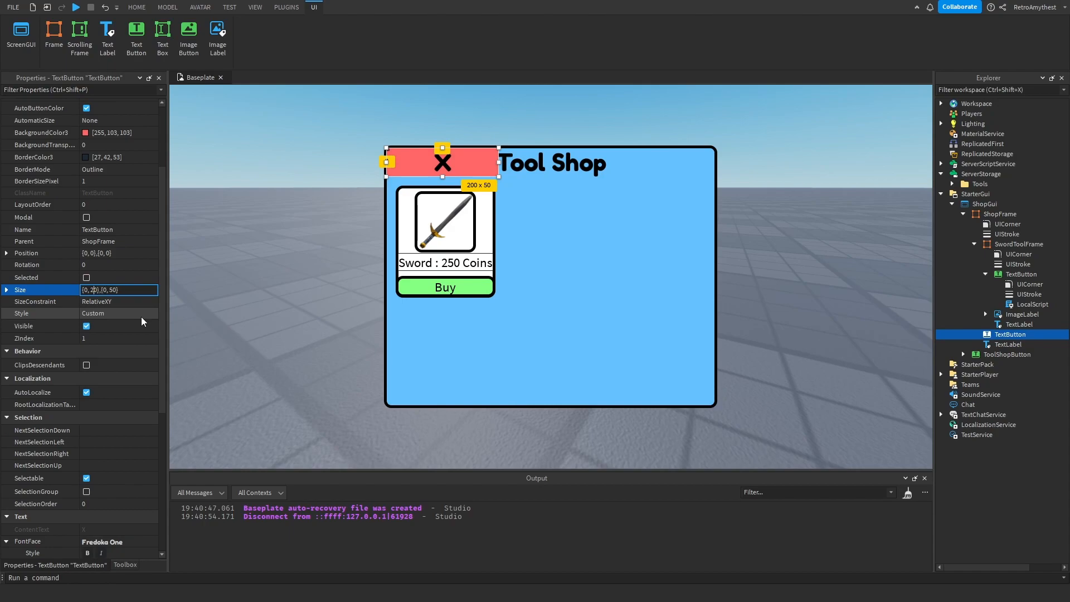
pyautogui.moveTo(442, 162); pyautogui.dragTo(675, 173)
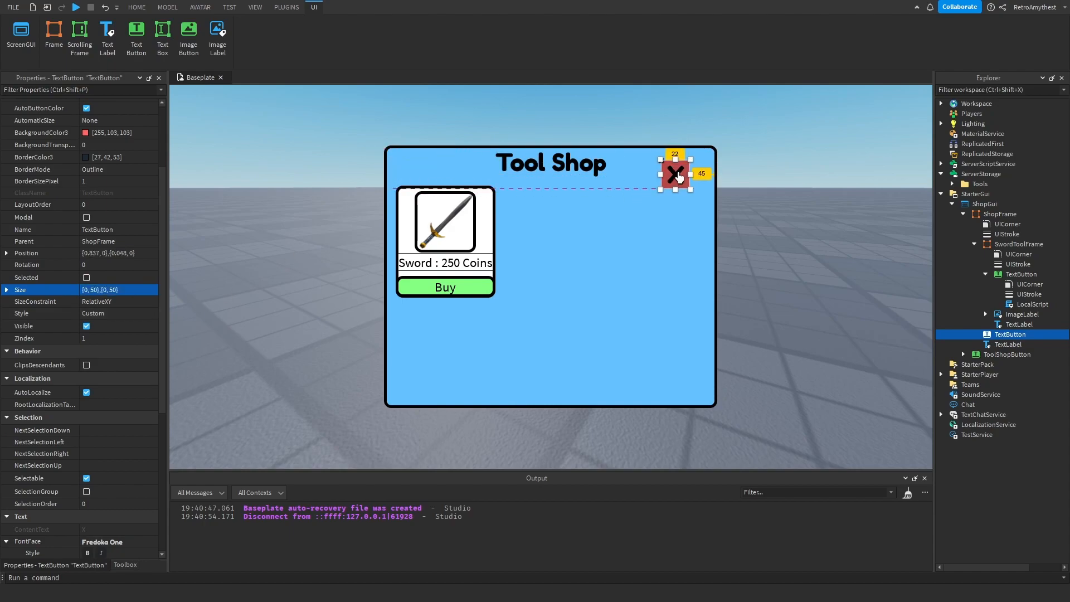
pyautogui.click(136, 7)
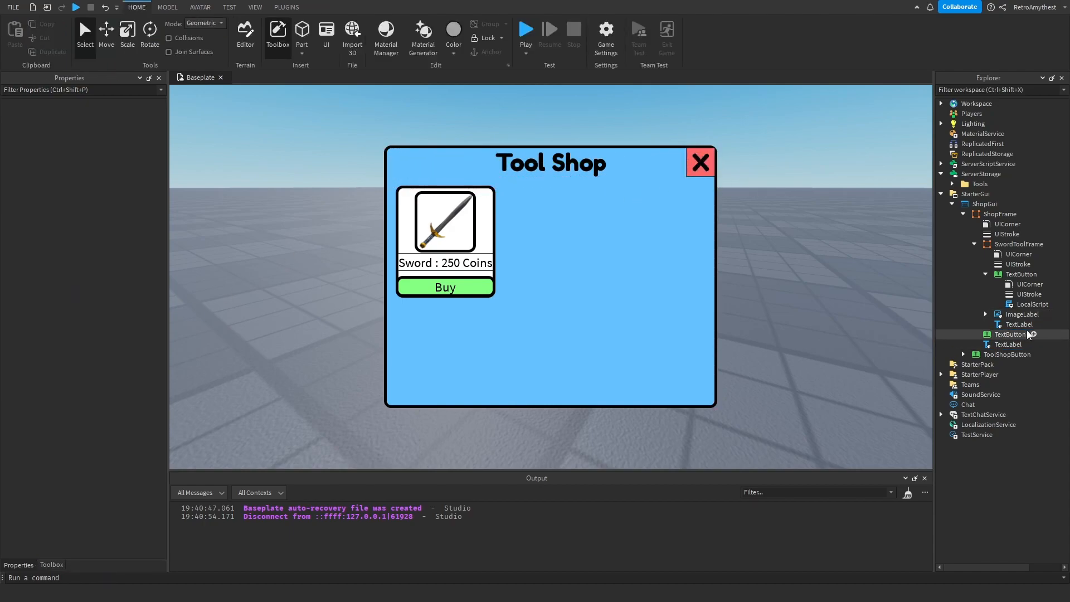
pyautogui.click(1020, 323)
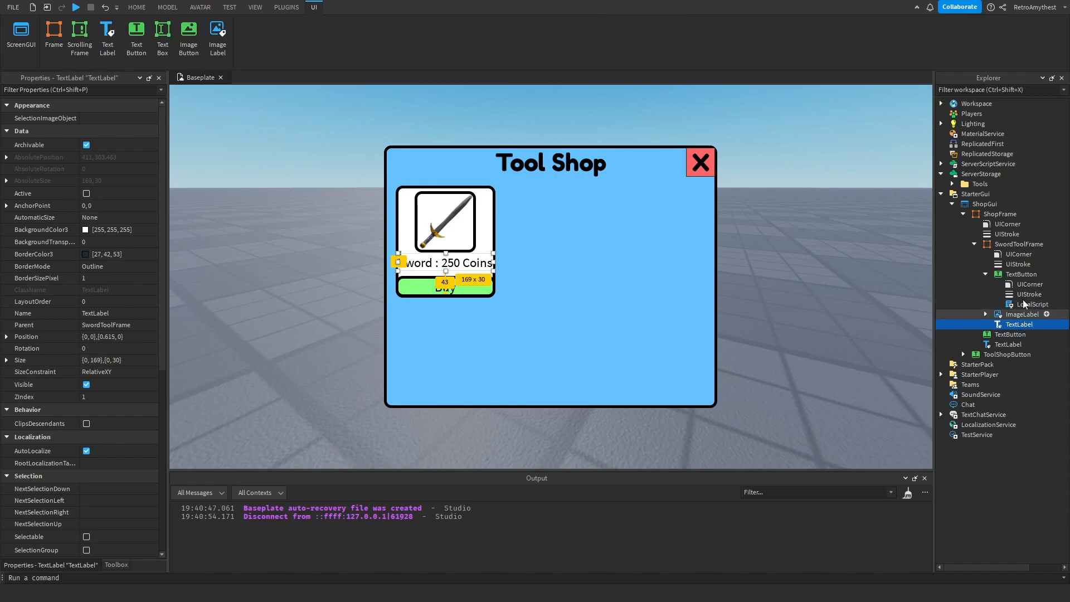
pyautogui.click(1010, 334)
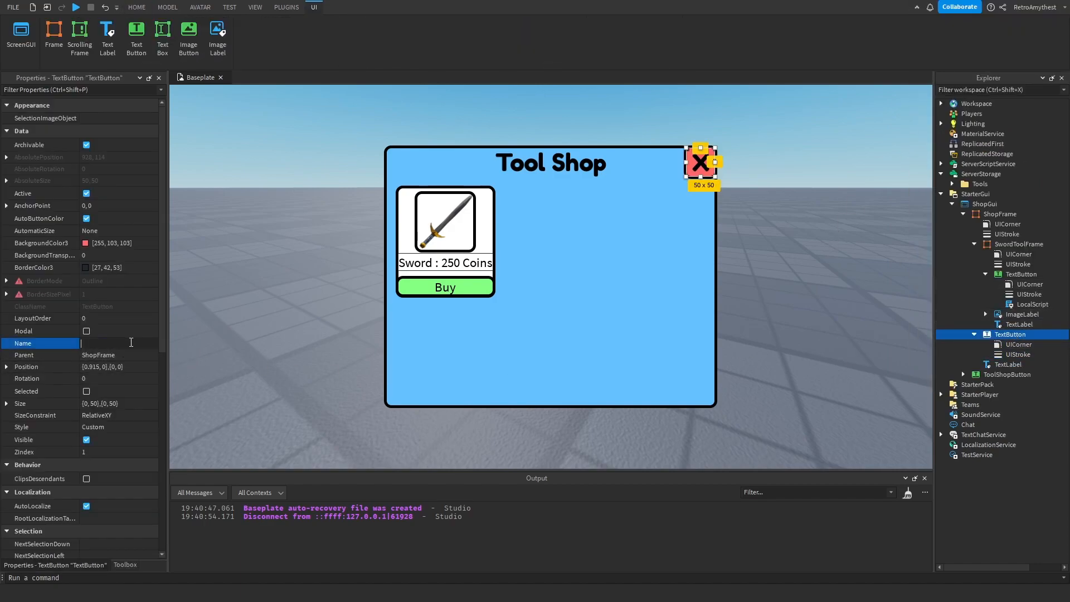
# - Rename the X button to CloseButton and write its LocalScript referencing script.Parent
pyautogui.write('CloseButton')
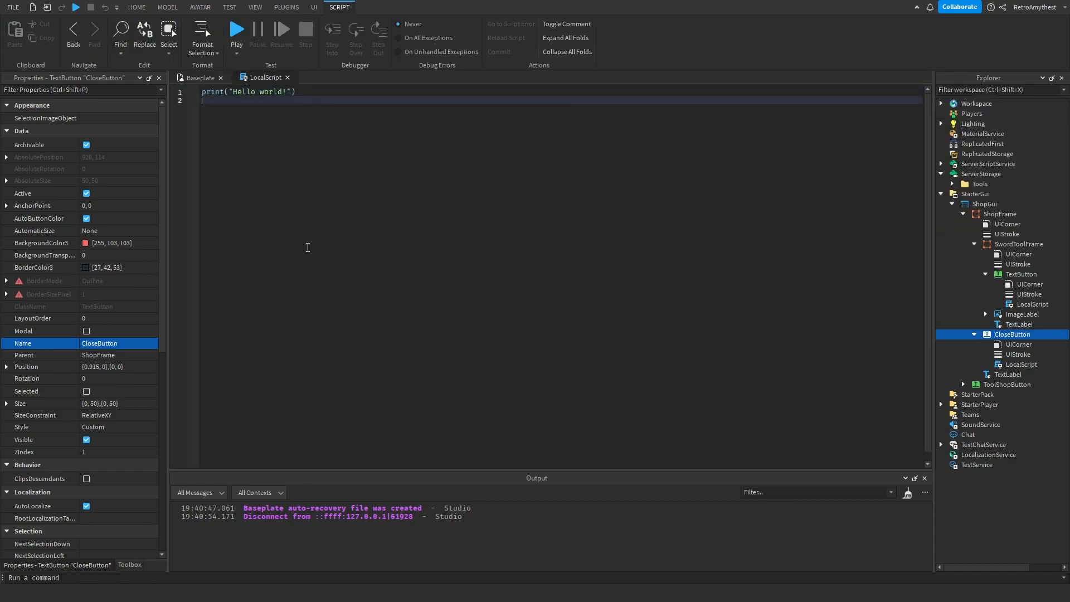
pyautogui.write('script.')
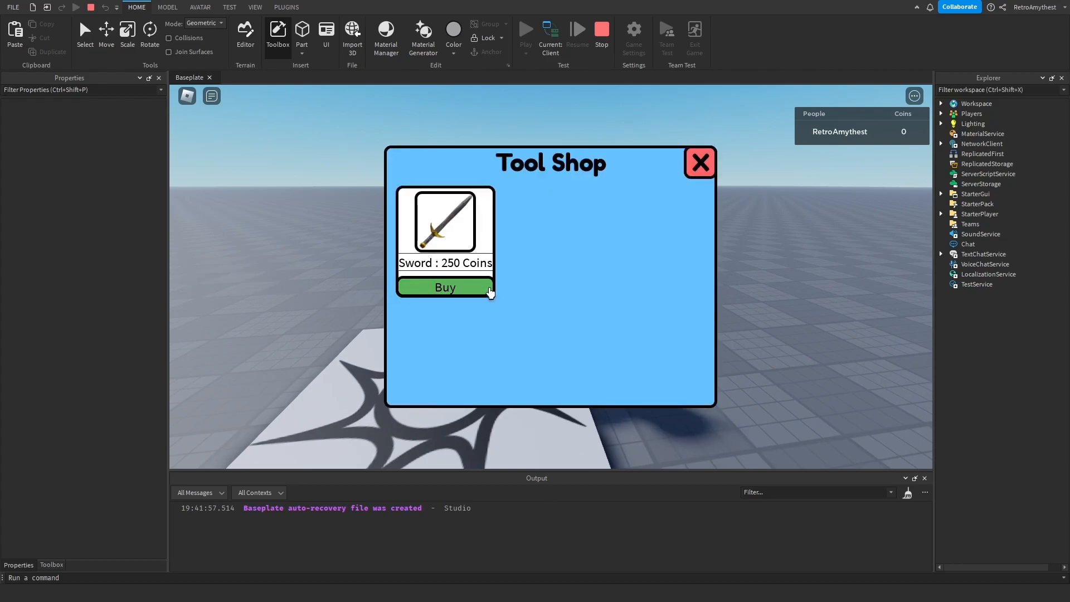
# - During the playtest, check the player's Coins stat and open the Tool Shop
pyautogui.click(699, 162)
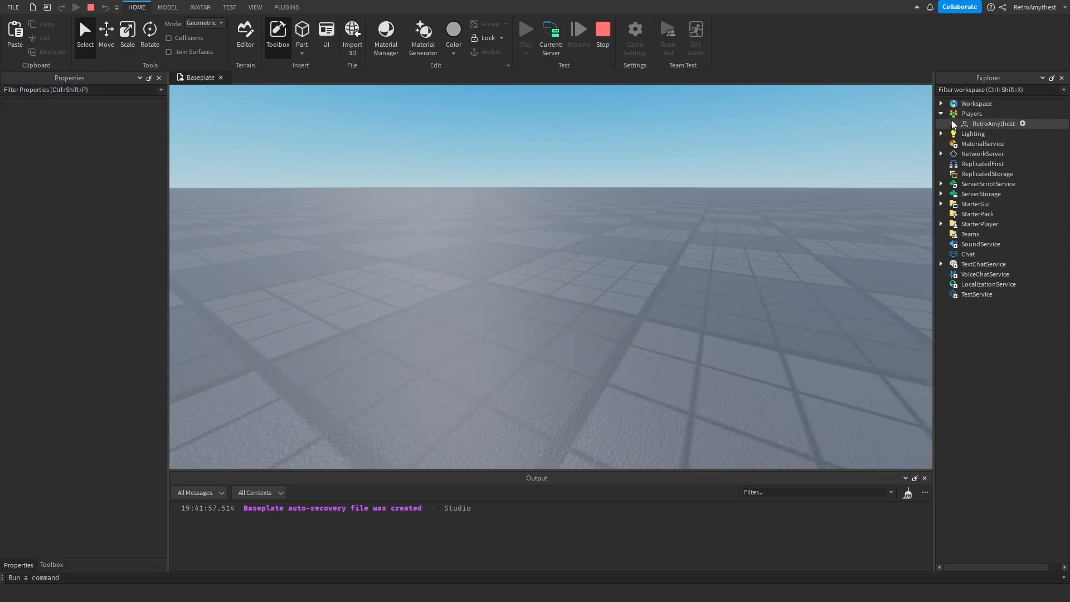
pyautogui.click(1002, 144)
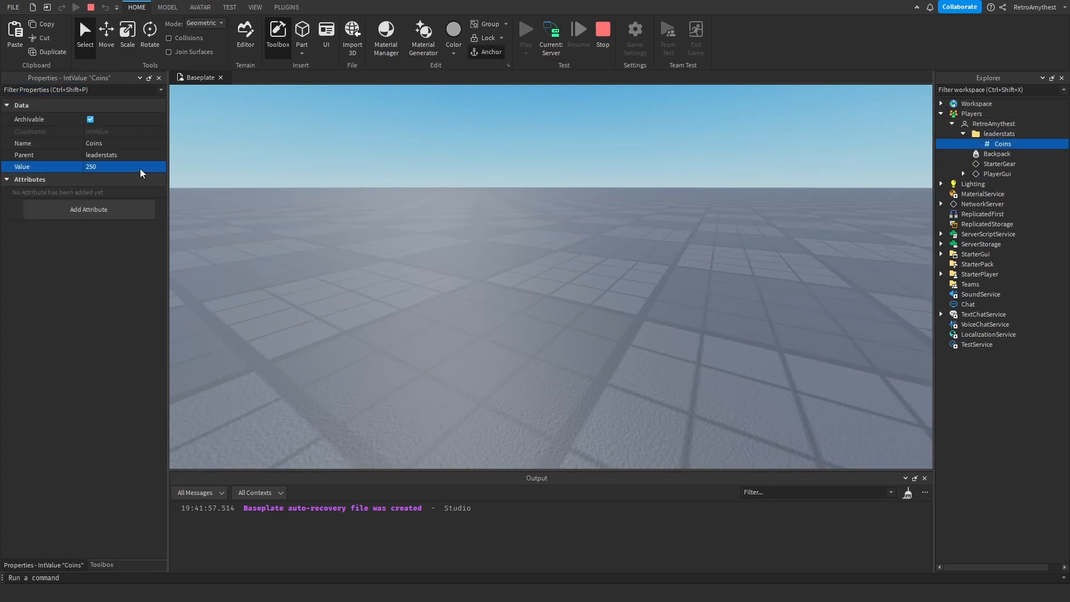
pyautogui.click(525, 29)
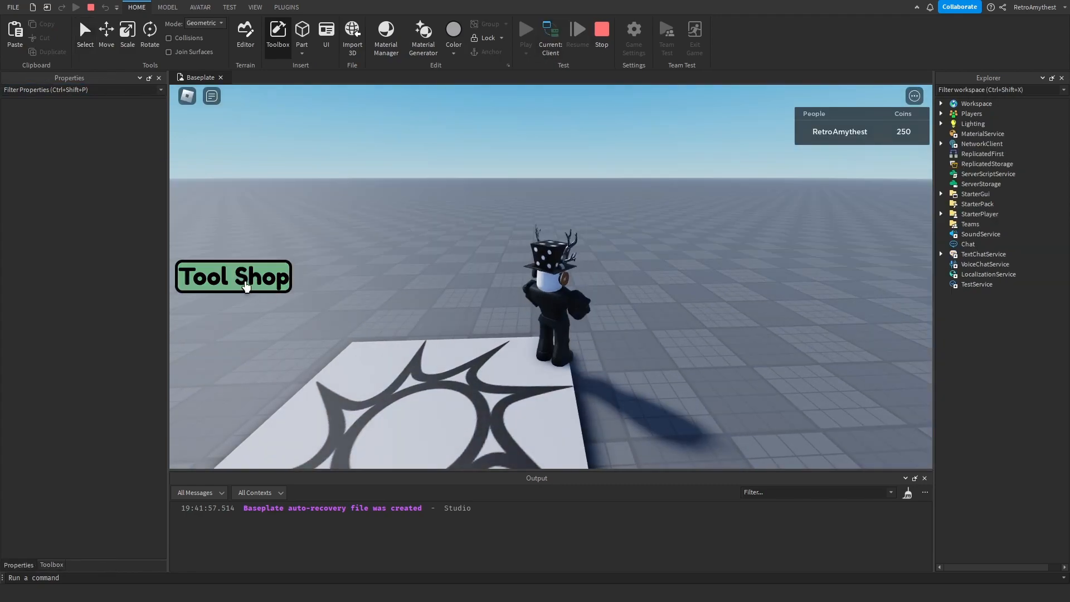
pyautogui.click(232, 277)
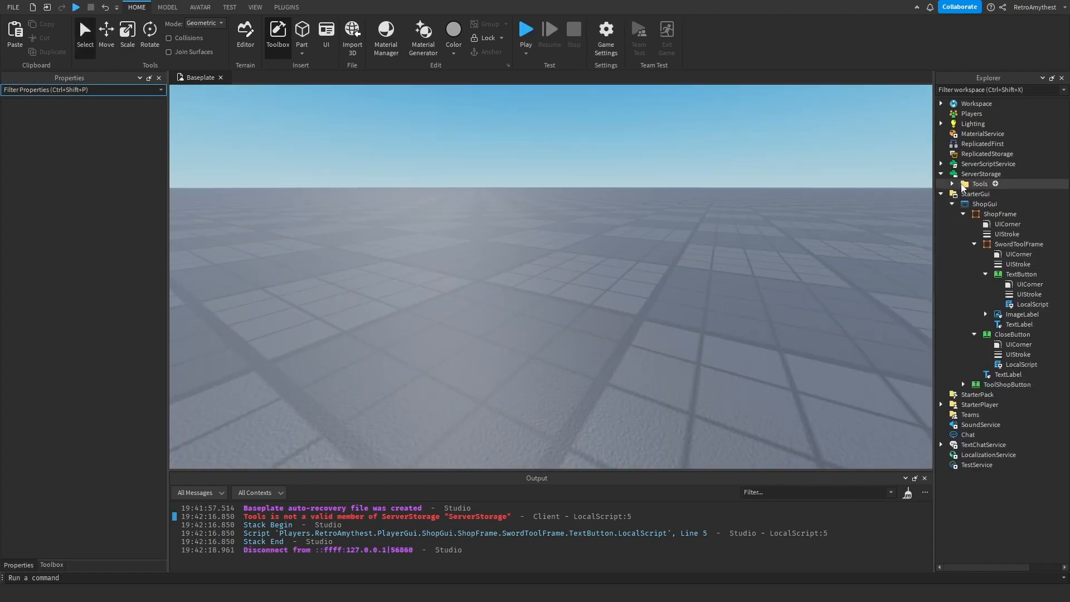
# - Edit the Buy script to read the Tools folder from game.ReplicatedStorage
pyautogui.doubleClick(1032, 304)
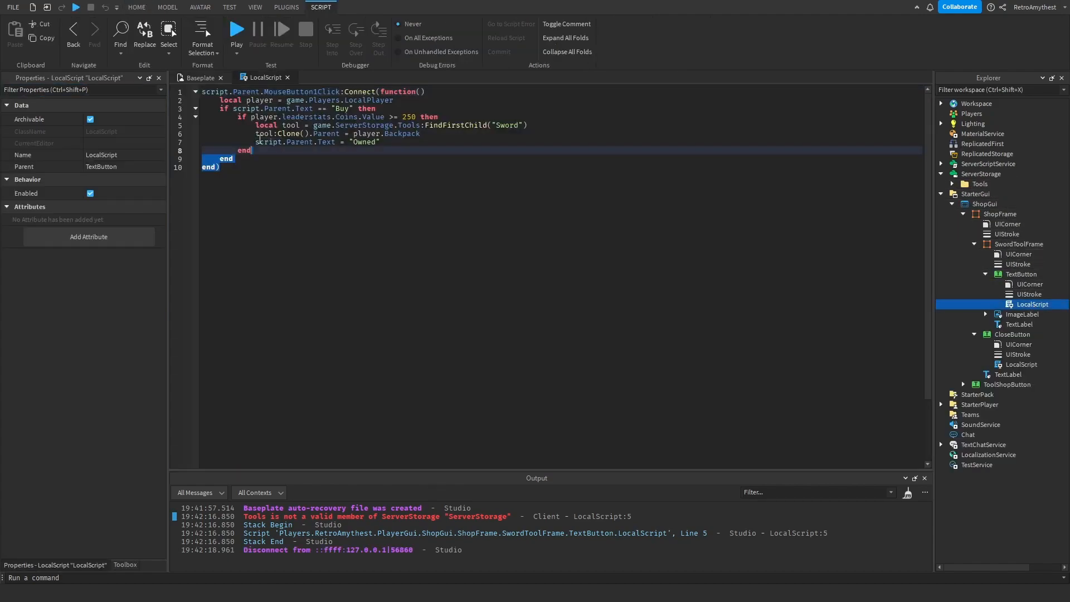
pyautogui.press('ctrl+a')
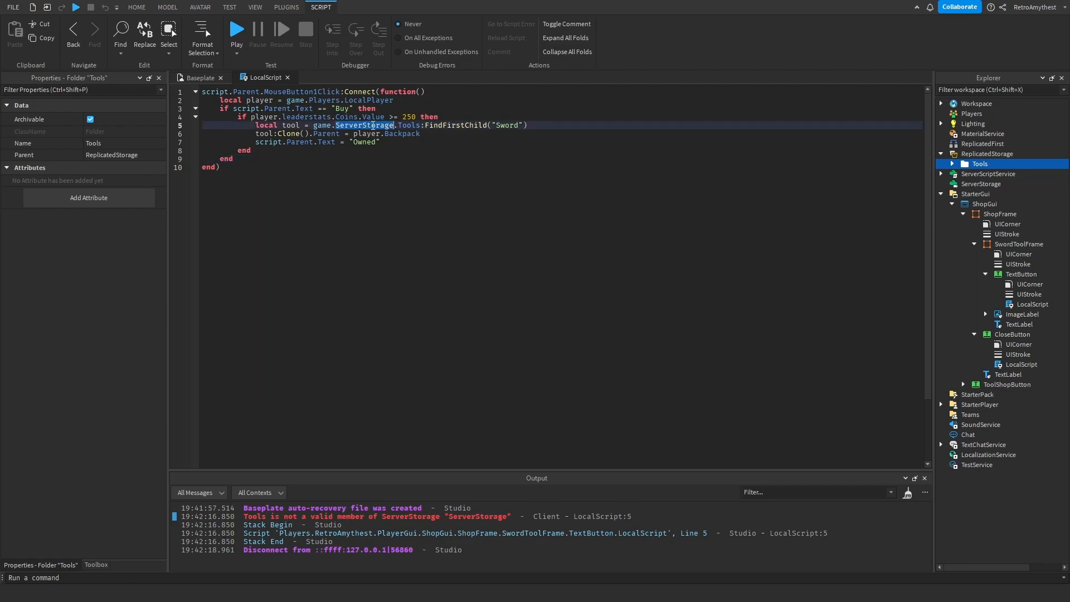
pyautogui.write('ReplicatedStorage')
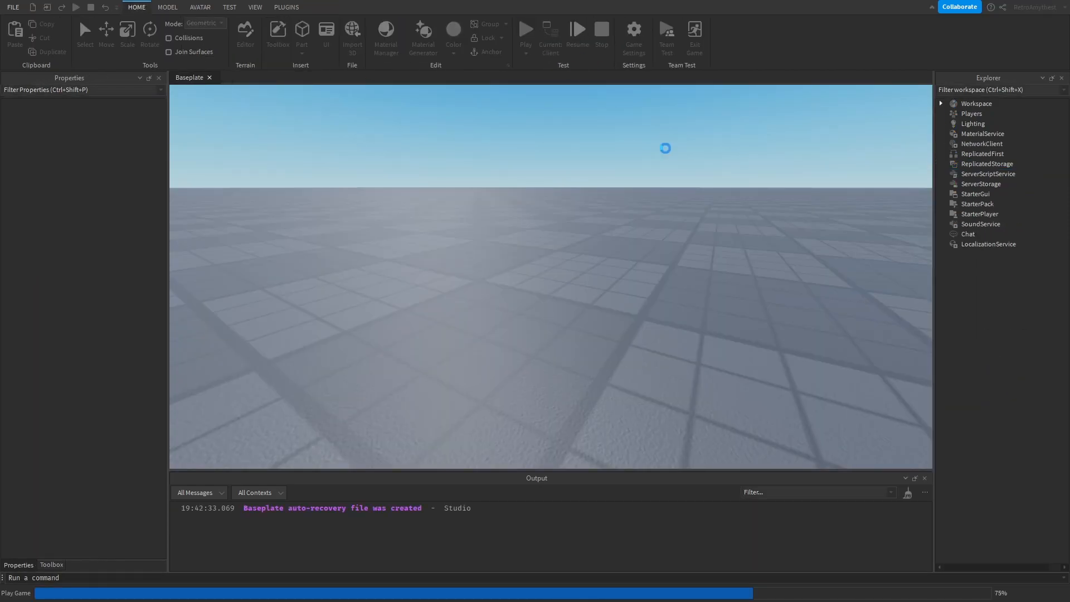
# - Playtest, set the player's Coins value to 250 on the server, and return to the client view
pyautogui.click(525, 29)
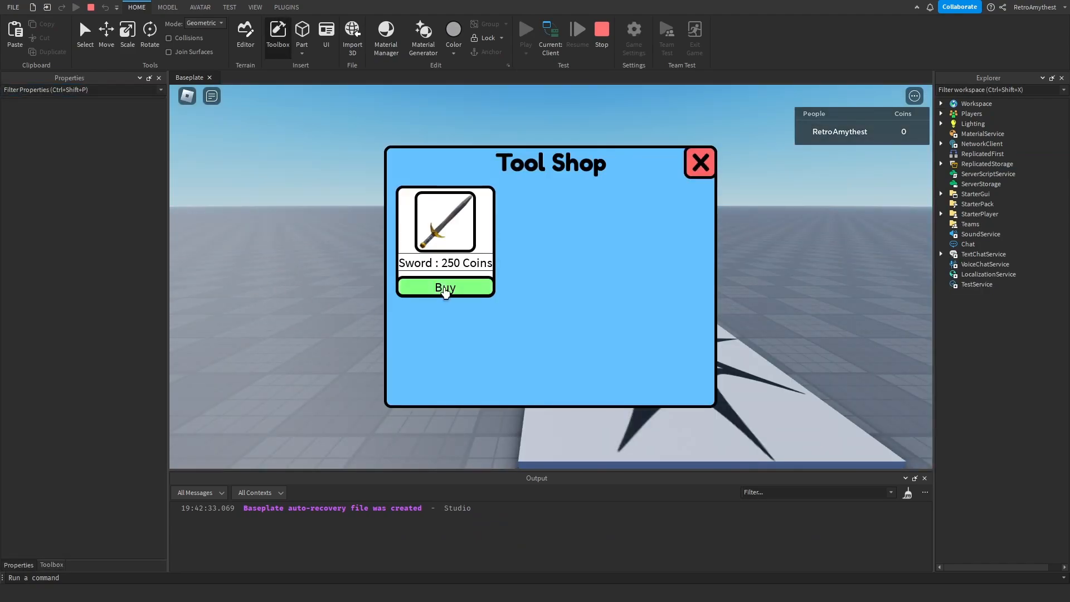
pyautogui.click(601, 32)
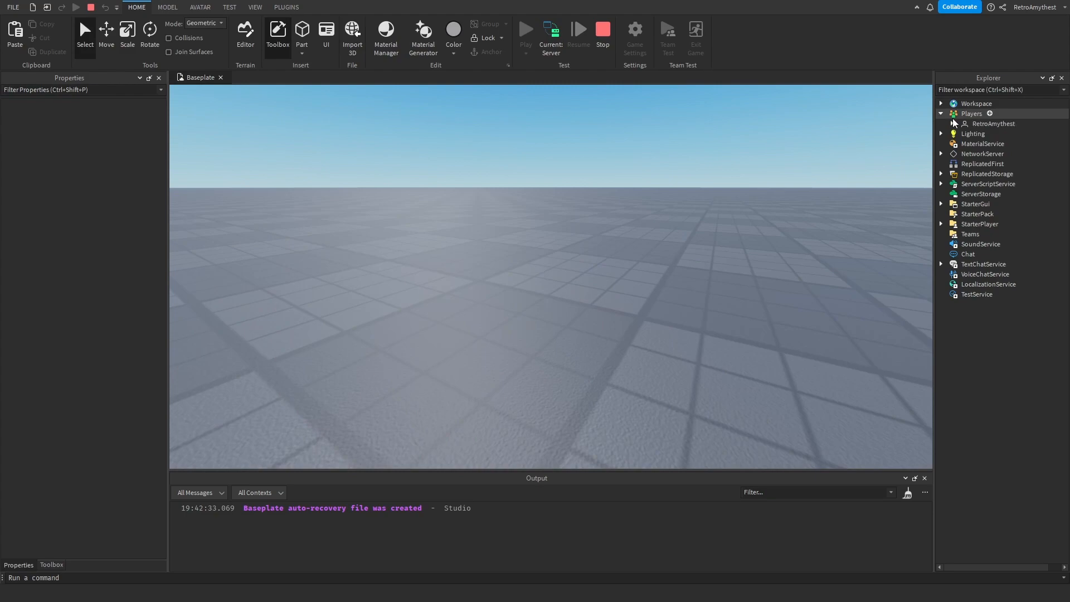
pyautogui.click(1002, 144)
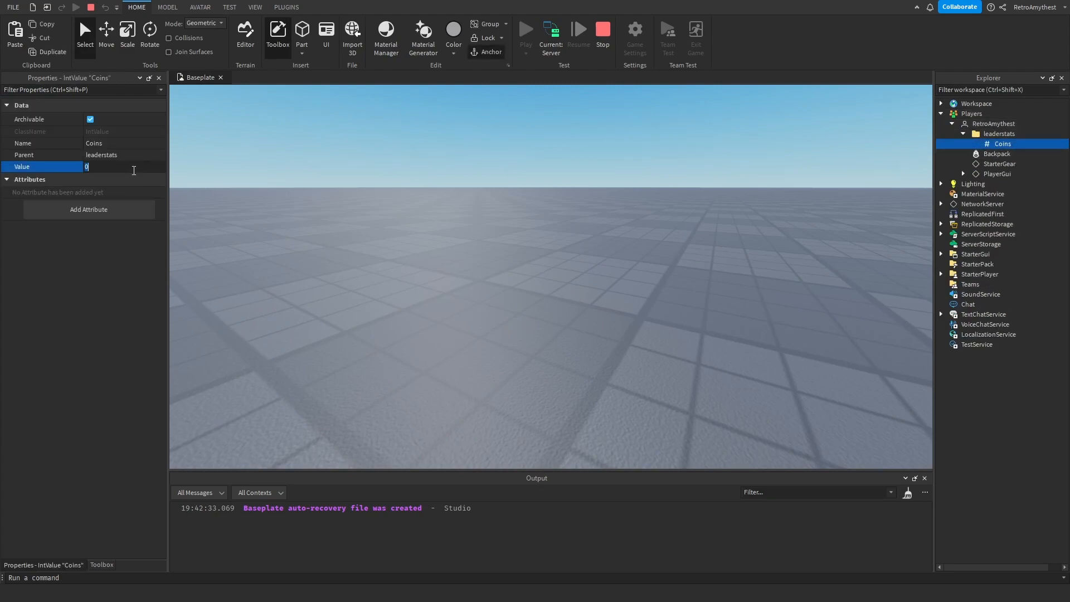
pyautogui.write('250')
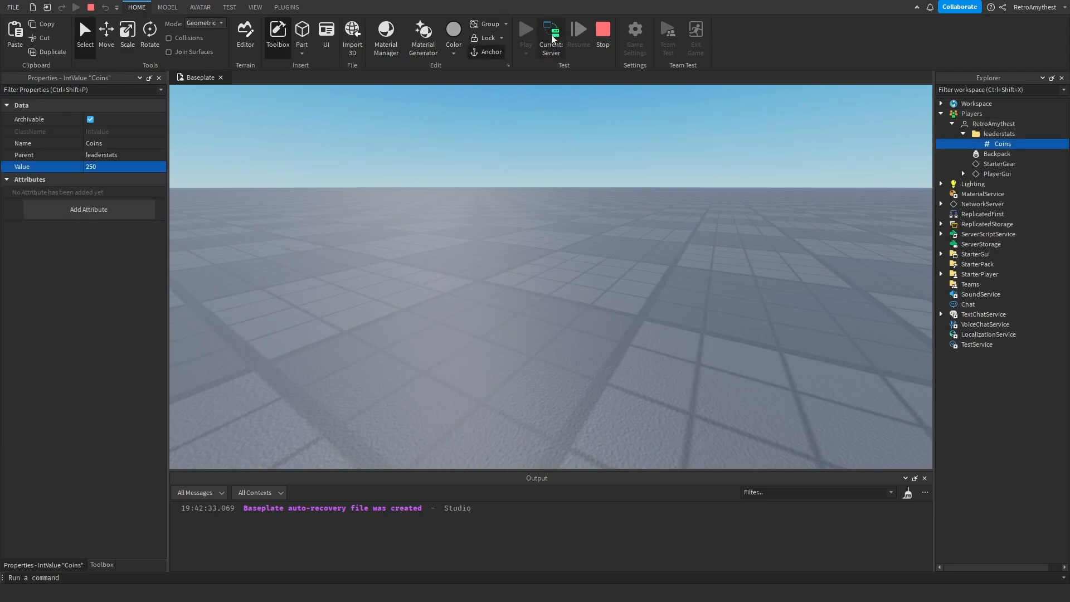
pyautogui.click(525, 33)
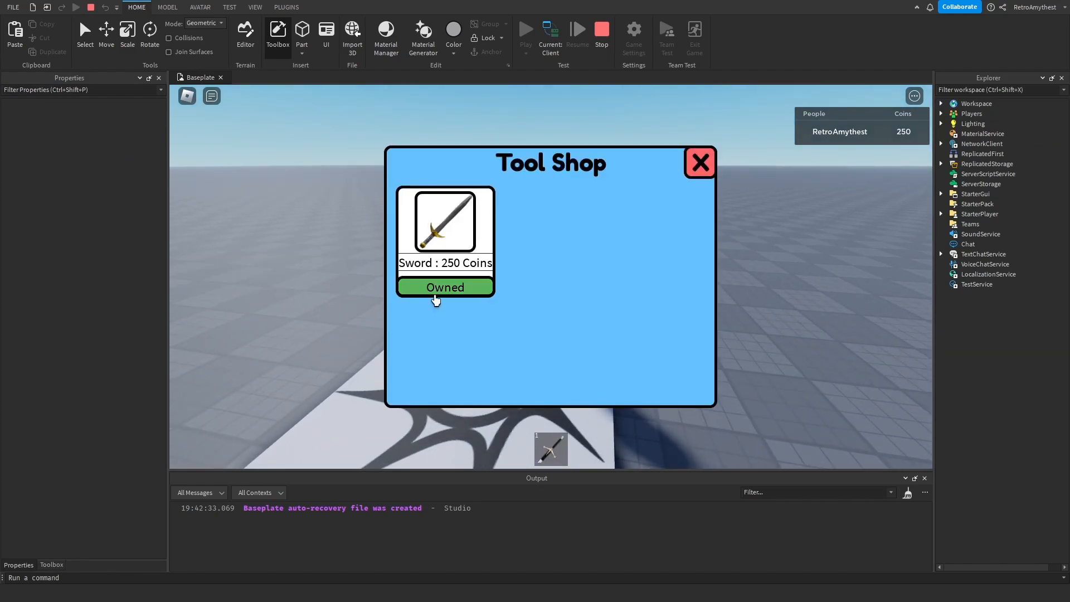
pyautogui.moveTo(654, 200)
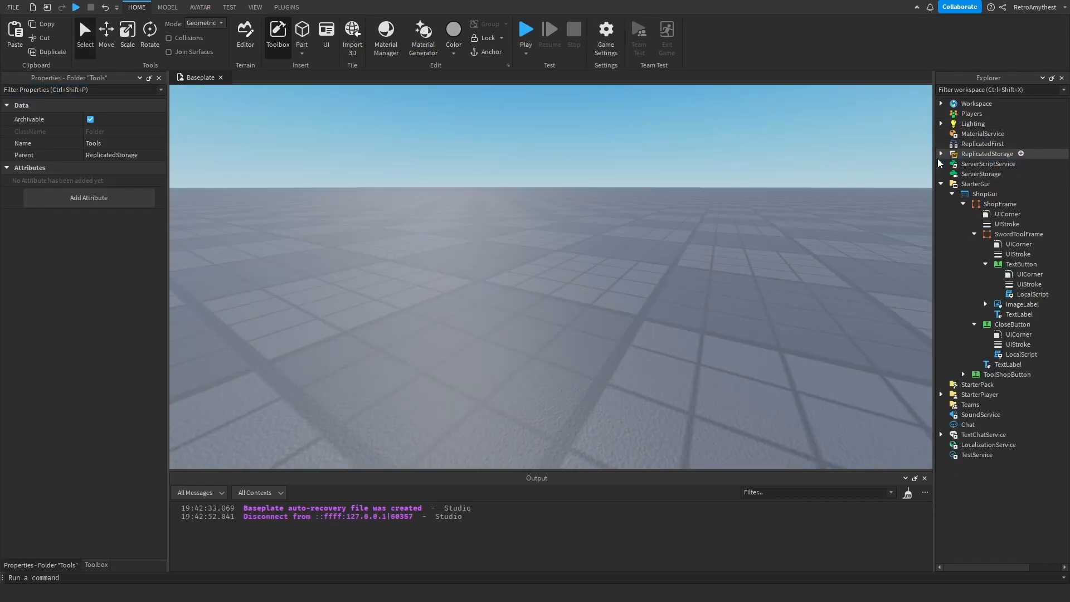
# - Add player.leaderstats.Coins.Value -= 250 inside the coin check of the Buy script
pyautogui.doubleClick(1023, 295)
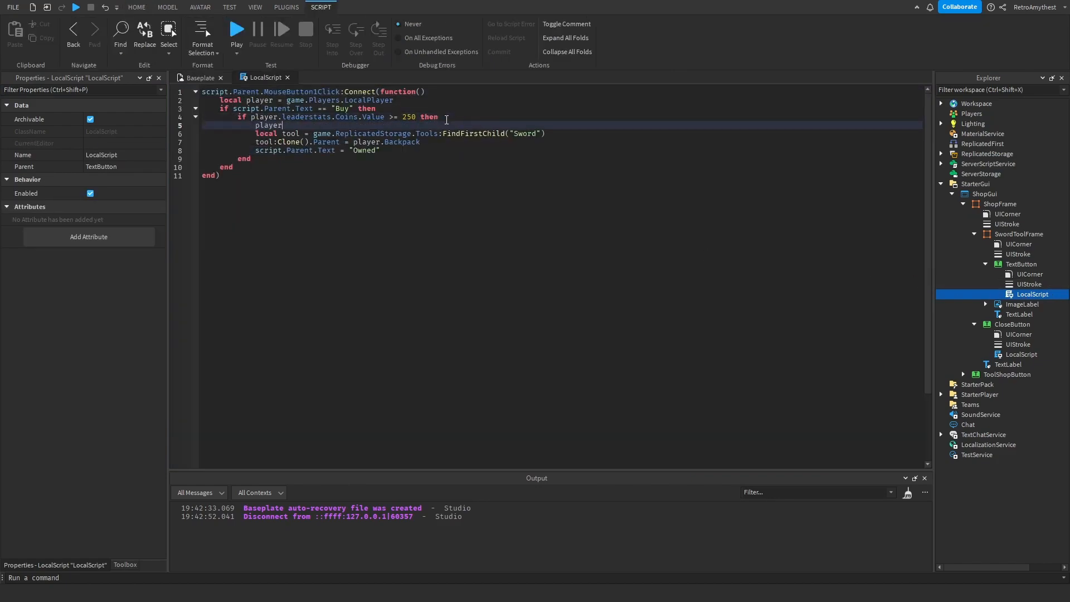
pyautogui.write('.leadetstats')
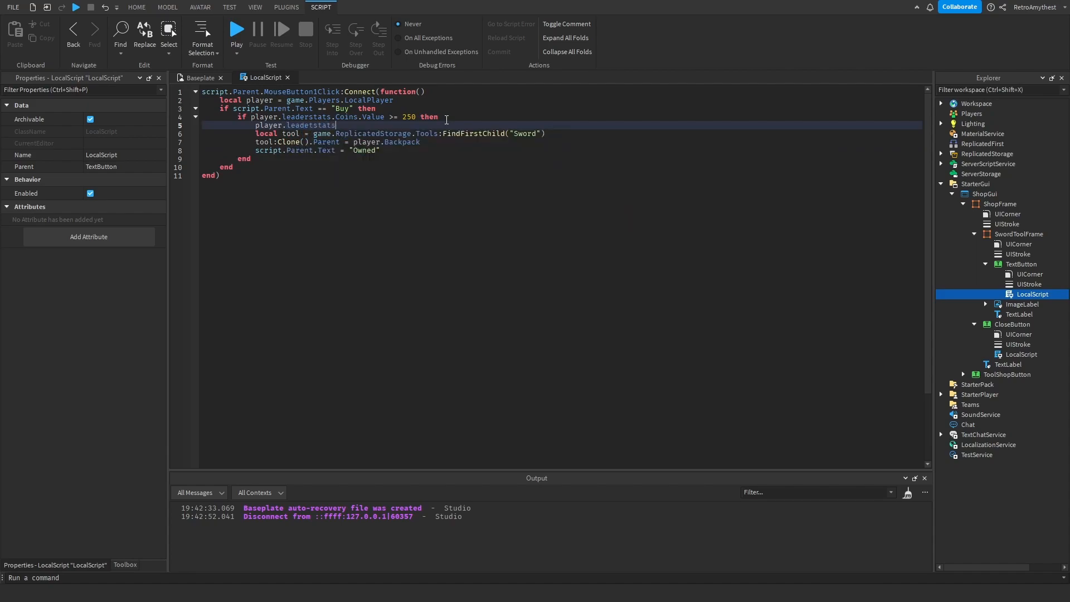
pyautogui.write('.l')
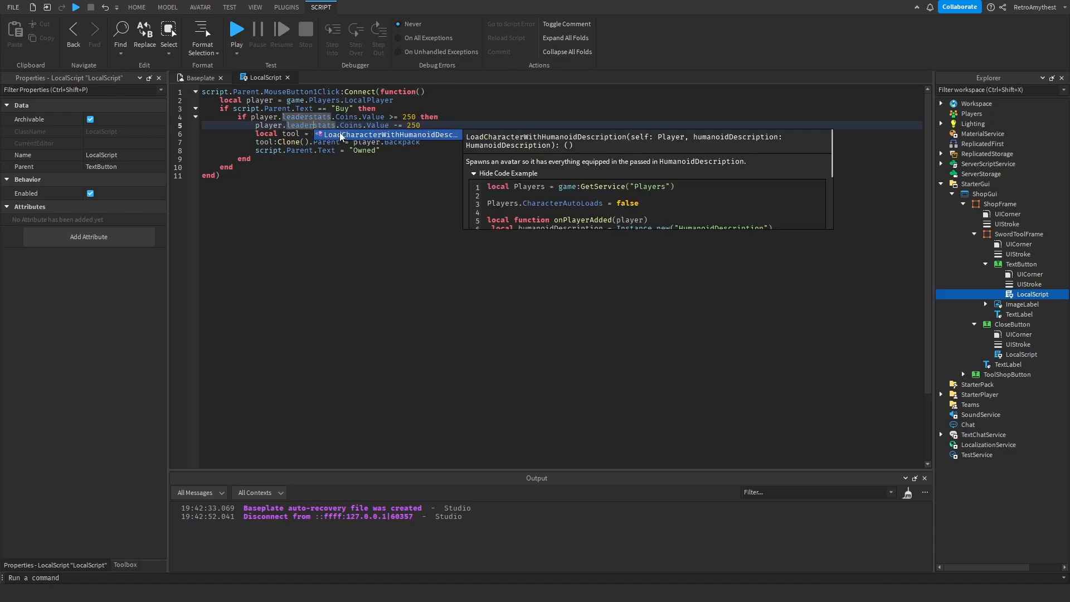
pyautogui.click(136, 8)
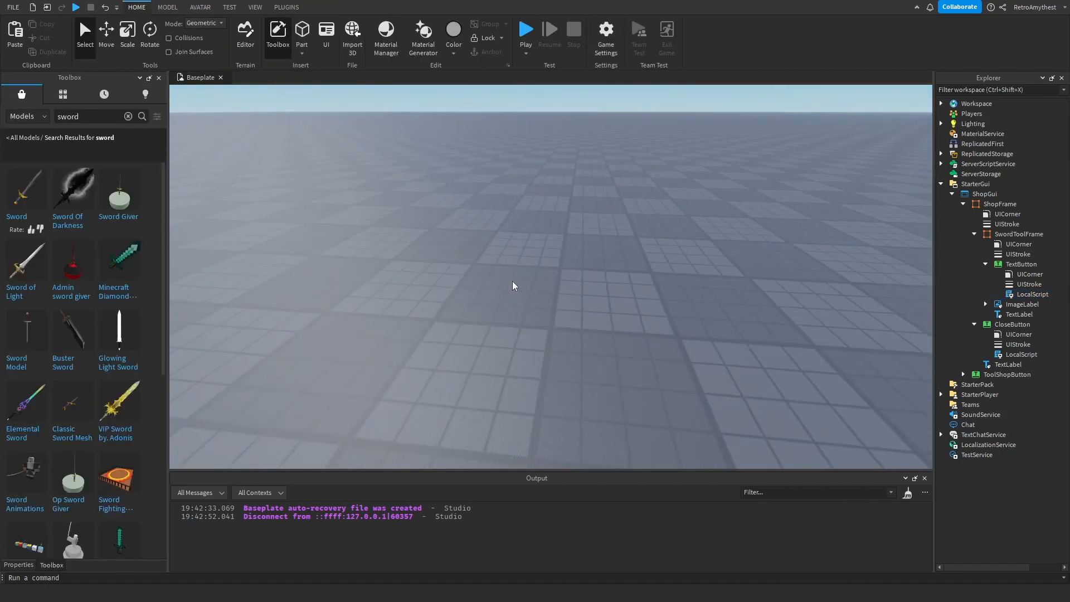
# - Playtest, set Coins to 250 on the server, then buy the sword on the client
pyautogui.click(127, 116)
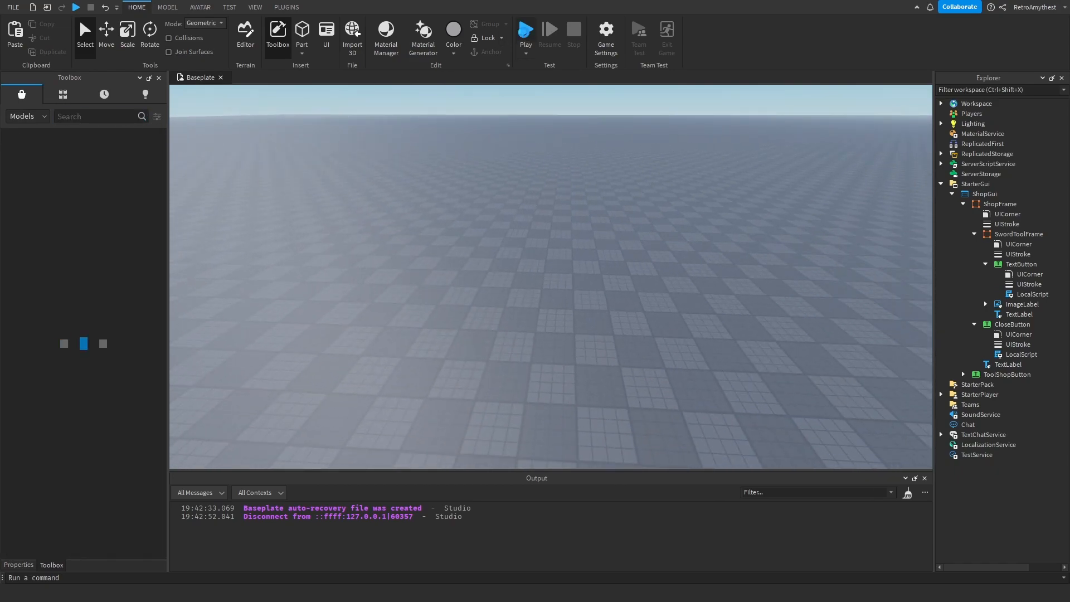
pyautogui.click(525, 29)
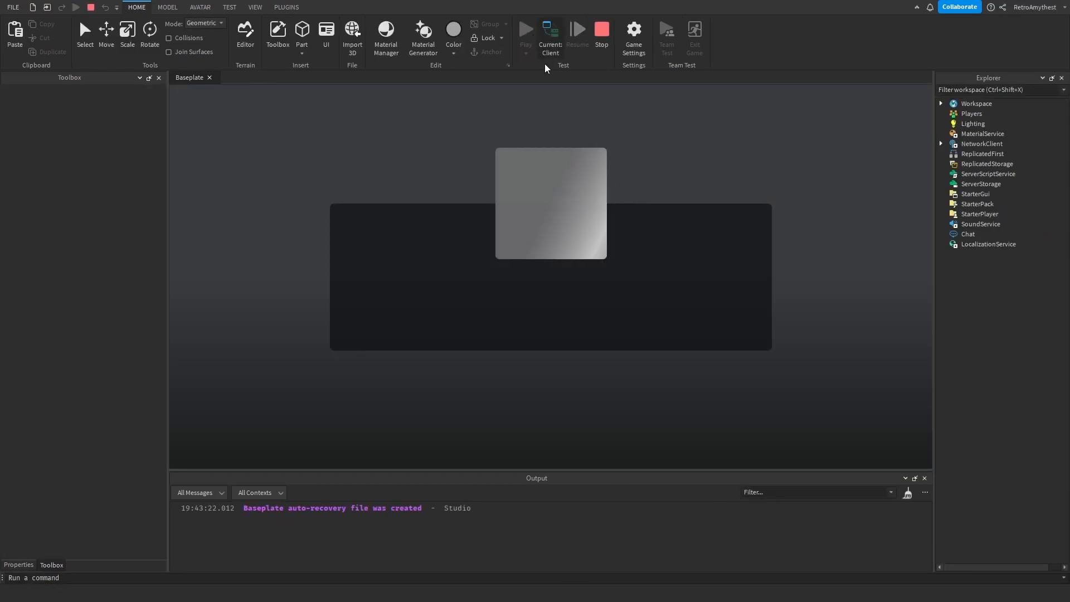
pyautogui.click(549, 38)
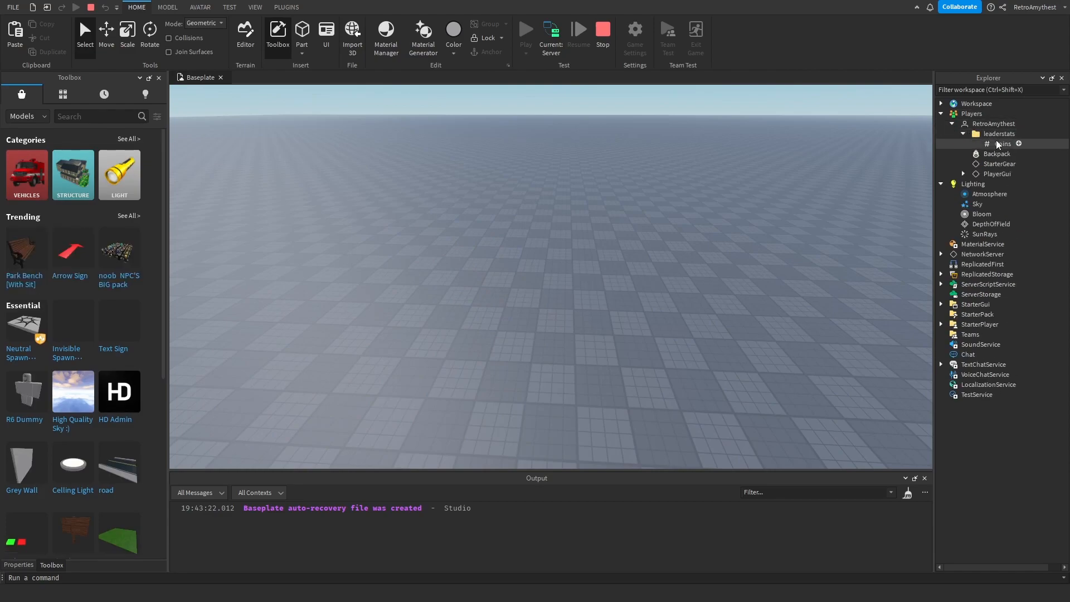
pyautogui.click(1000, 144)
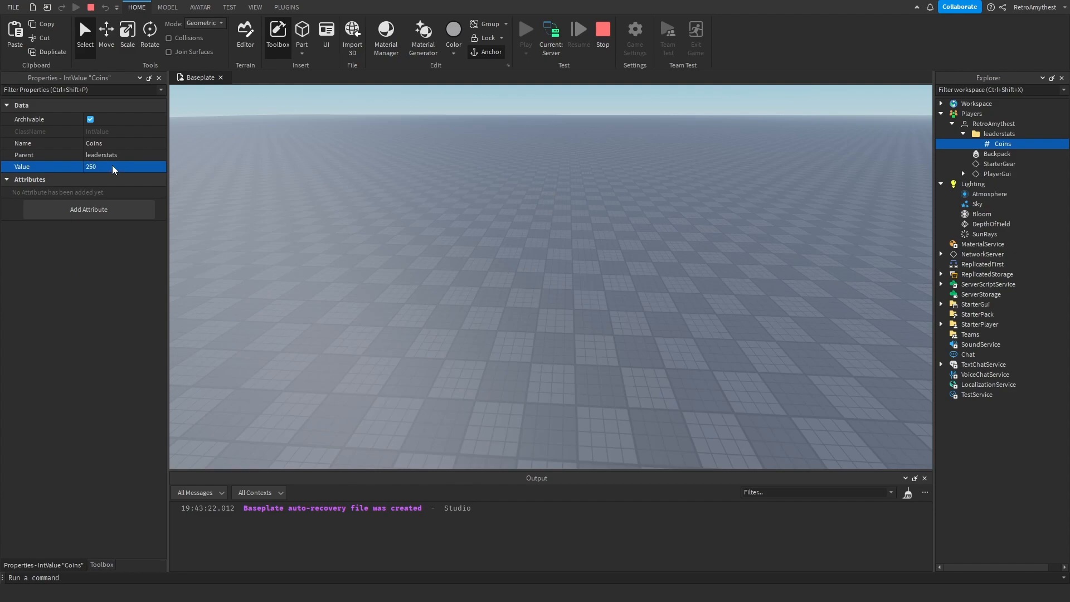
pyautogui.click(525, 29)
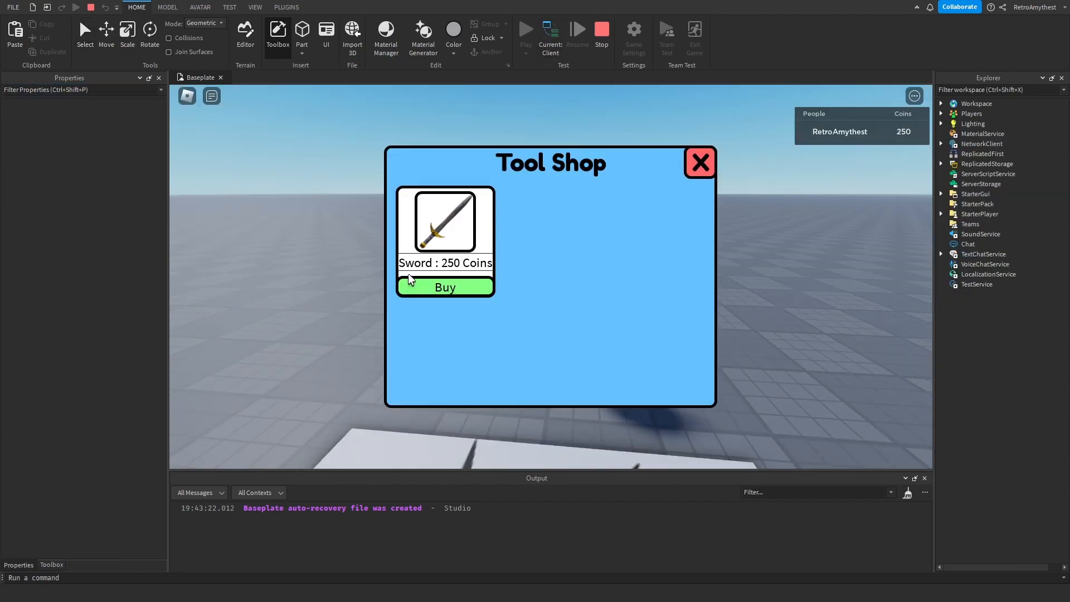
pyautogui.click(444, 287)
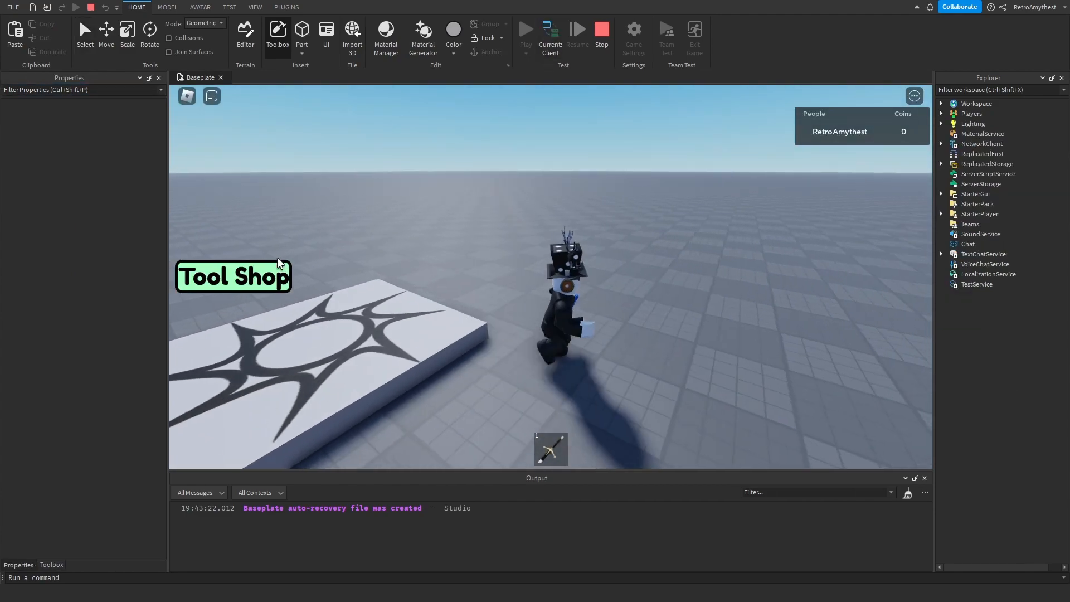
# - Set Coins to 400 on the server, close the Tool Shop window, and end the playtest
pyautogui.click(232, 276)
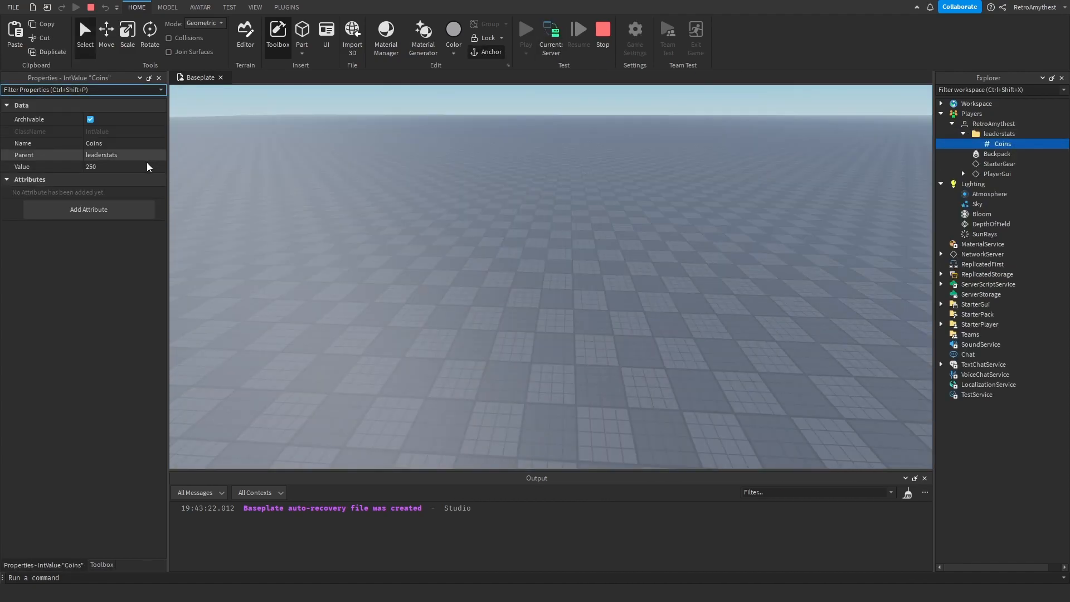
pyautogui.write('400')
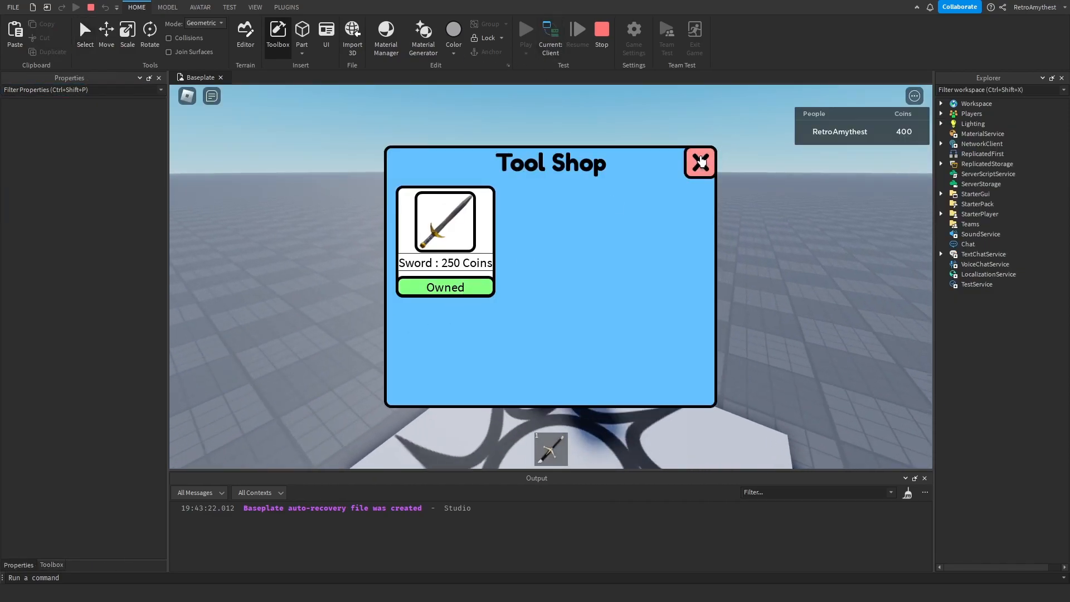
pyautogui.click(699, 162)
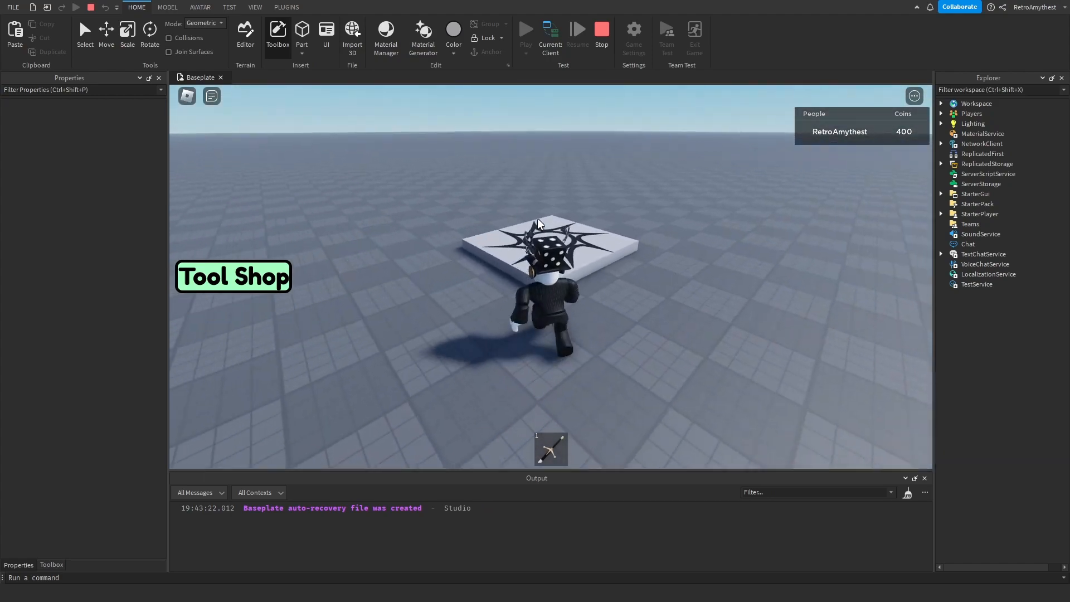
pyautogui.click(601, 32)
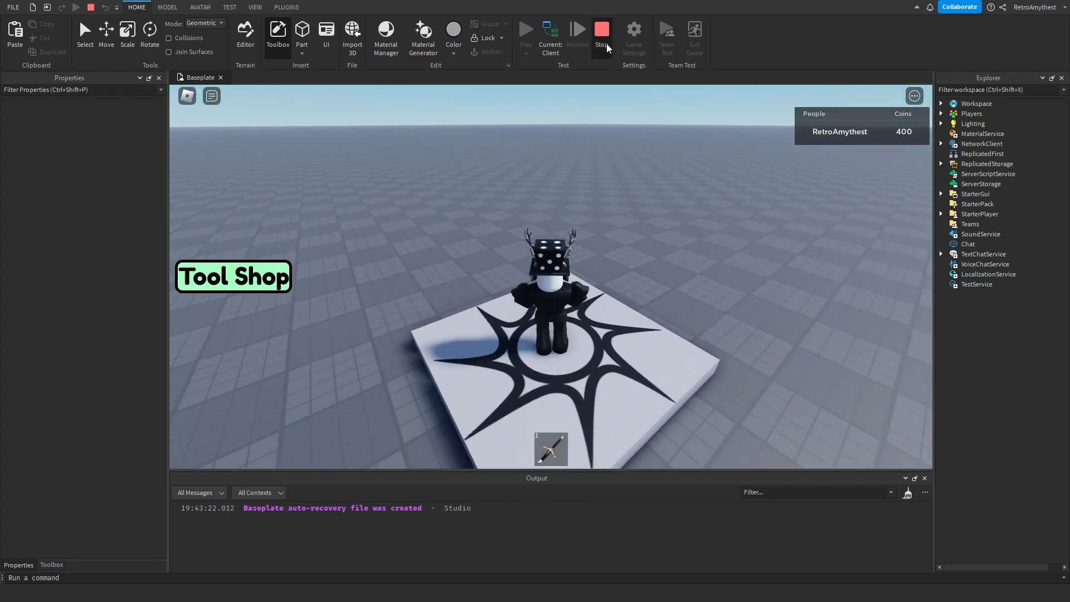
pyautogui.click(601, 31)
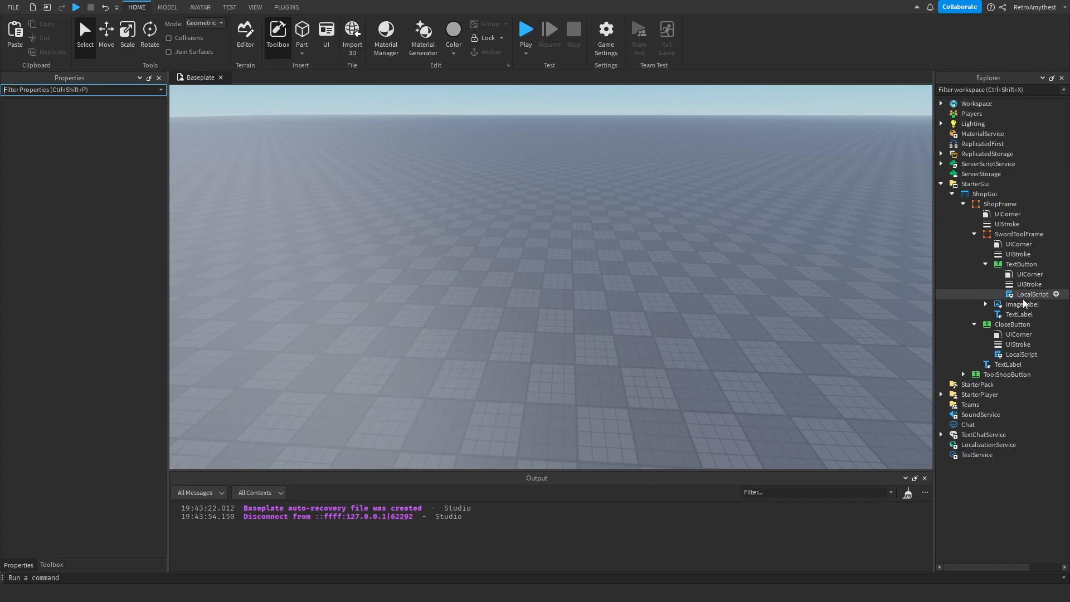
# - Add an else branch setting script.Parent.Text to "Not Enough coins!"
pyautogui.doubleClick(1023, 294)
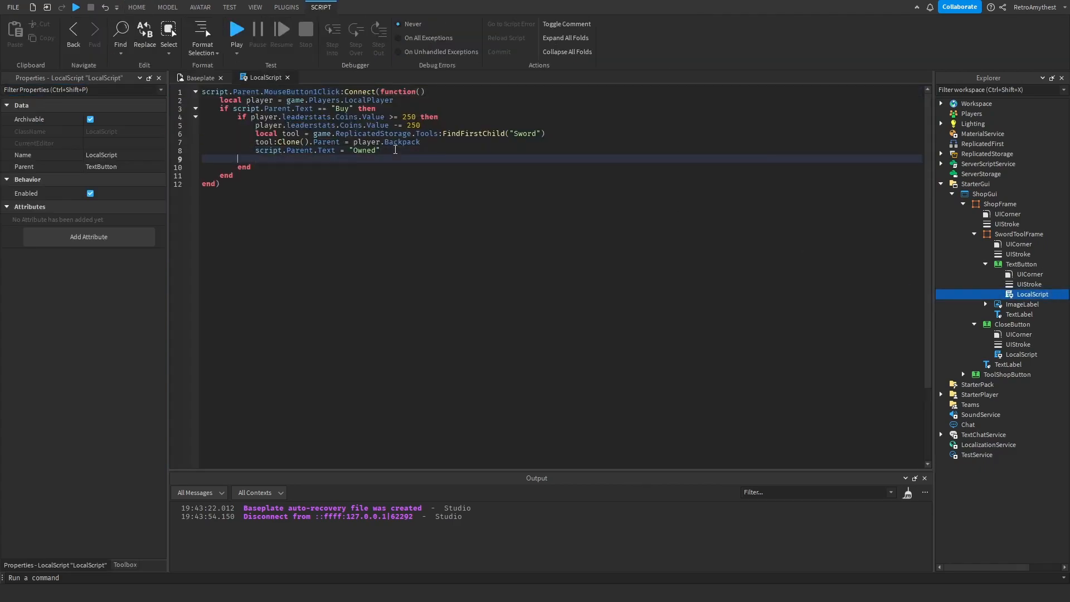
pyautogui.write('else')
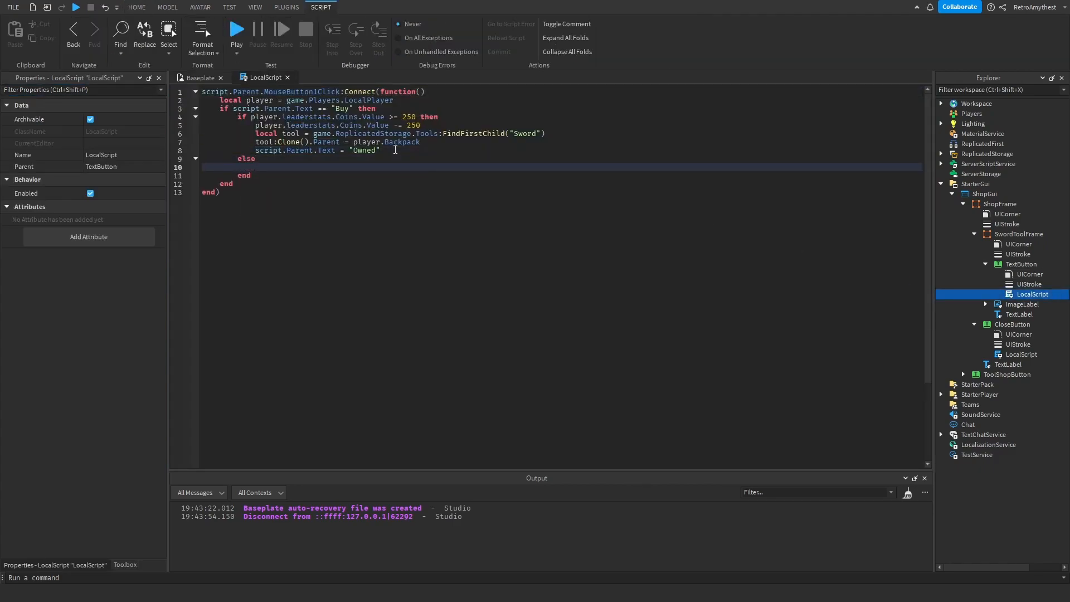
pyautogui.write('script.Parent.Text = "')
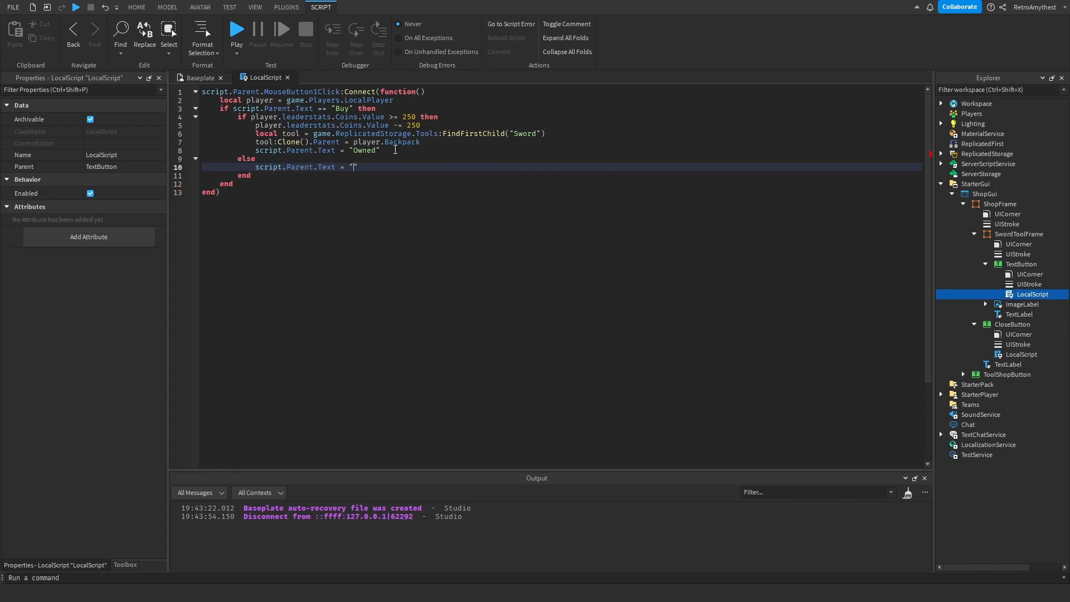
pyautogui.write('Not E"')
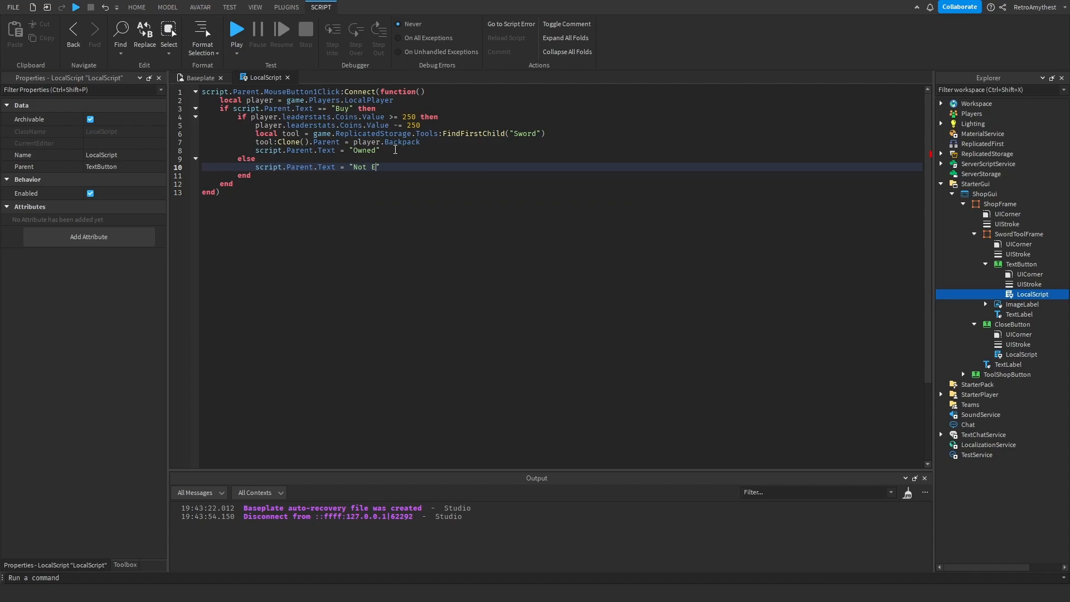
pyautogui.write('nough coi')
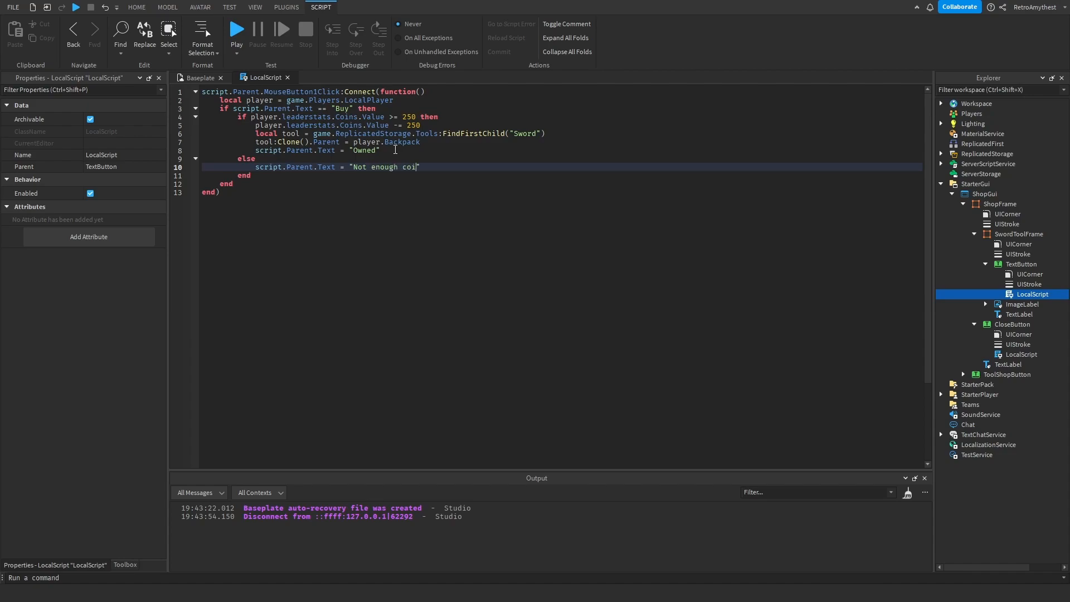
pyautogui.write('ns!')
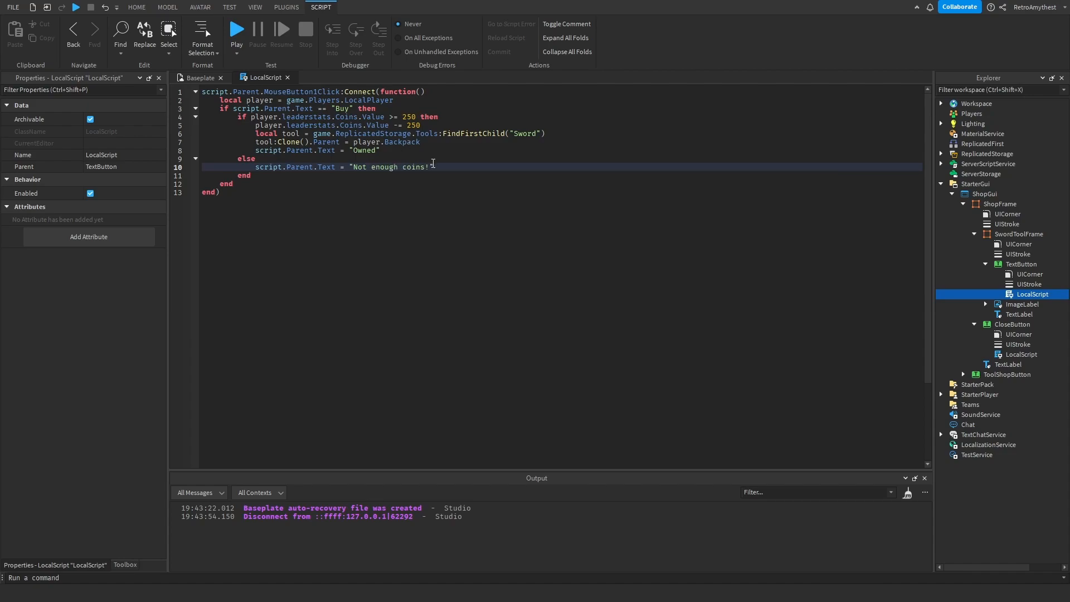
# - After wait(1), restore Text to "Buy" and BackgroundColor3 via Color3.fromRGB
pyautogui.write('wait(1)')
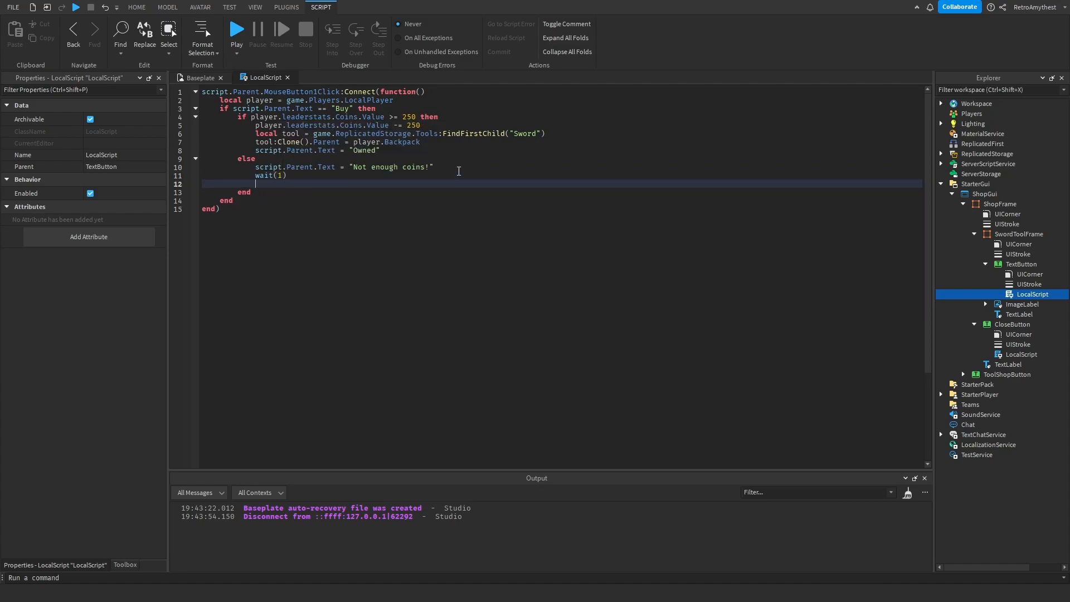
pyautogui.write('script.Parent.Text =')
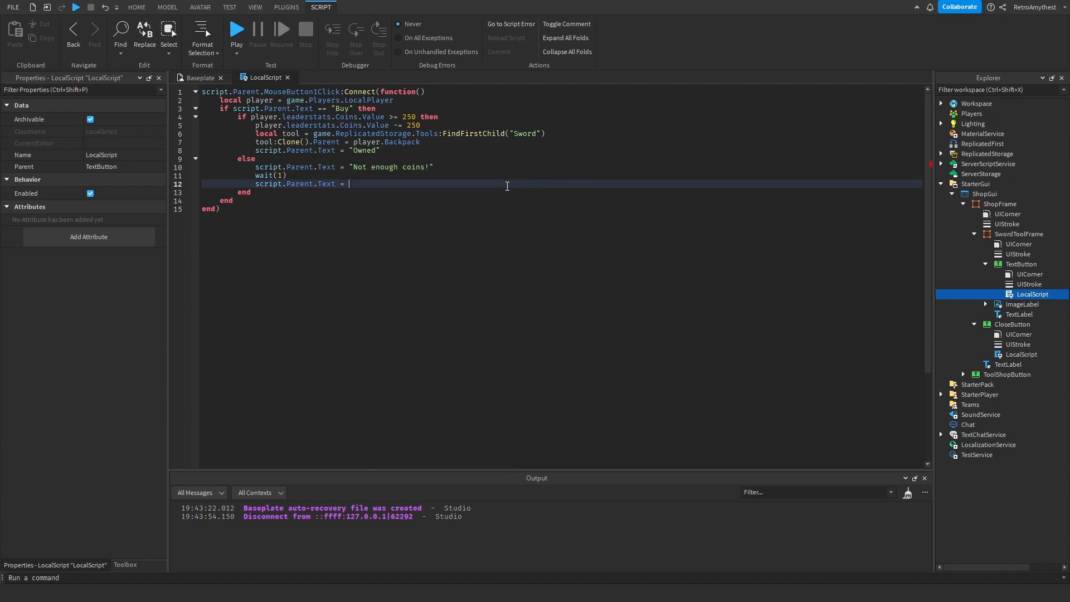
pyautogui.write('"Buy"')
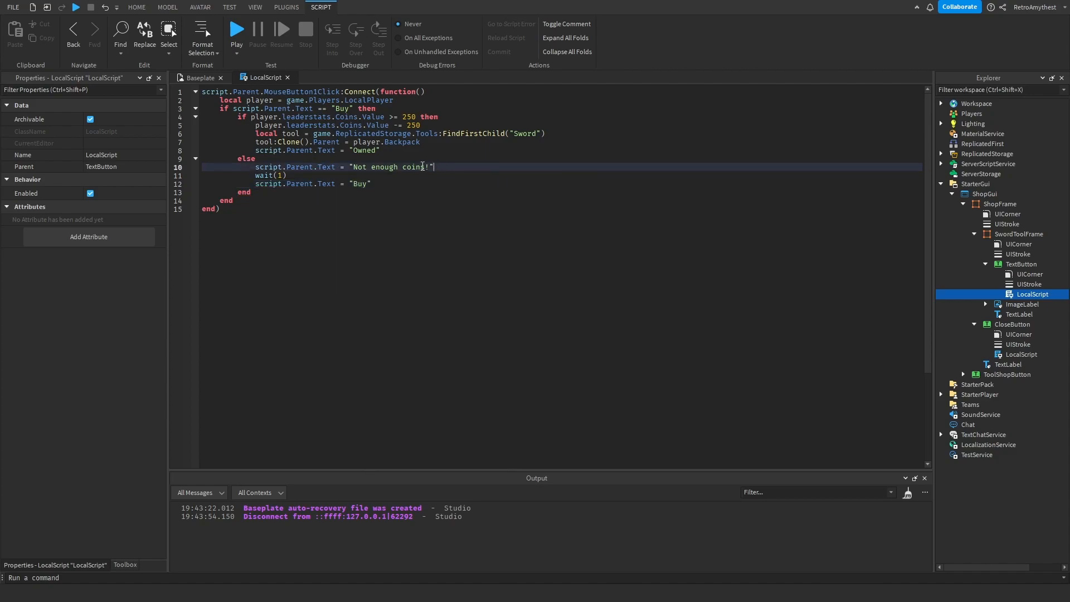
pyautogui.write('script.p')
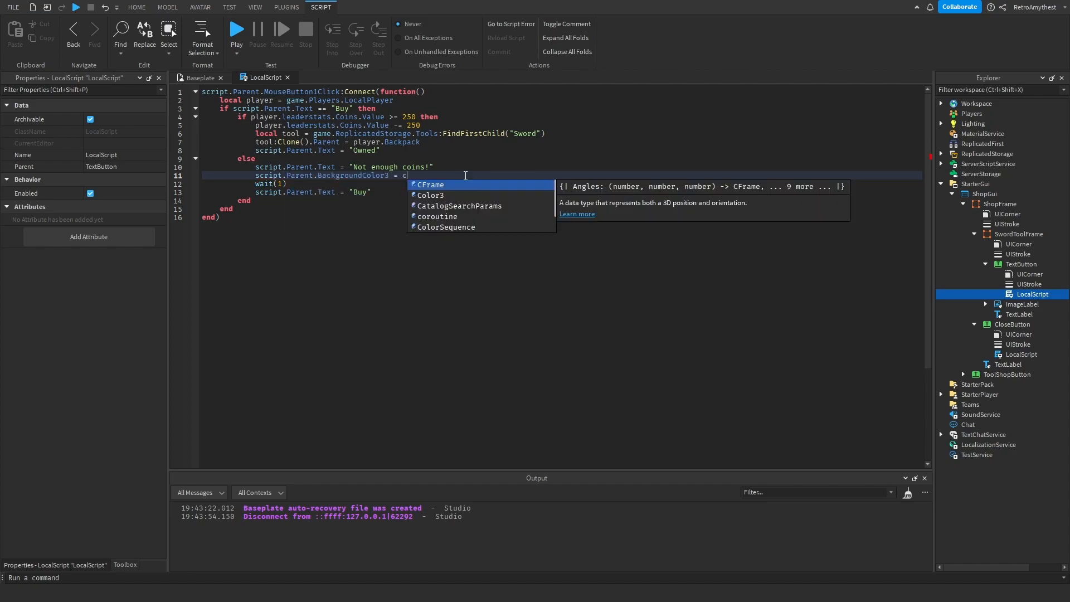
pyautogui.write('olor3.fromRGB(')
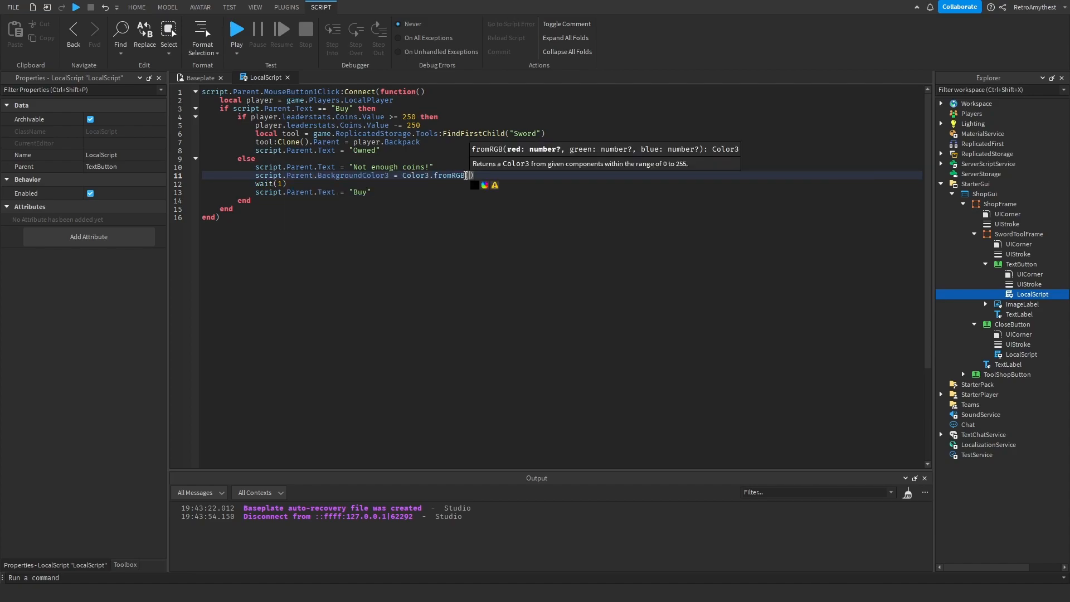
# - Copy the Buy button's original green colour and paste it into the script
pyautogui.click(483, 185)
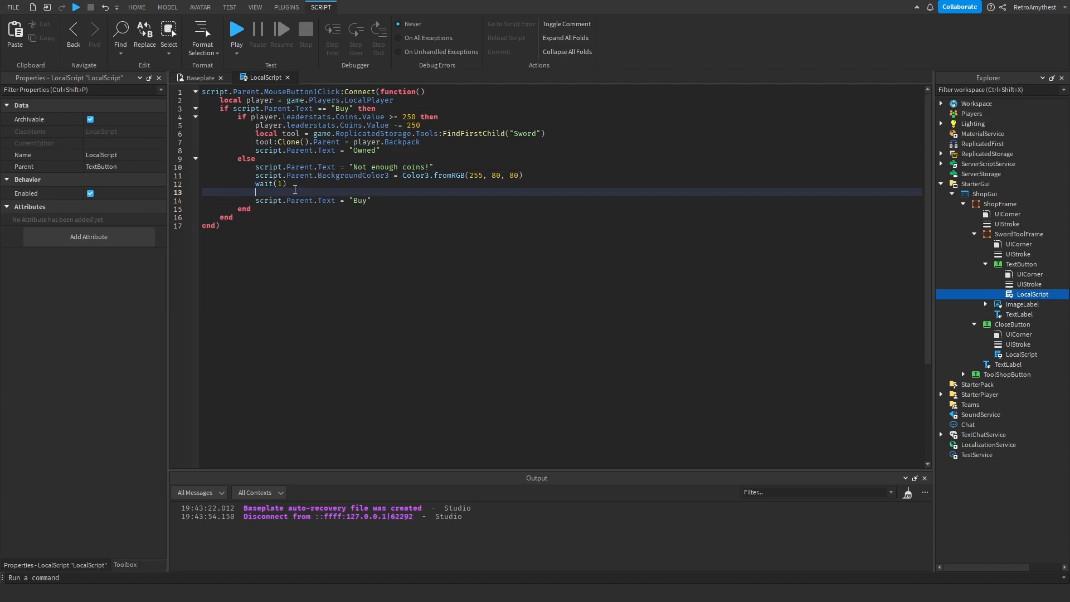
pyautogui.click(1022, 264)
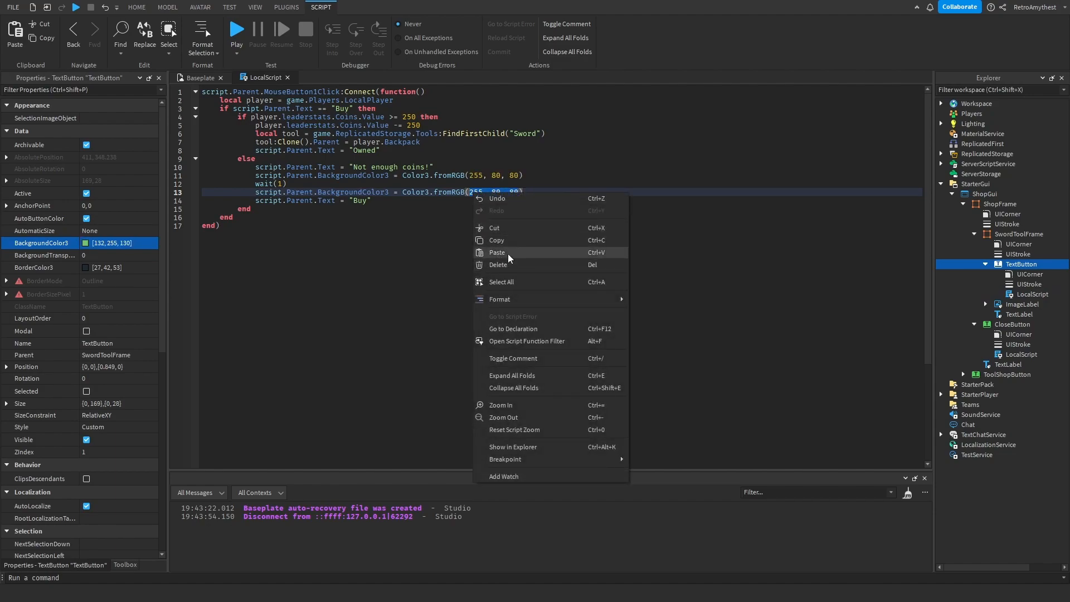
pyautogui.click(136, 8)
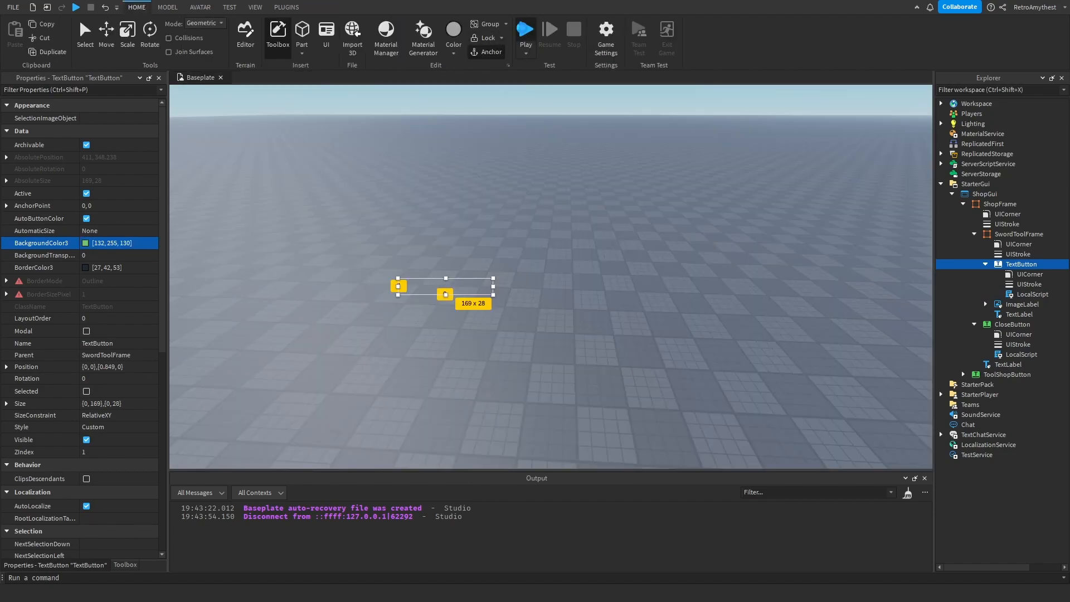
# - Playtest: buy with 0 coins for 'Not enough coins!', then buy with 300 coins and close the shop
pyautogui.click(525, 32)
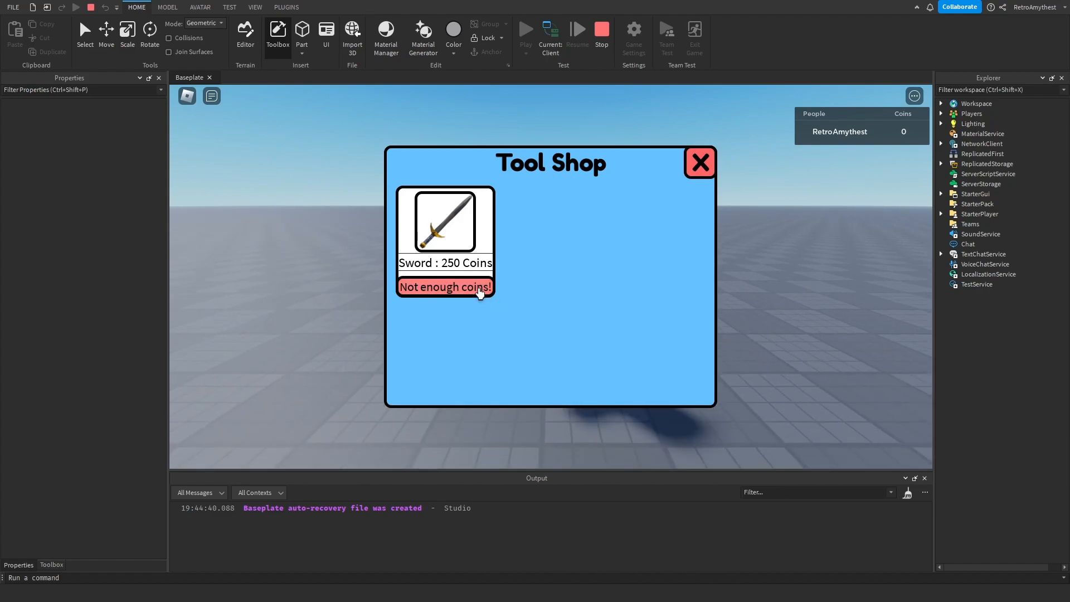
pyautogui.click(600, 30)
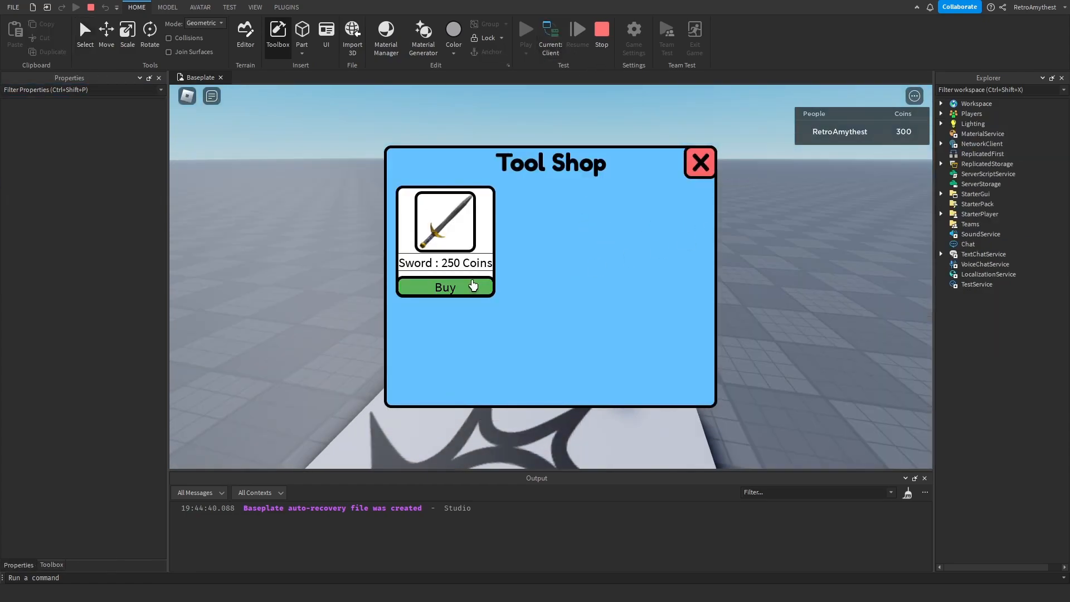
pyautogui.click(445, 286)
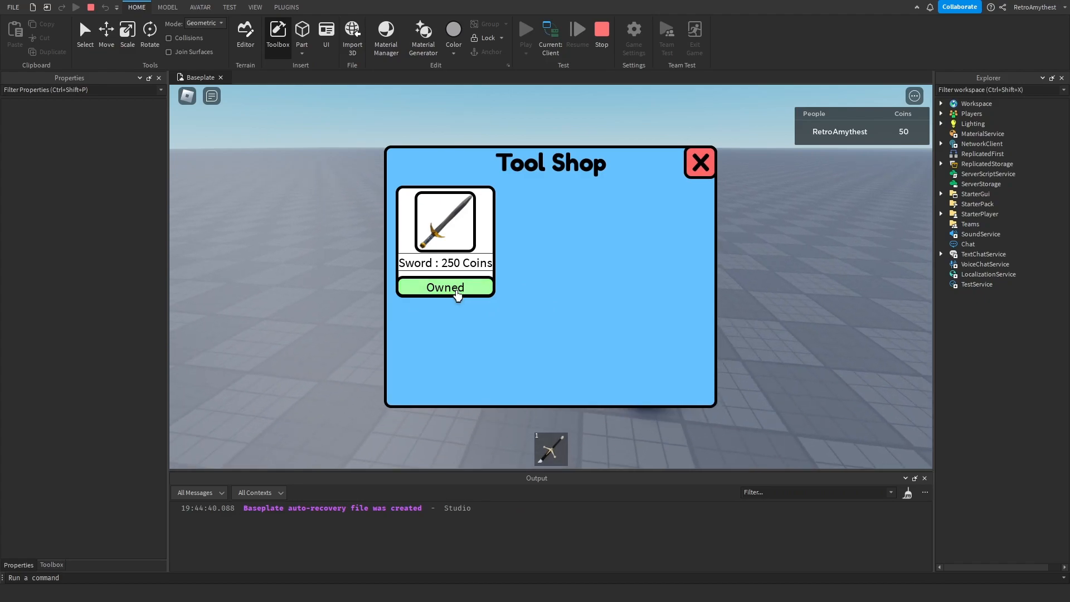
pyautogui.click(698, 162)
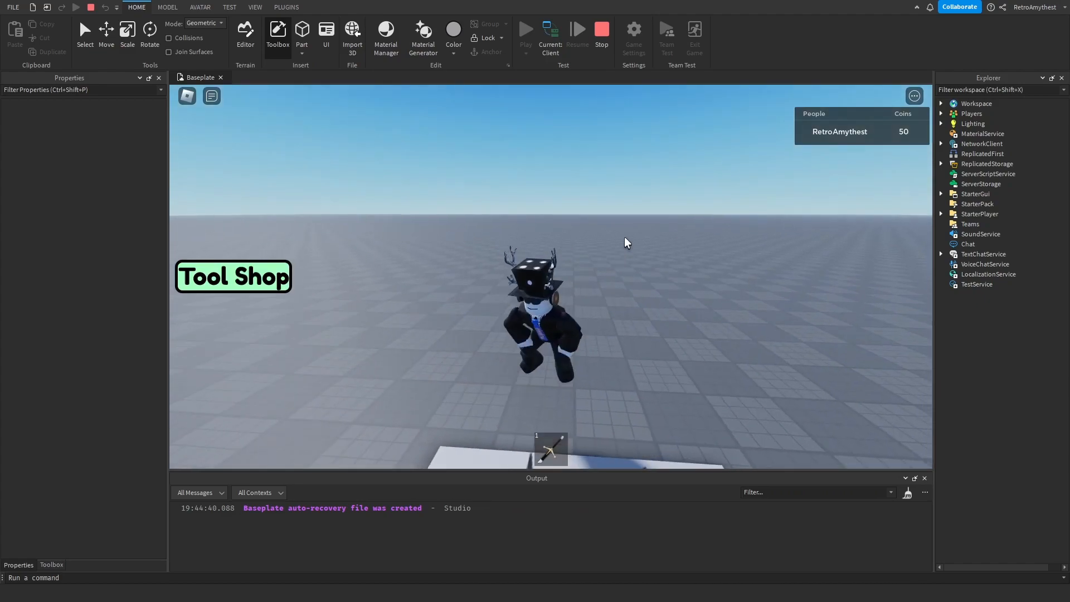